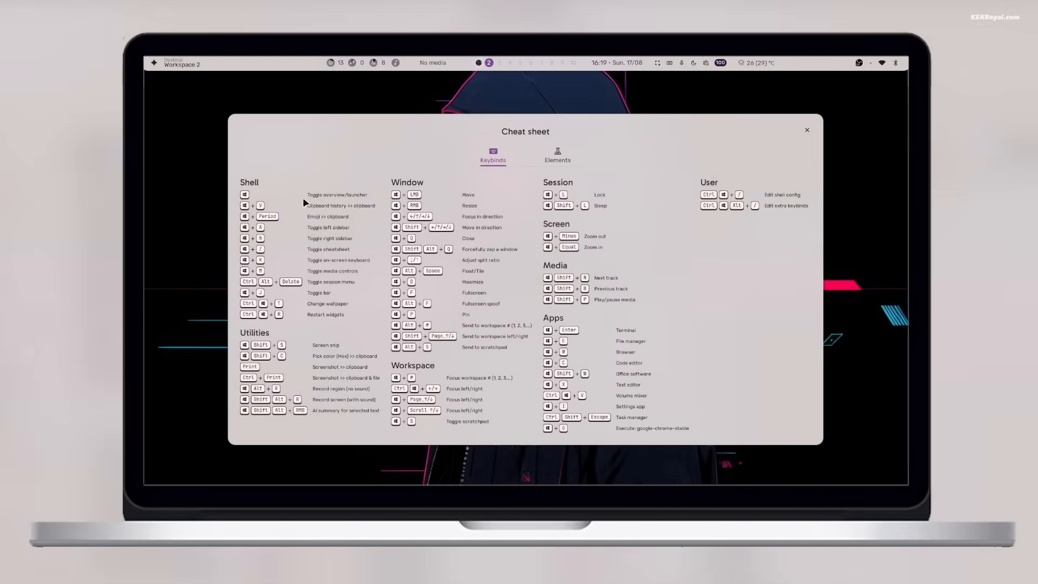
- Switch the shell to the dark colour scheme in Colors & Wallpaper settings
click(557, 155)
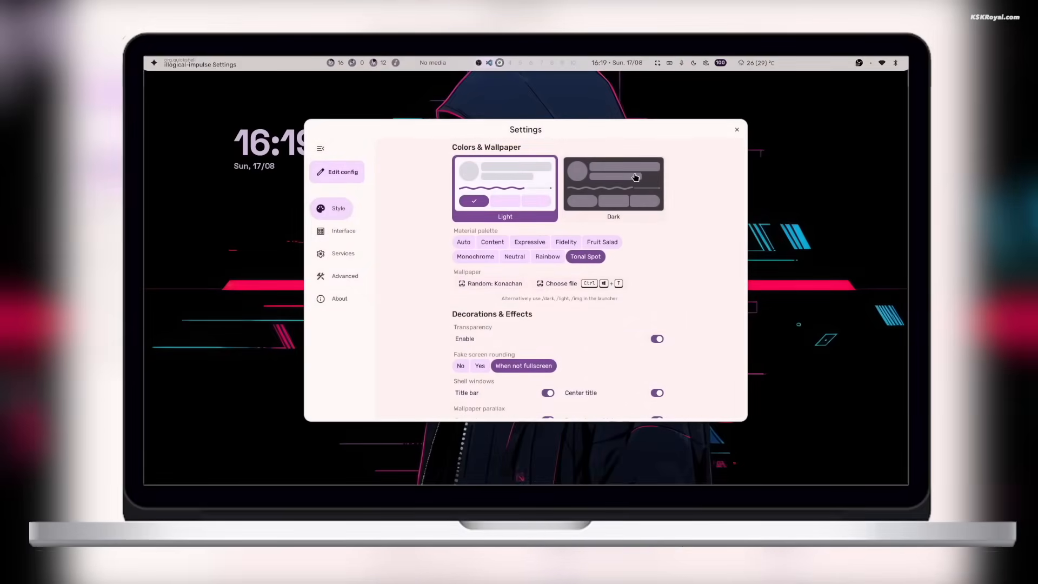
click(612, 186)
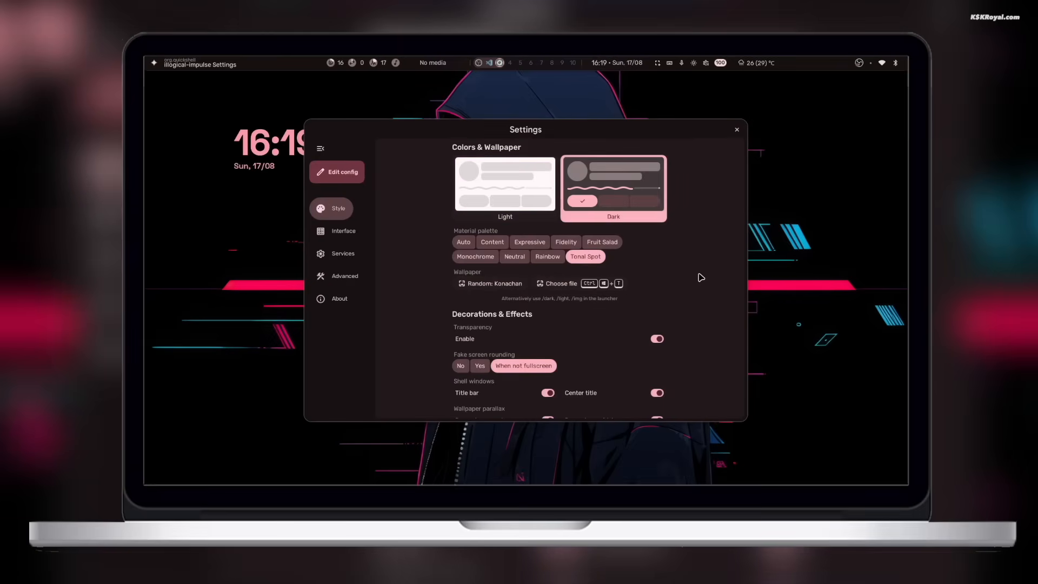
click(504, 184)
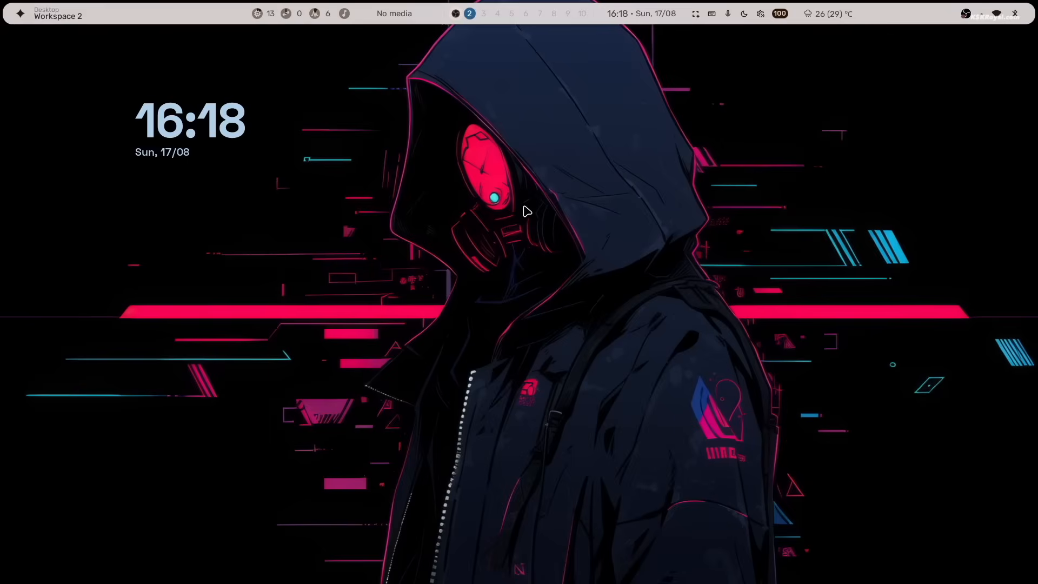
- Search the launcher for 'ki' and pick the kitty result
text(ki)
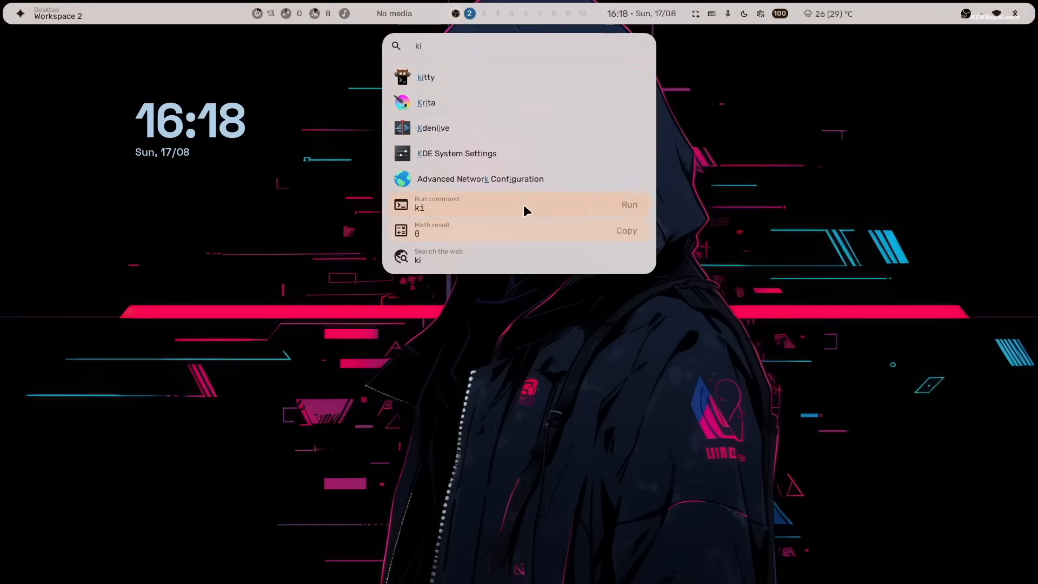
click(426, 77)
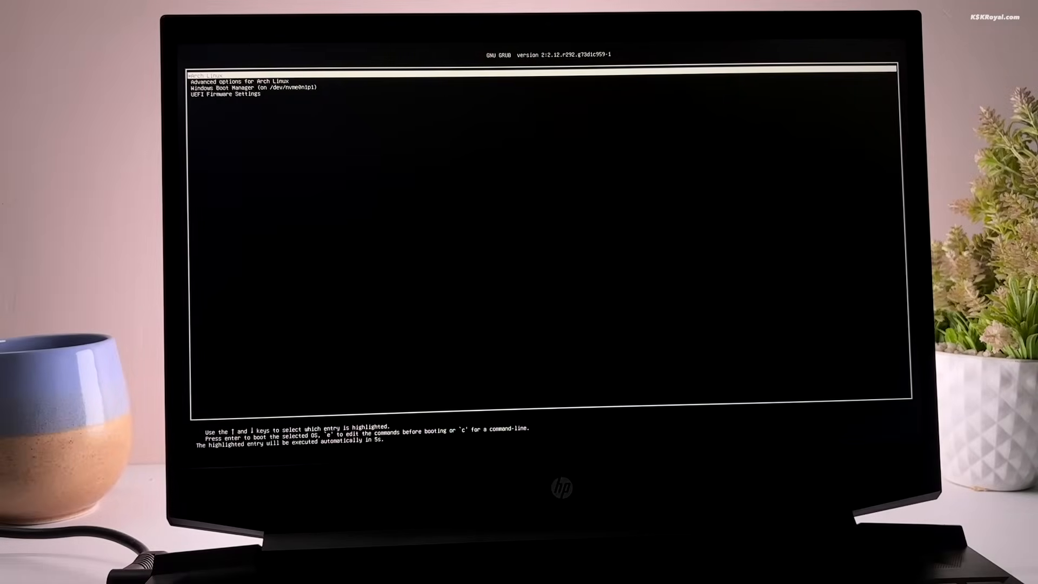
- Cycle through the GRUB entries (Windows, UEFI Firmware, Advanced options) and boot Arch
key(Down)
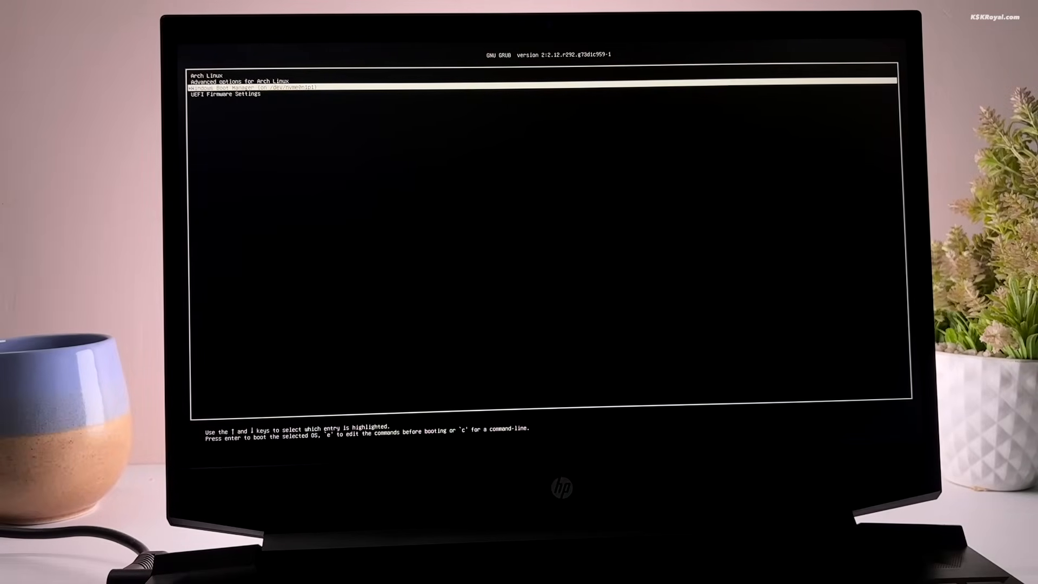
key(Up)
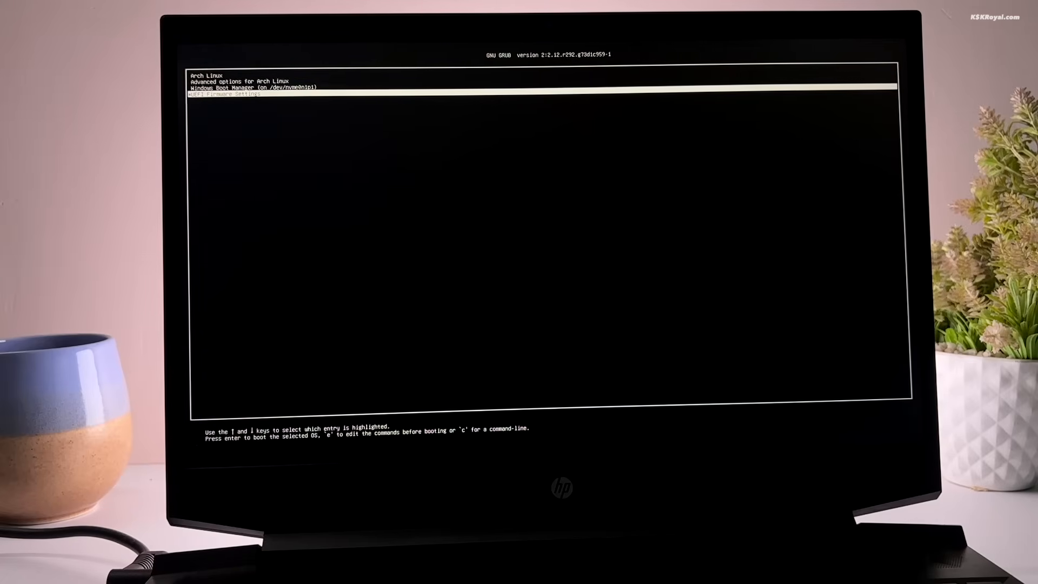
key(Up)
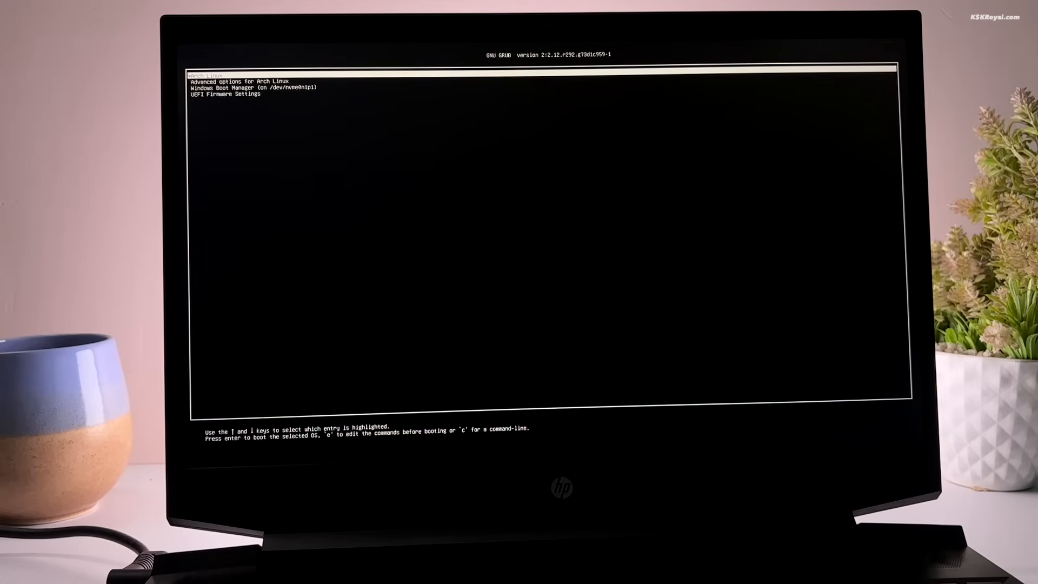
key(Down)
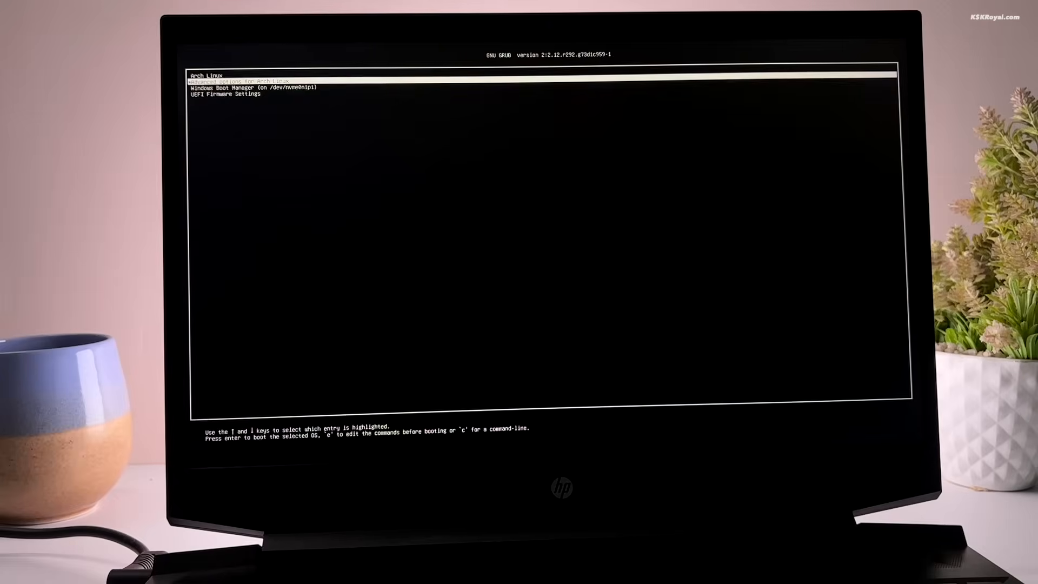
key(Return)
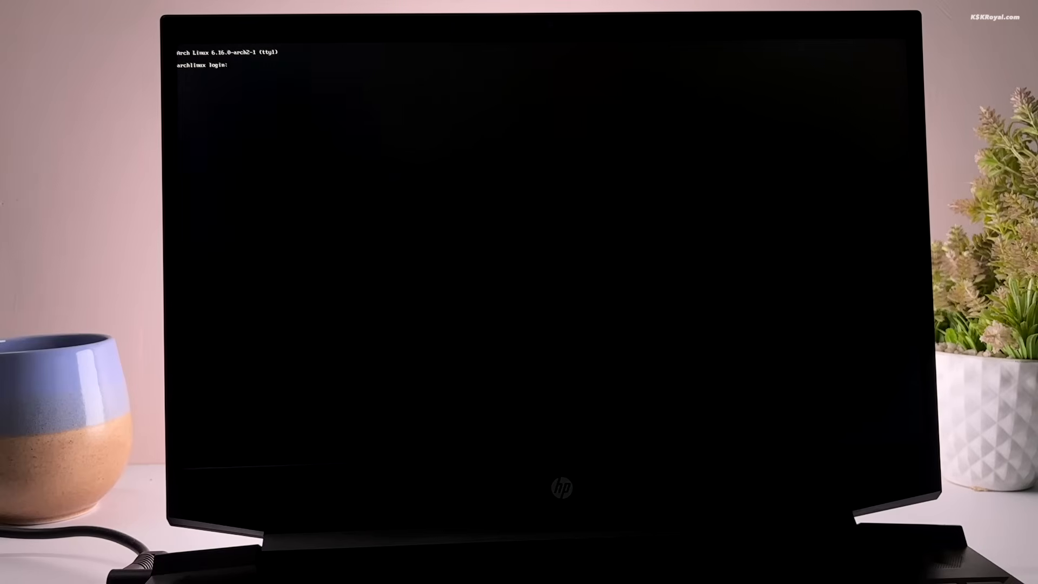
- Log in as kskroyal, run fastfetch, and connect Wi-Fi via nmcli with sudo
text(kskroyal)
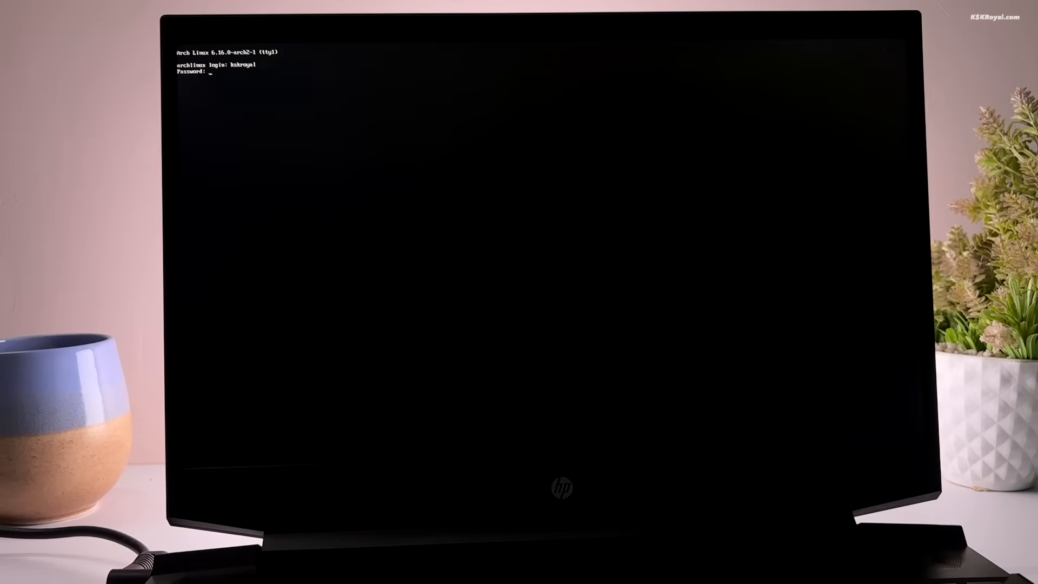
text(fastfetch)
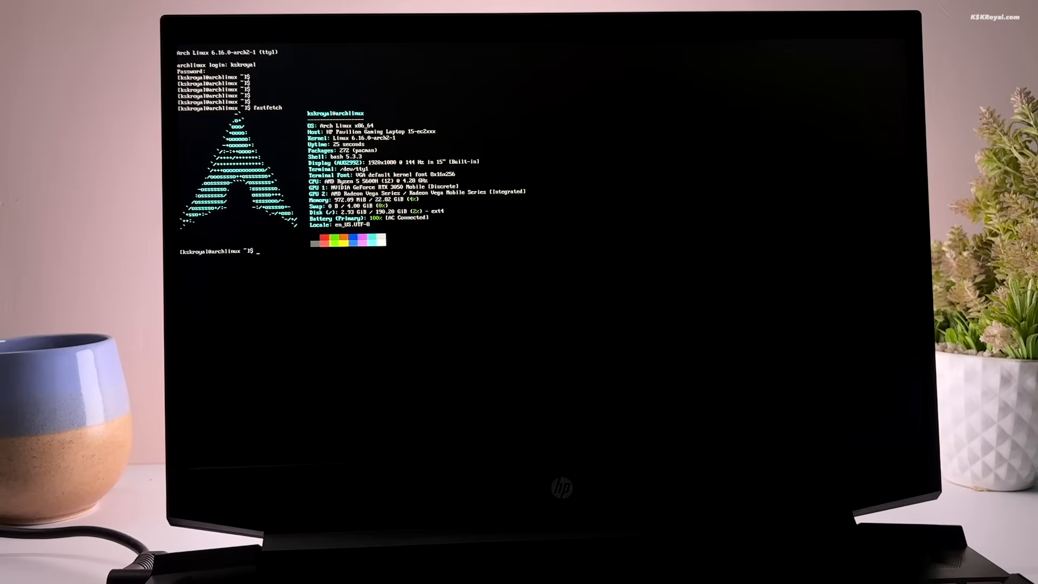
text(ht)
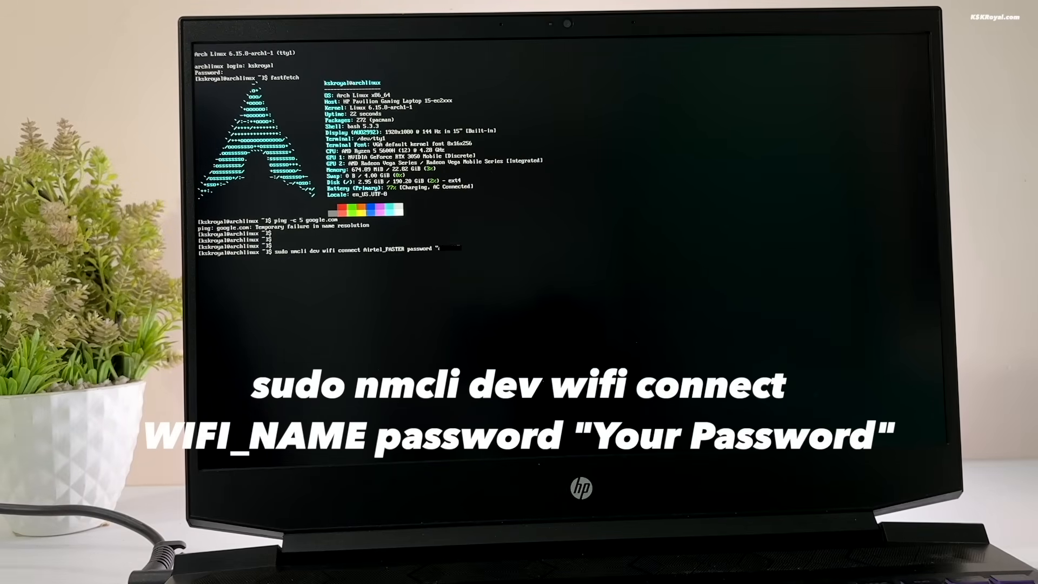
key(Return)
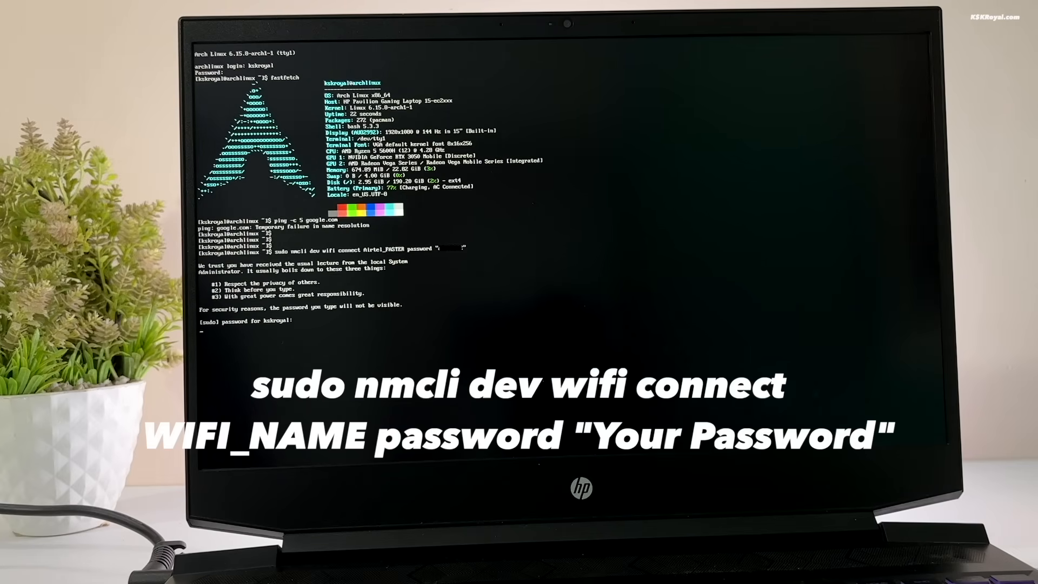
key(Enter)
text(ping -c 5 google.com)
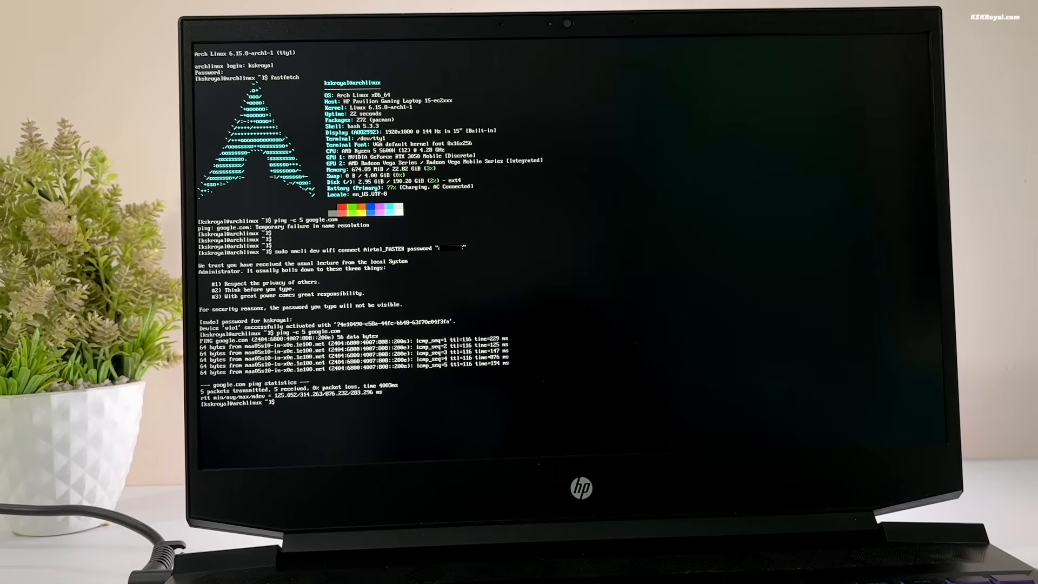
- Run pacman -Syyu, install terminus-font, and setfont a larger Terminus font
text(sudo pacman -Syyu)
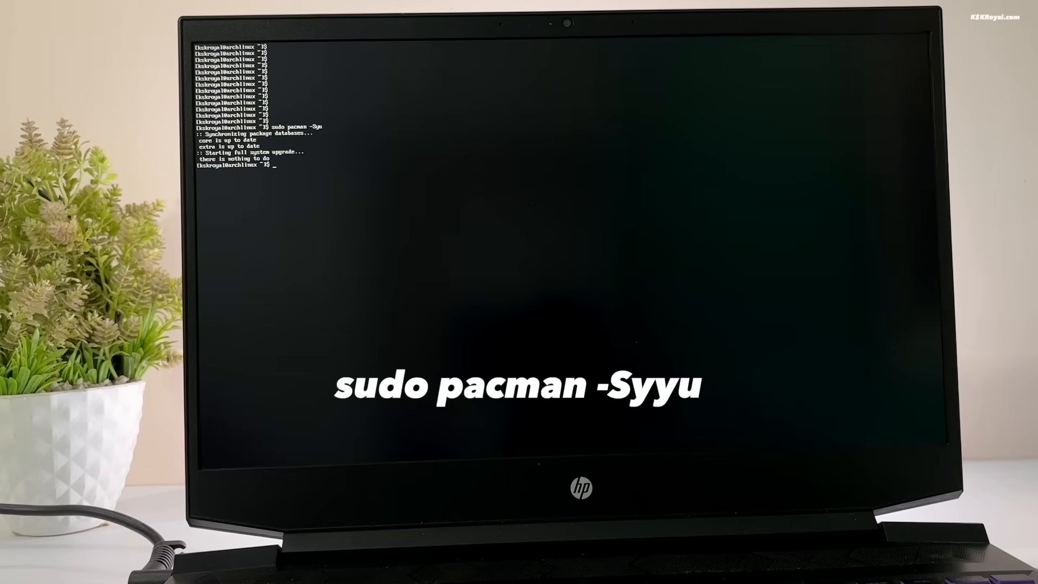
text(sudo pacman -S terminus-font)
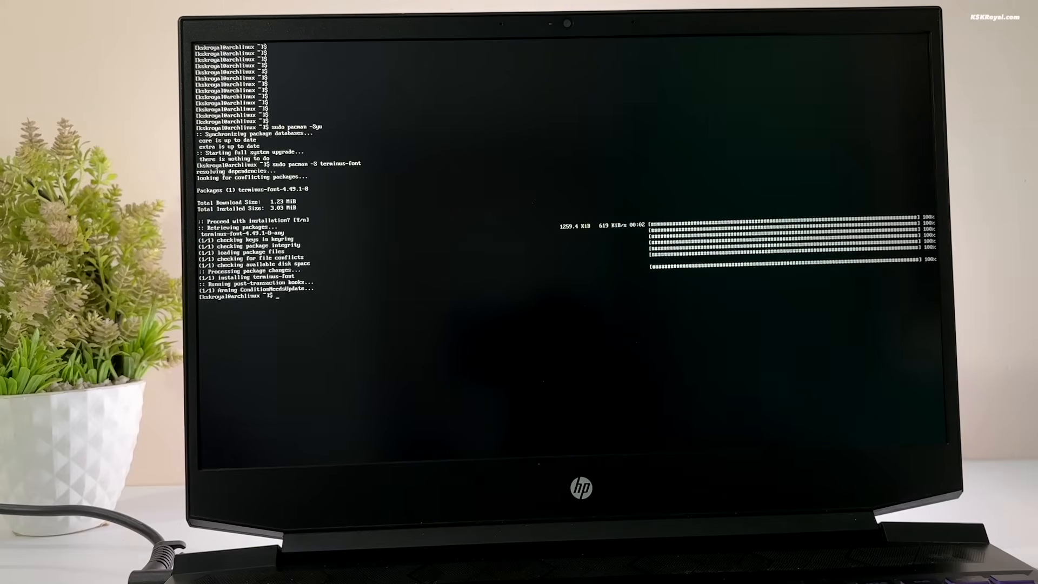
text(set)
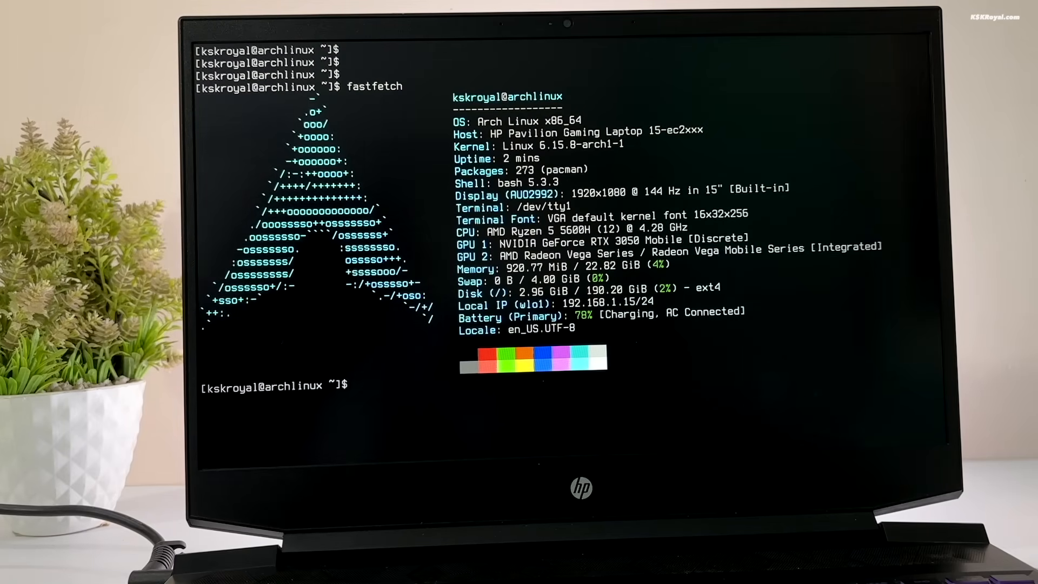
text(htop)
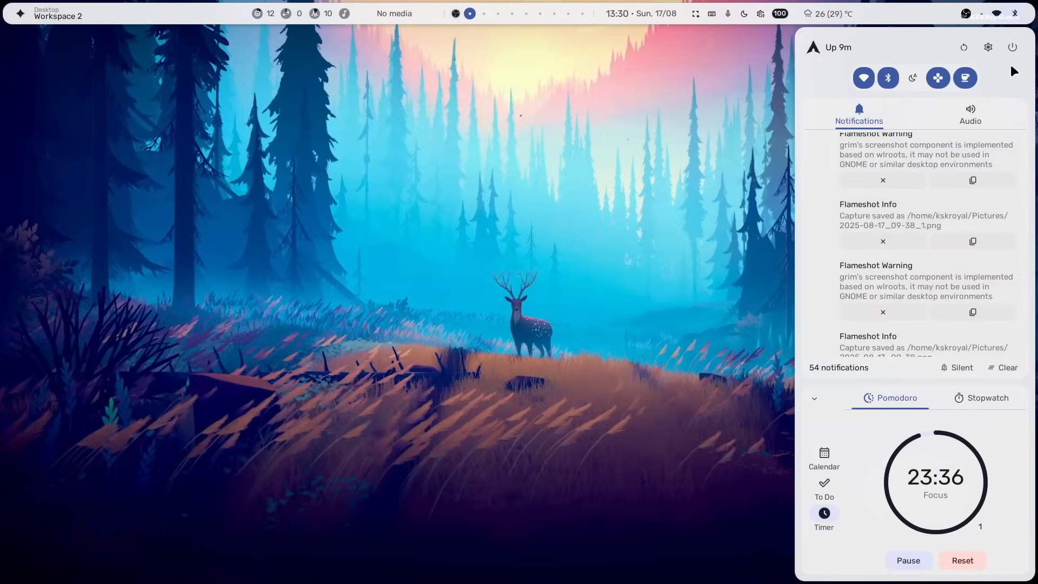
mouse_move(987, 47)
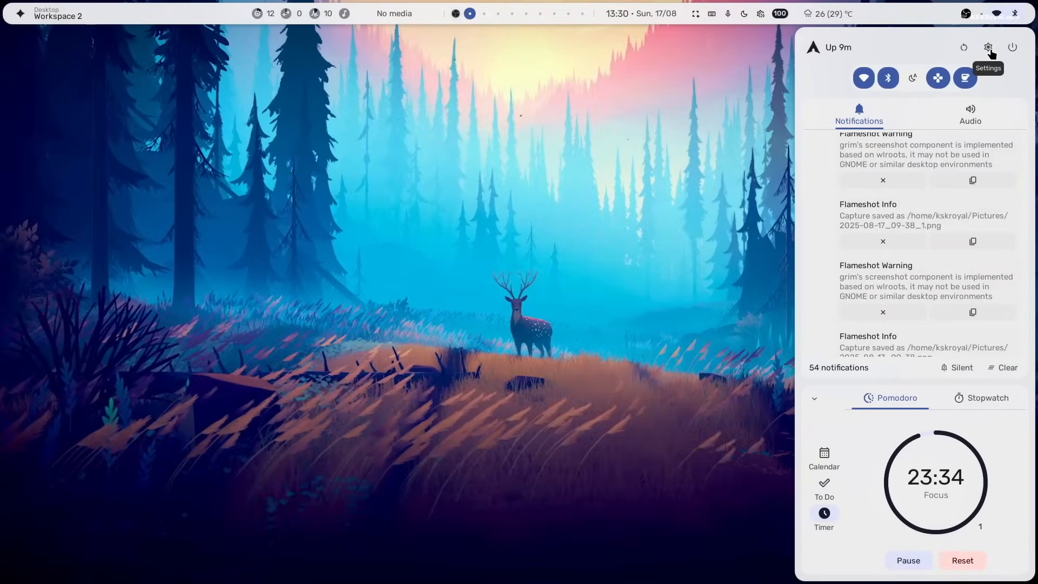
- Open the shell settings from the sidebar's gear icon
click(988, 47)
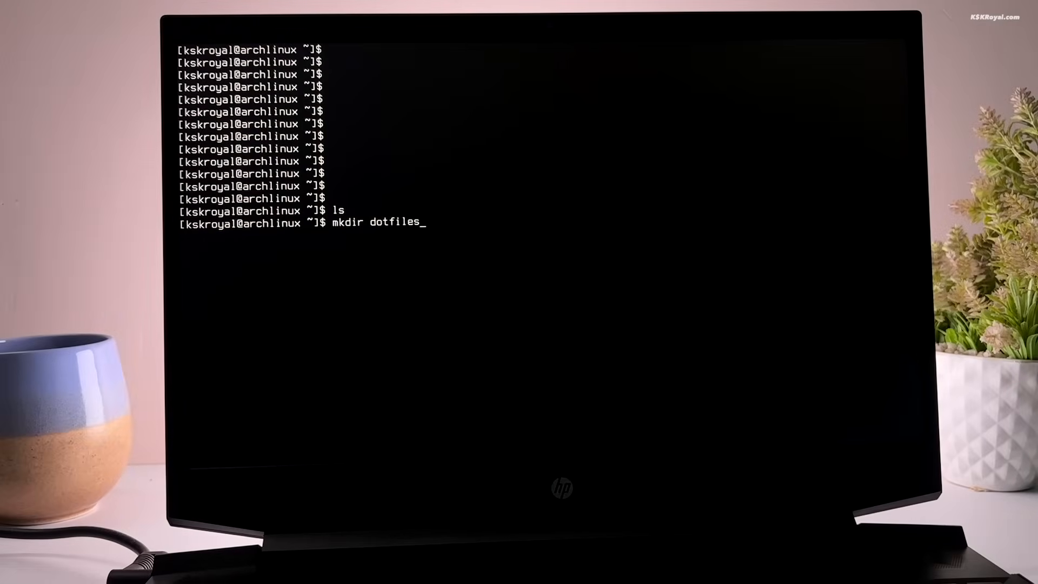
- Clone github.com/end-4/dots-hyprland into dotfiles, enter it, and start ./install.sh
text(cd dotfiles/)
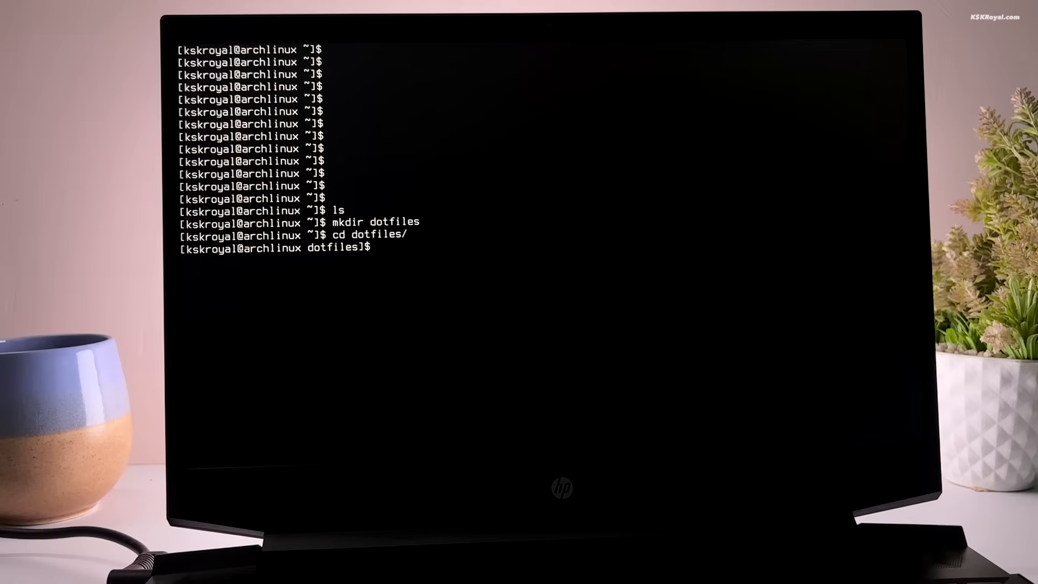
text(git clone https://g)
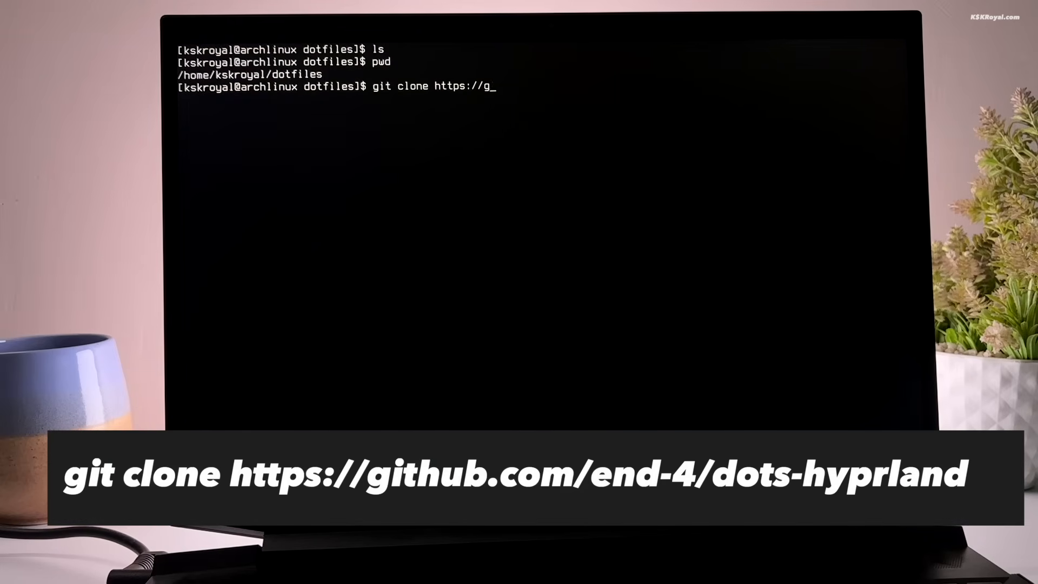
text(ithub.com/end-4/dots-hyprland)
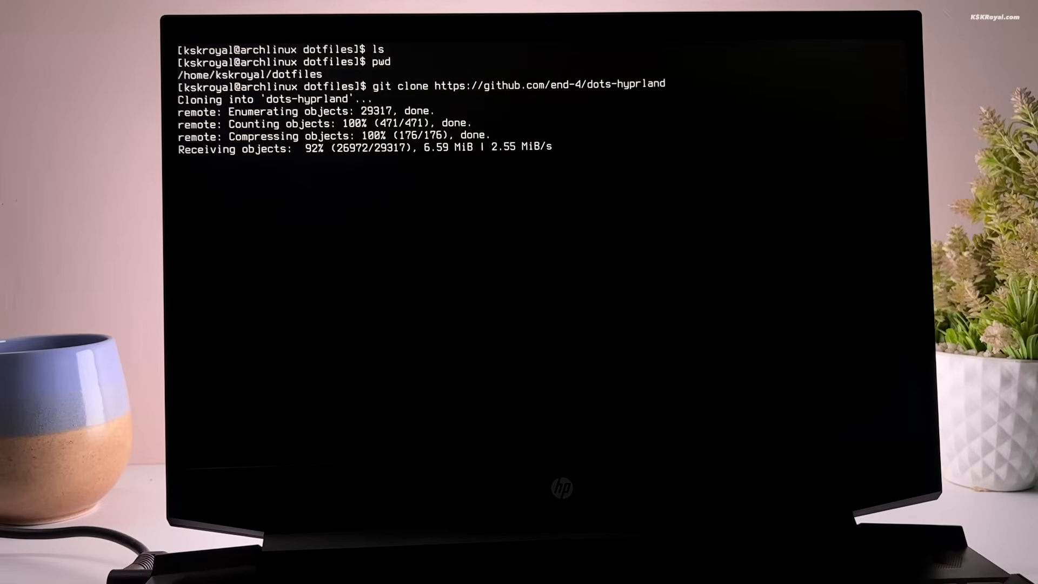
text(cd dots-hyprland/)
text(ls)
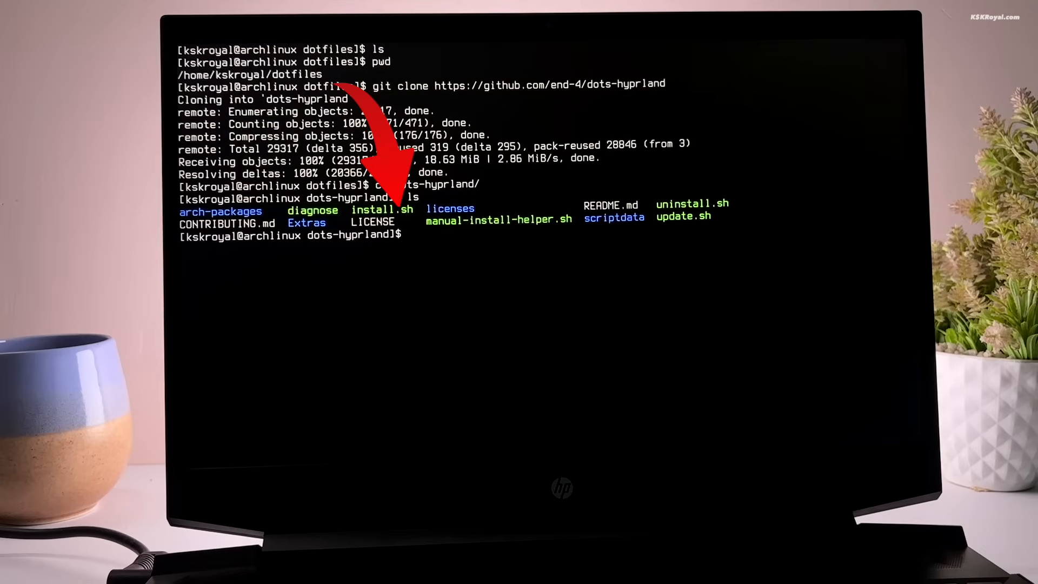
text(./install.sh)
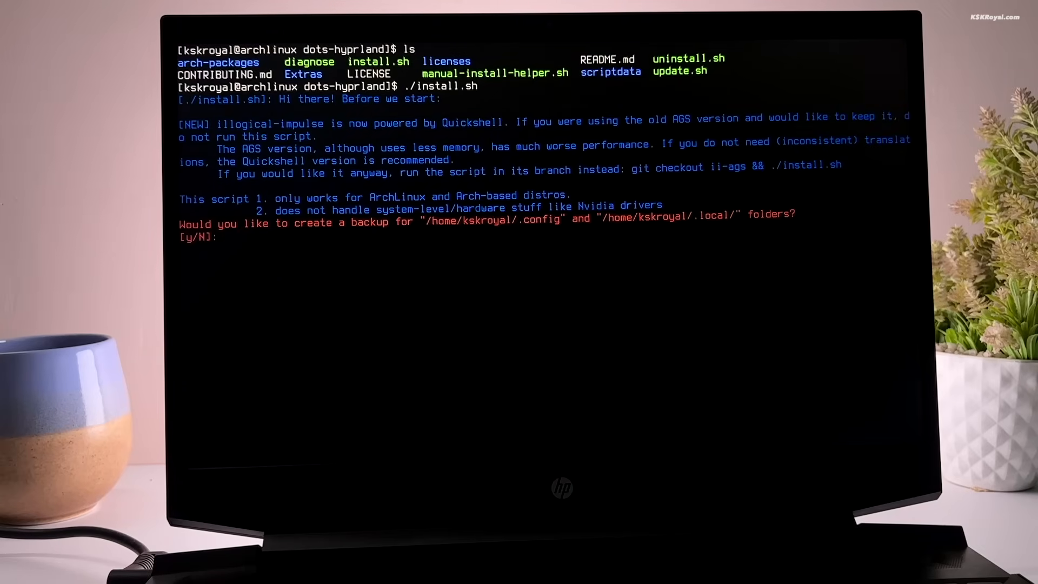
- Answer 'yes' to backing up config folders and 'n' to per-command confirmation
text(yes)
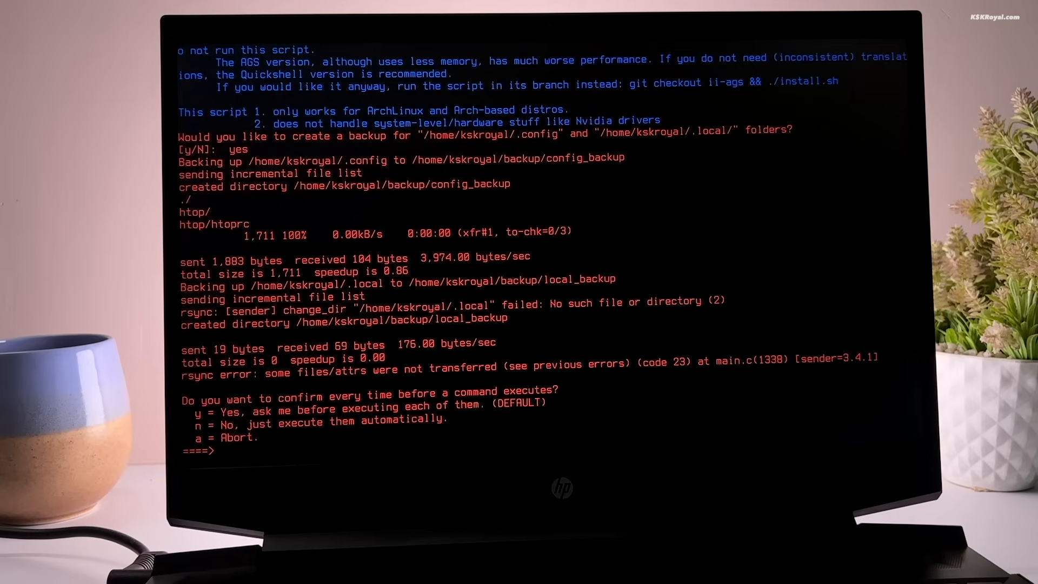
text(n)
text(s)
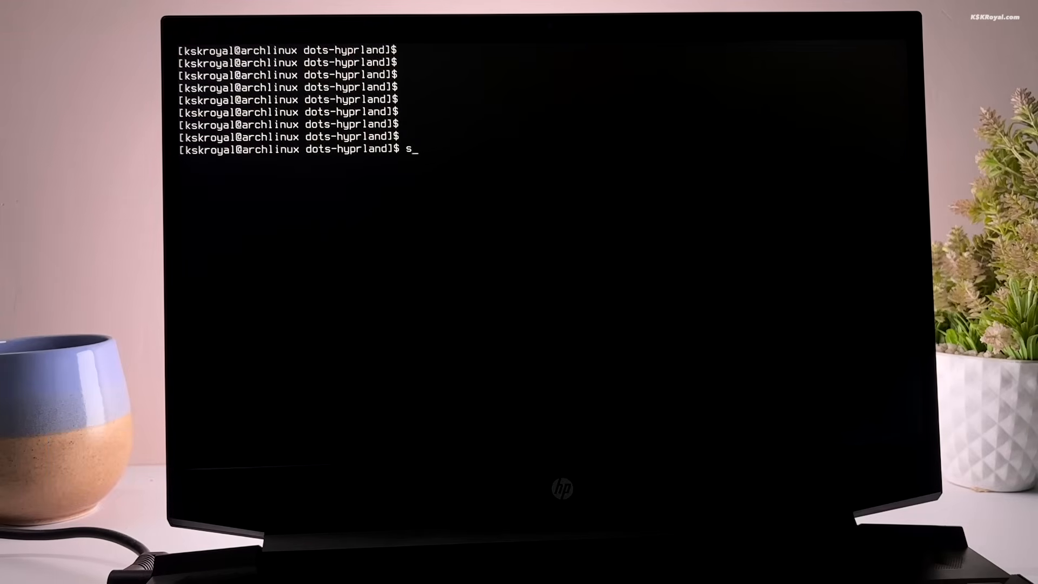
- Install the sddm package with pacman, confirming with y
text(udo pacman -S)
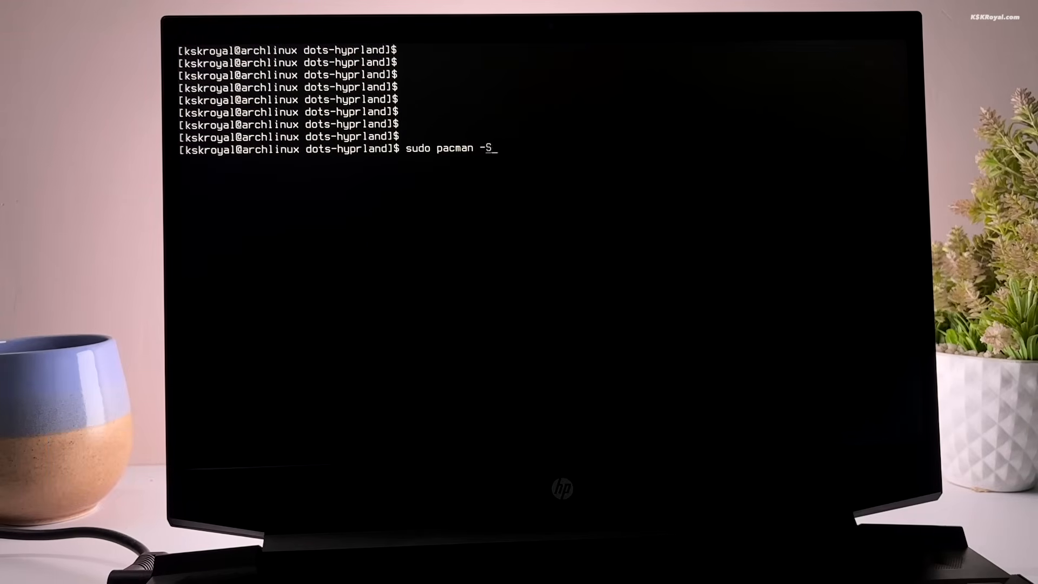
text(sddm)
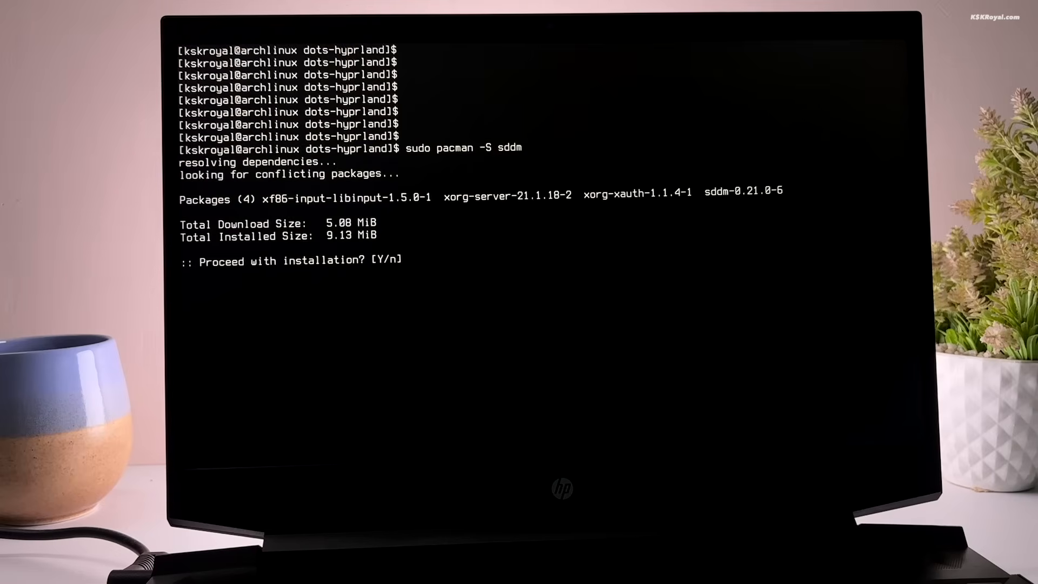
text(y)
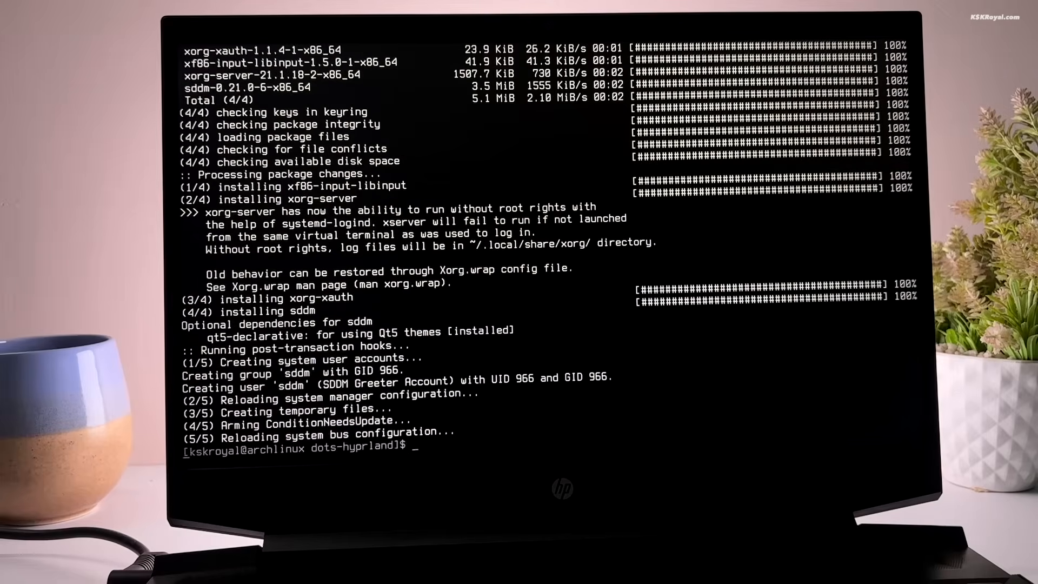
- Enable and start the sddm service with systemctl
text(sudo systemctl e)
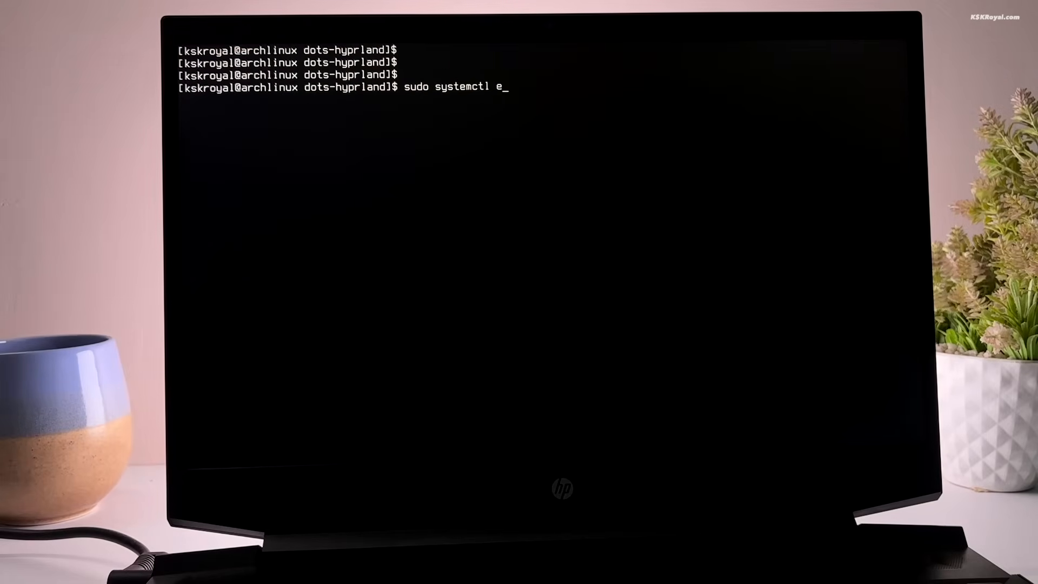
text(nable sddm)
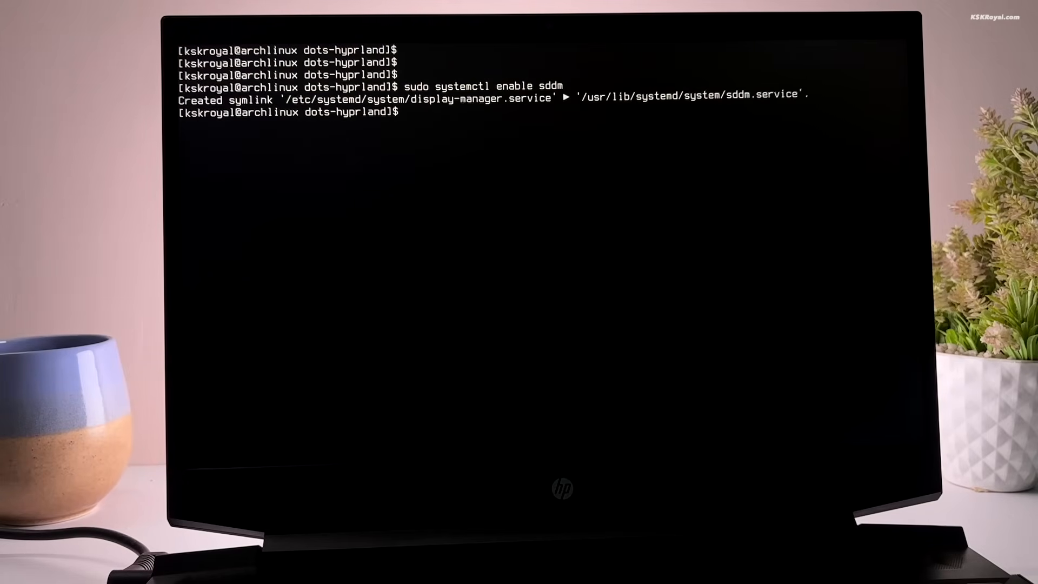
text(sudo systemctl)
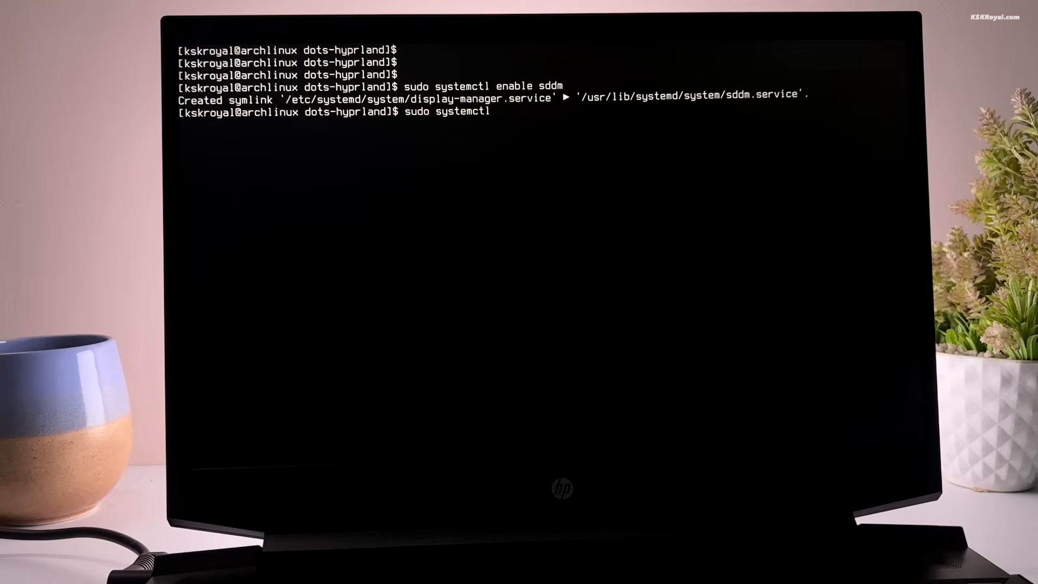
text(start sddm)
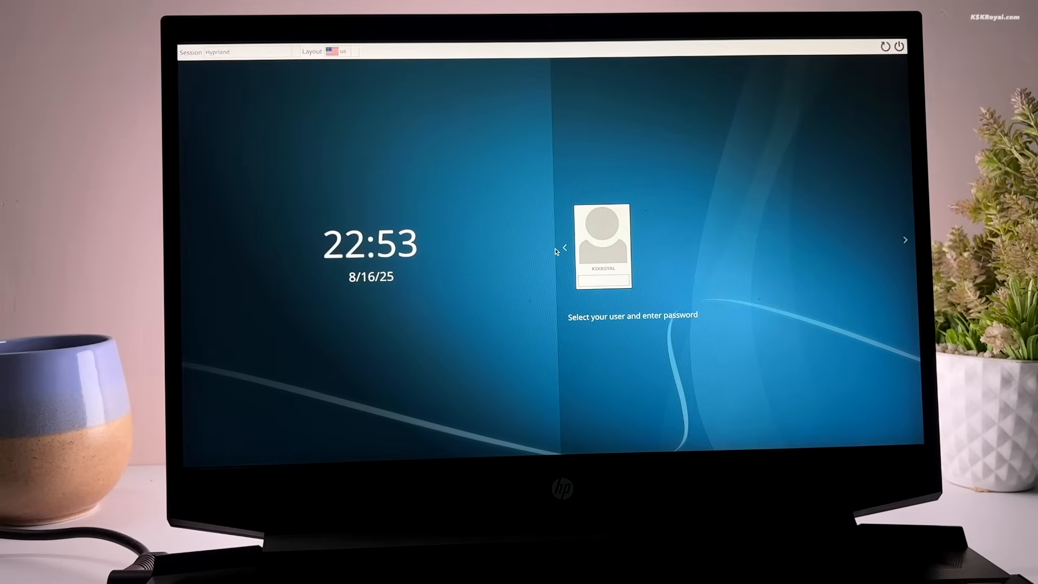
- Select the user, reboot from the session menu, then sign in to Hyprland
click(249, 52)
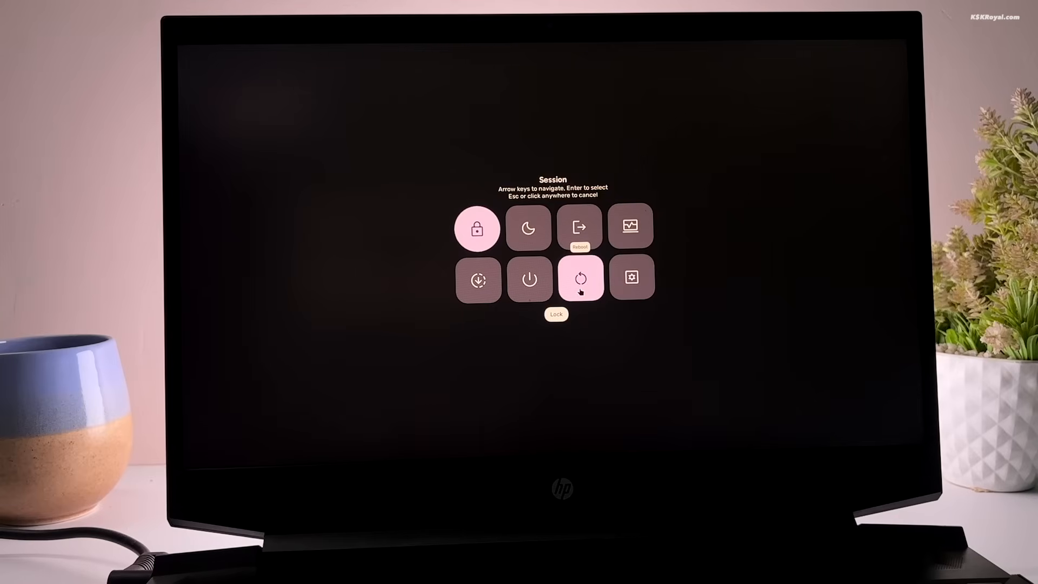
click(579, 277)
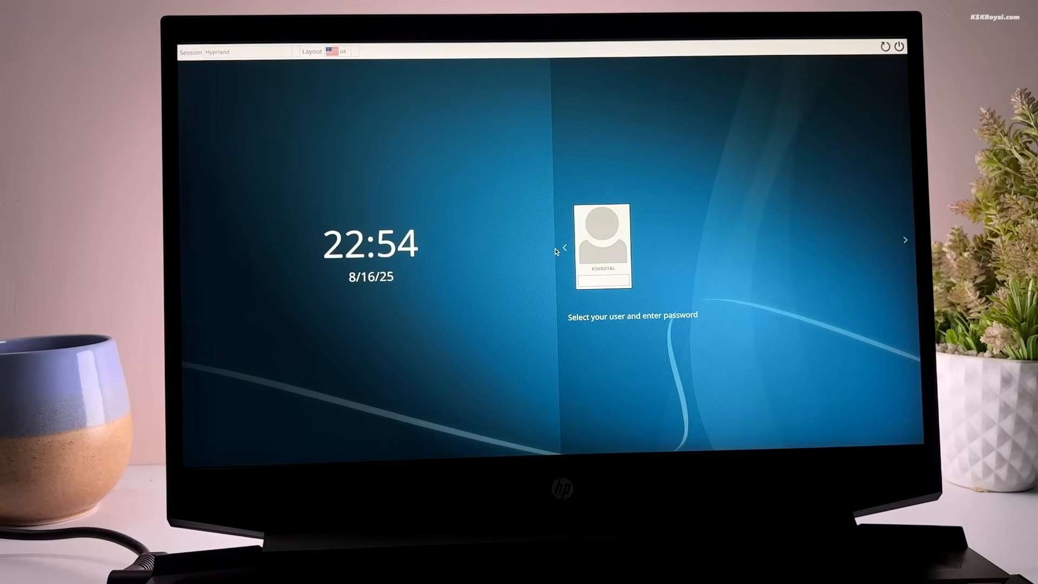
click(250, 52)
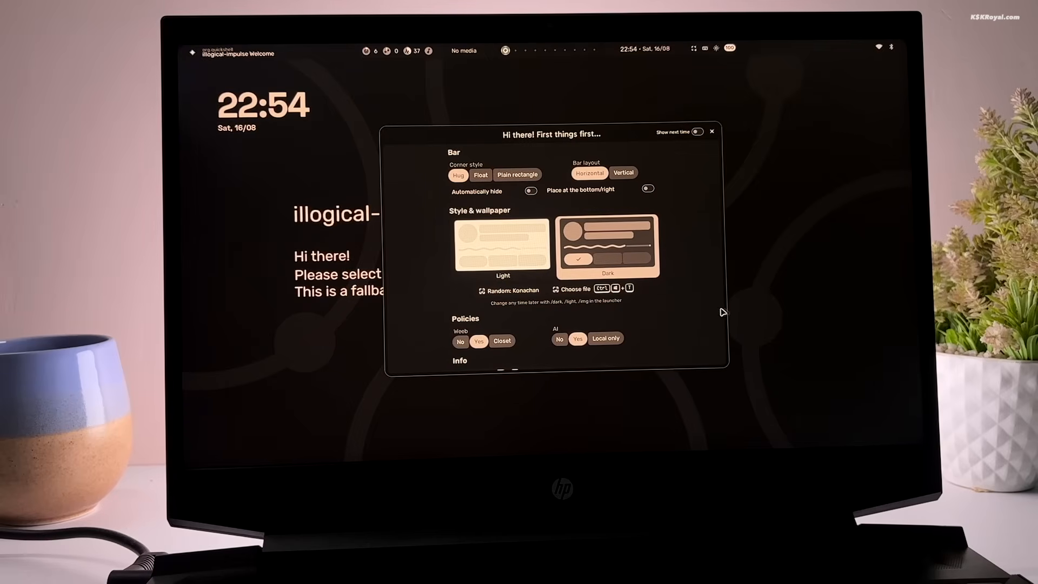
mouse_move(752, 313)
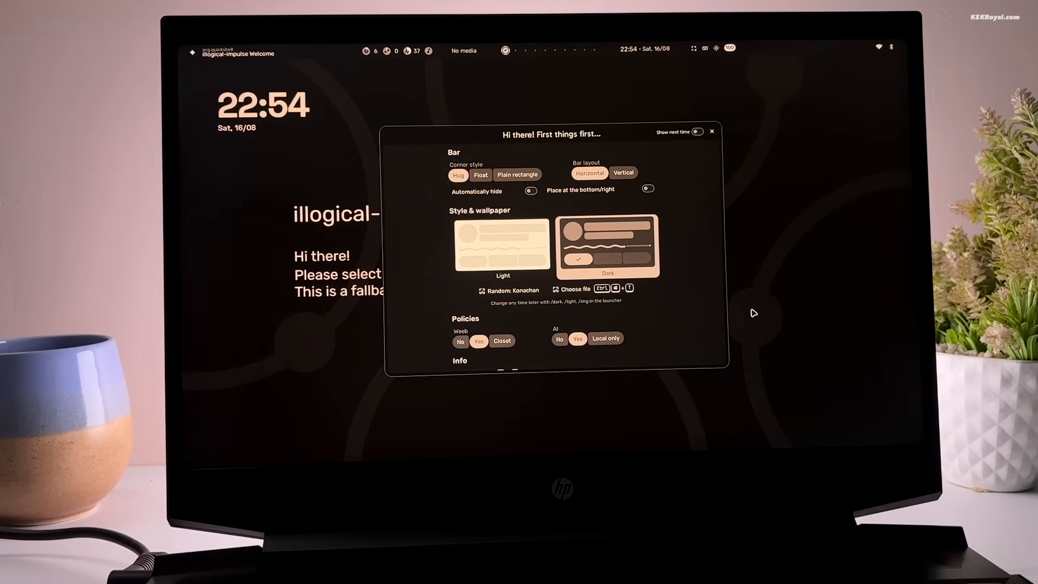
- Dismiss the first-run welcome window, bringing up the keybind cheat sheet
click(711, 130)
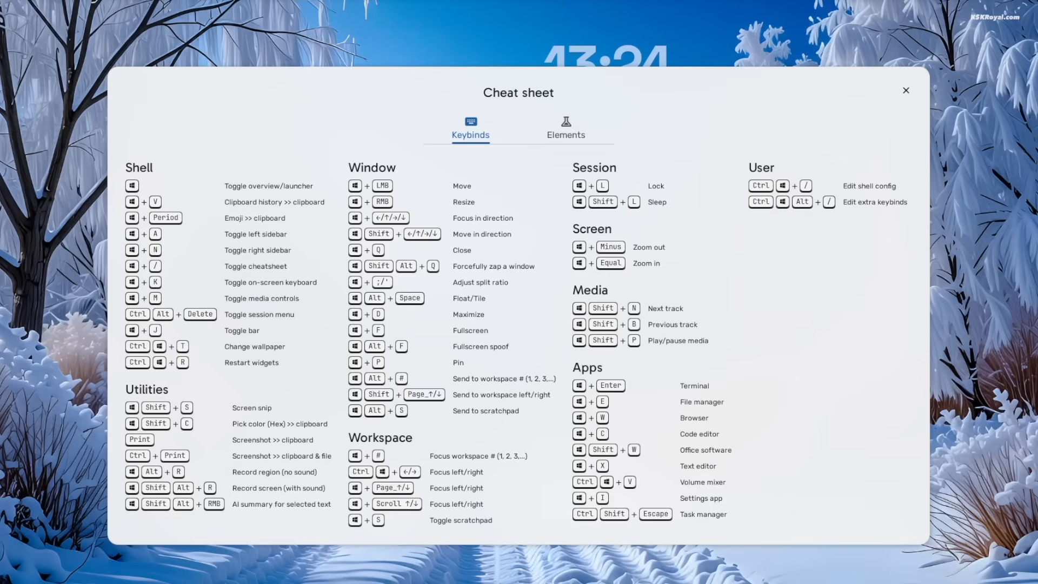
mouse_move(253, 159)
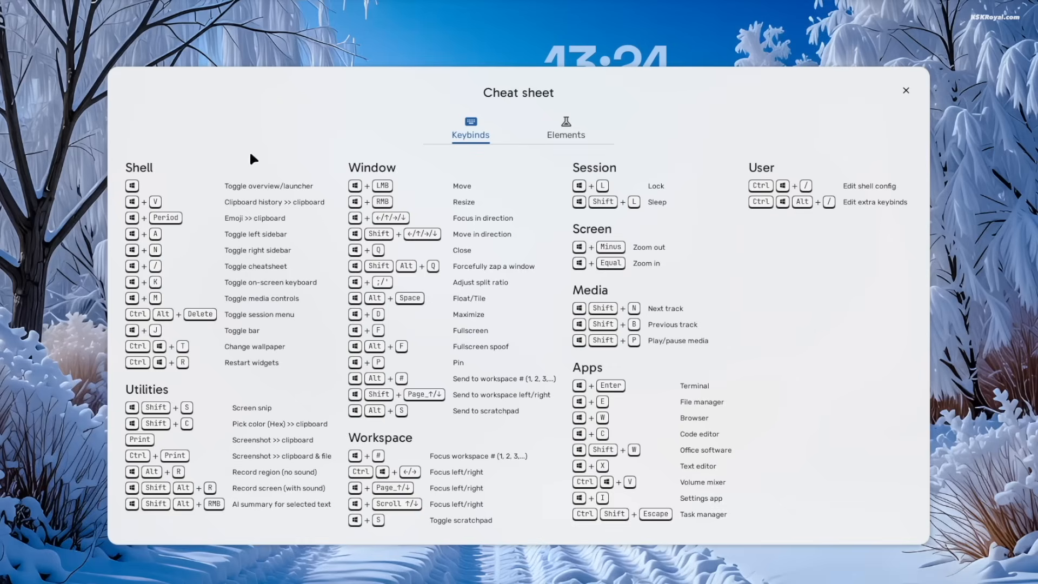
mouse_move(231, 193)
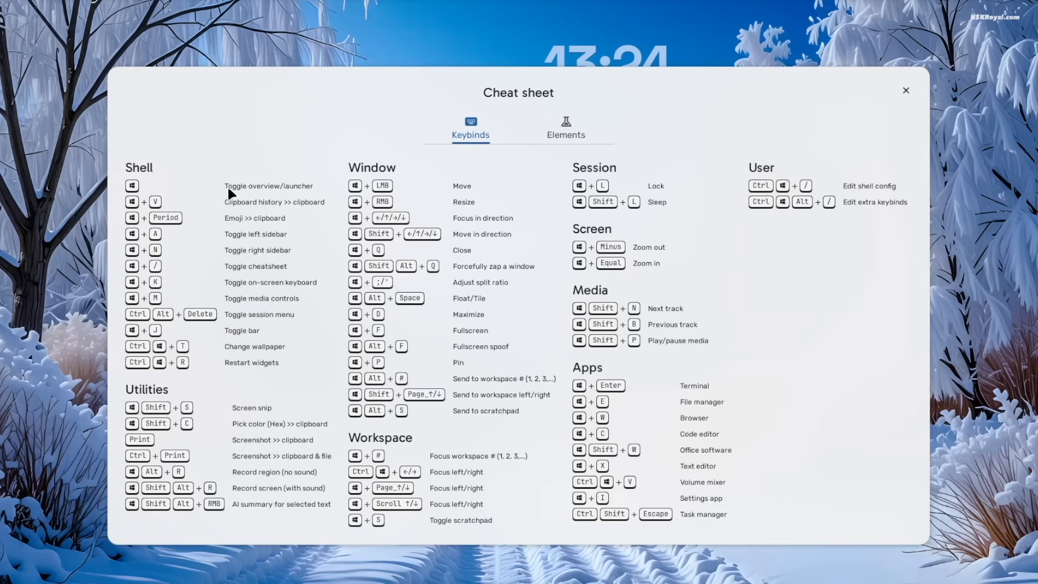
mouse_move(685, 319)
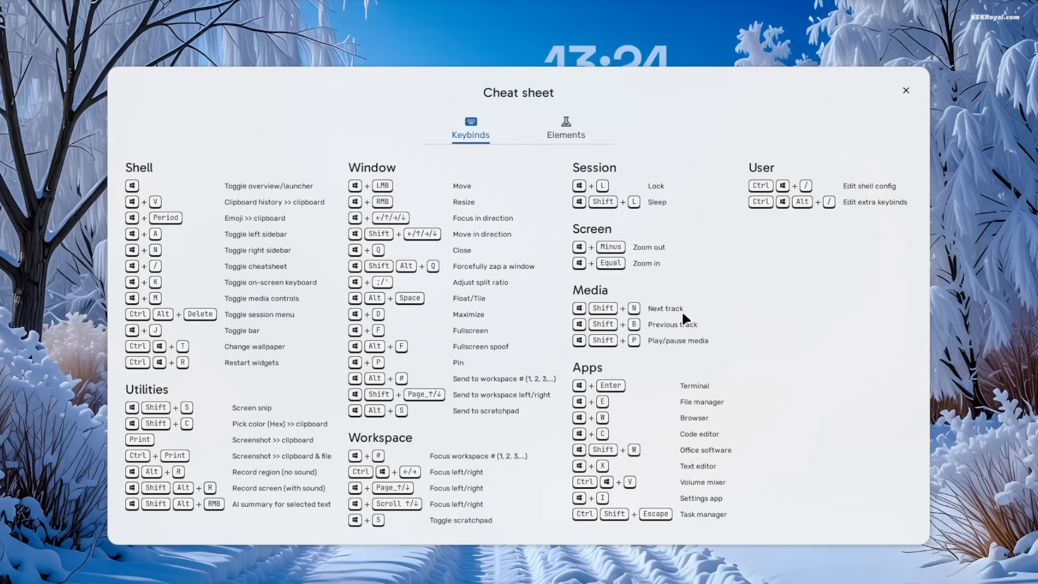
mouse_move(847, 392)
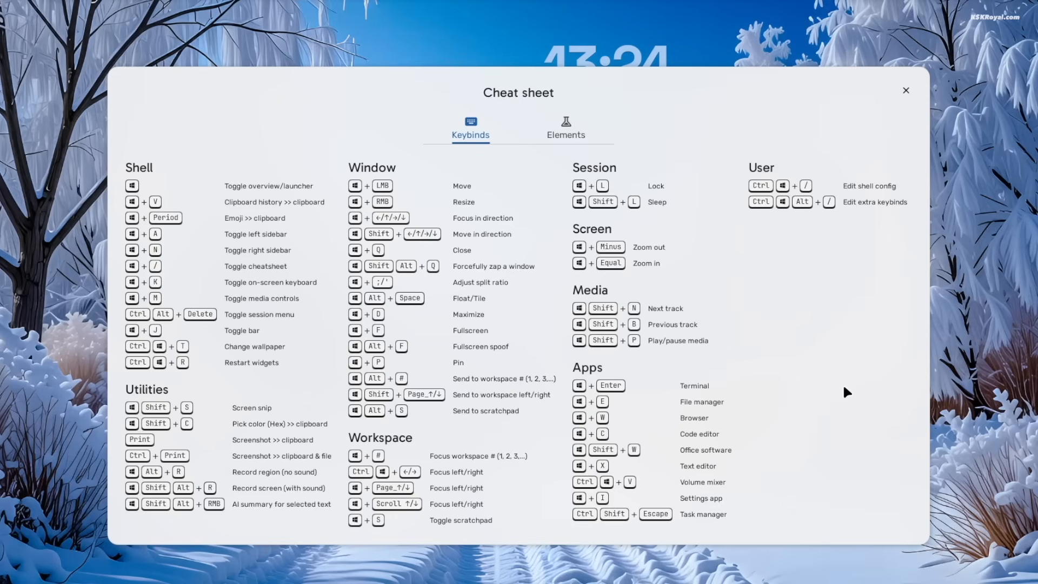
- View the periodic table on the cheat sheet's Elements tab, then close the sheet
click(565, 127)
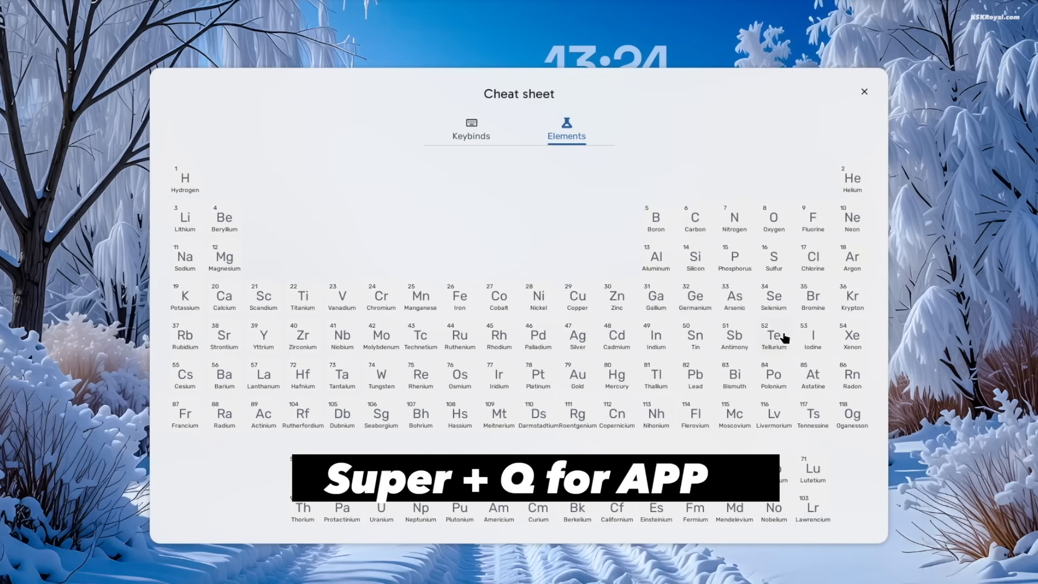
click(864, 91)
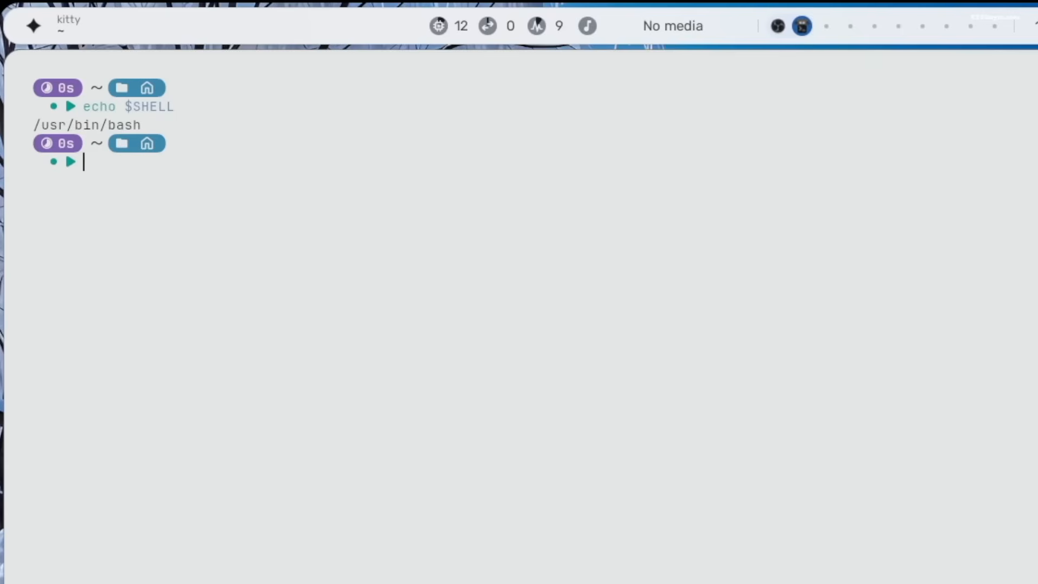
- In kitty, move into ~/.config, list its contents and open a config file in nano
text(cd ~.)
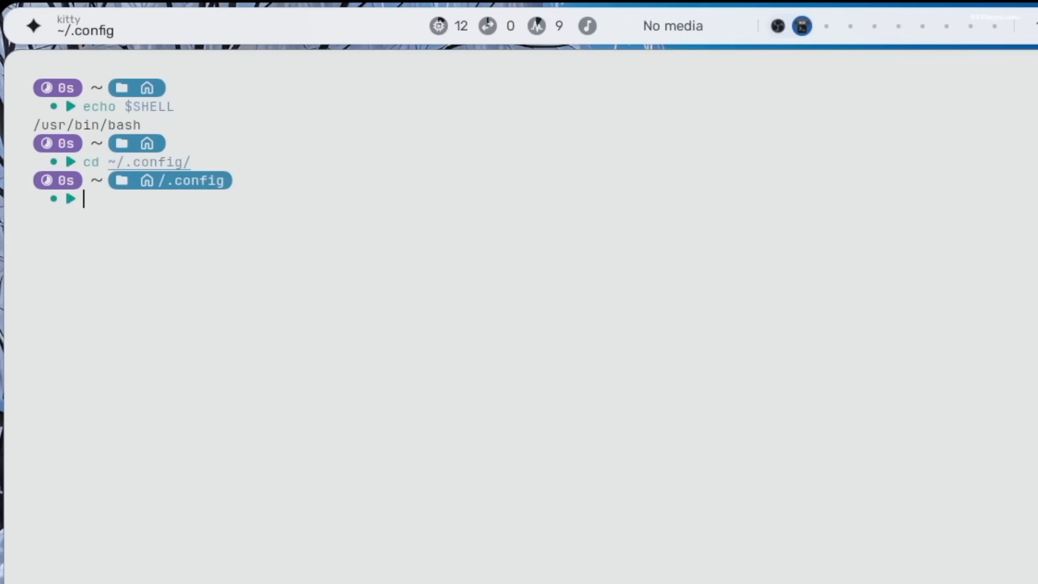
text(ls)
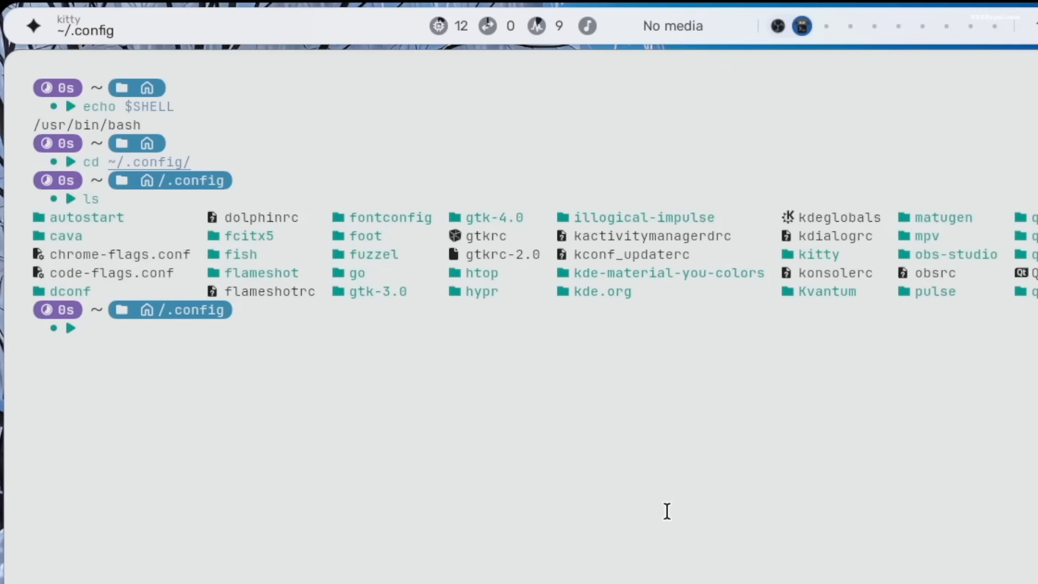
text(nano kactivitymanagerdrc)
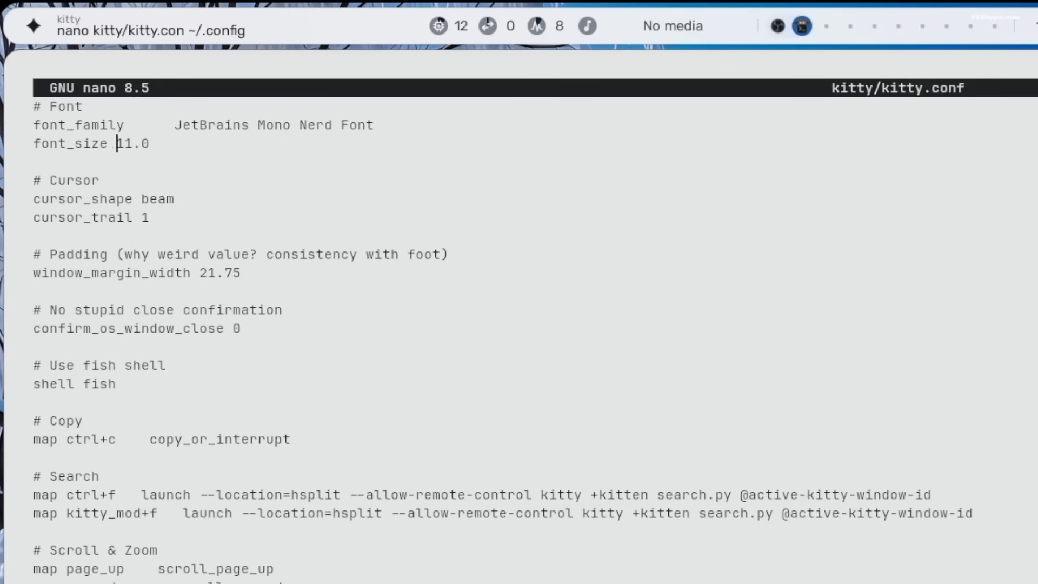
- Set kitty font_size to 20.0, save and exit nano, then run fastfetch in a terminal
text(20.0)
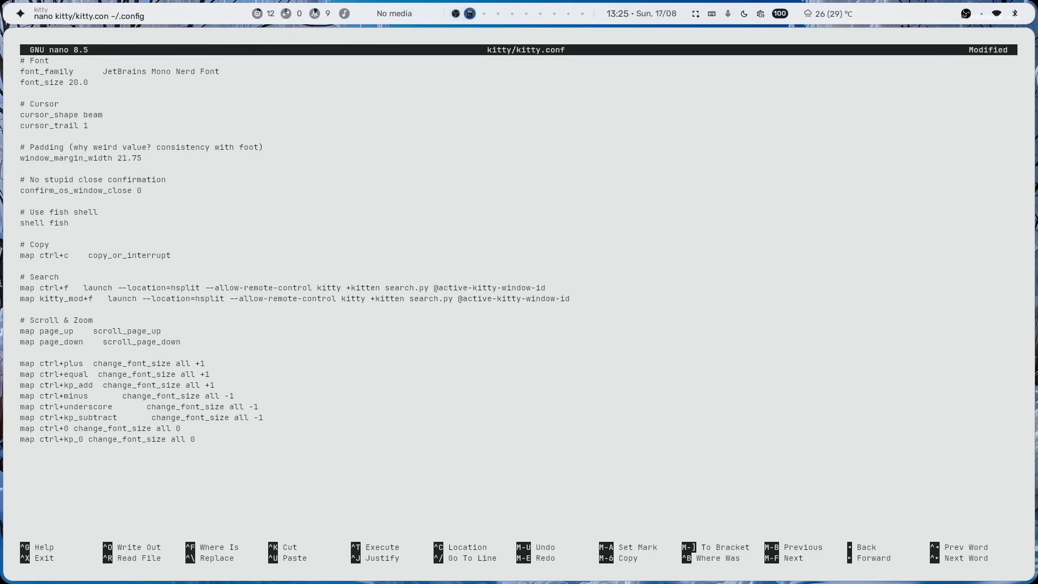
key(ctrl+x)
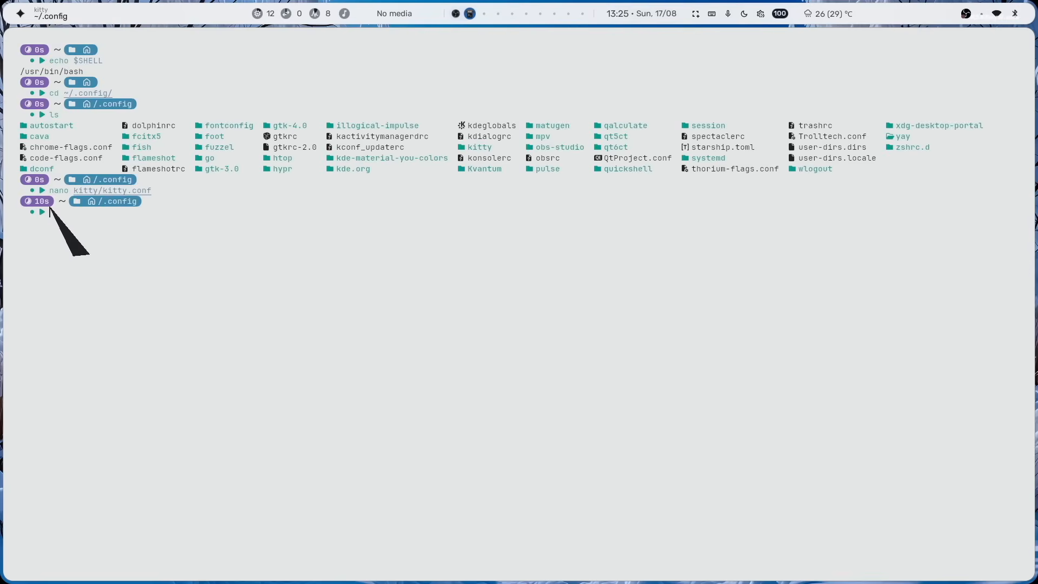
click(469, 13)
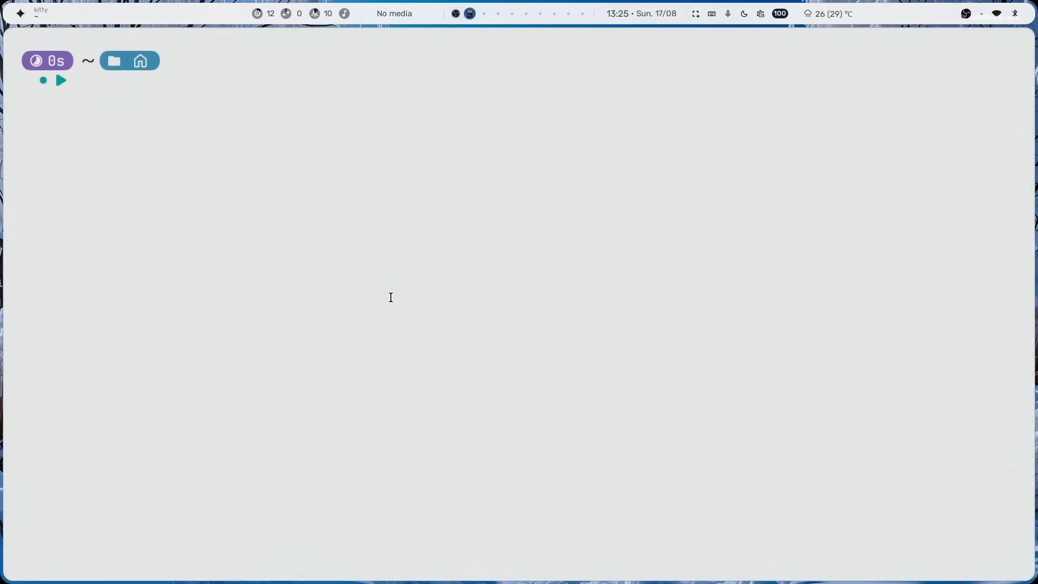
text(fastfetch)
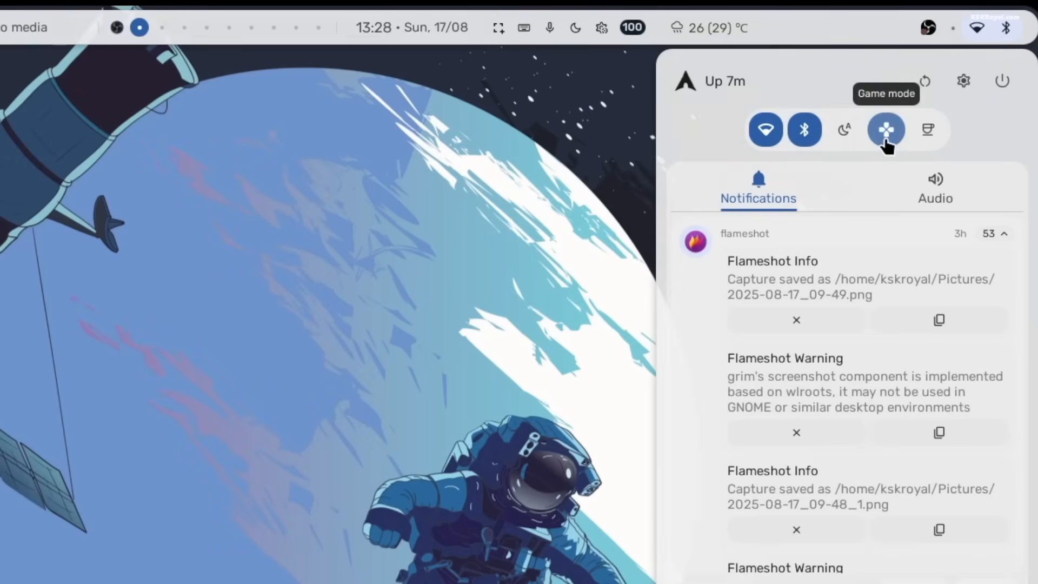
mouse_move(928, 130)
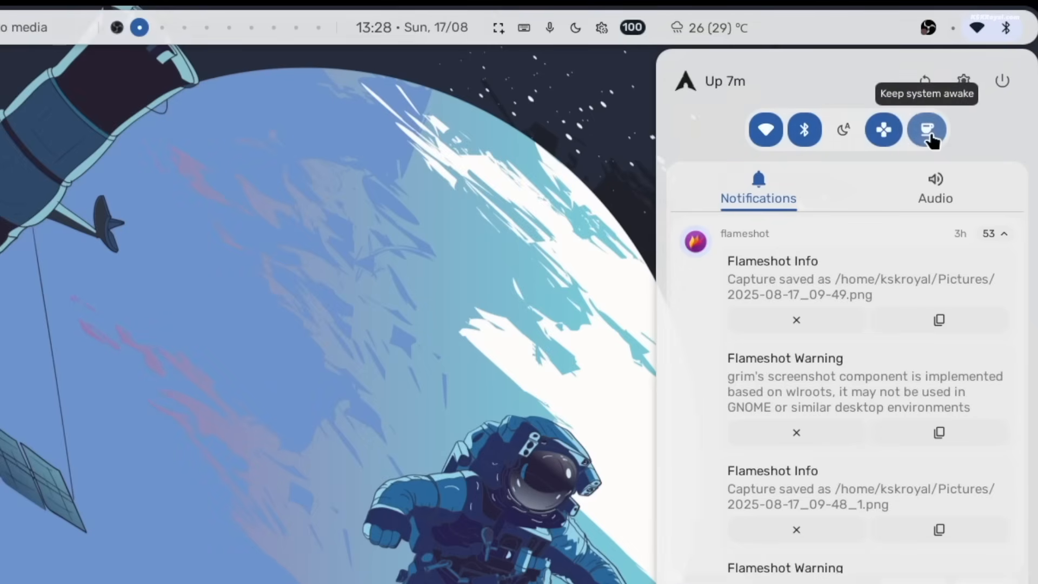
- Turn on keep-awake, glance at Audio, return to notifications and open the 25:00 Pomodoro timer
click(934, 189)
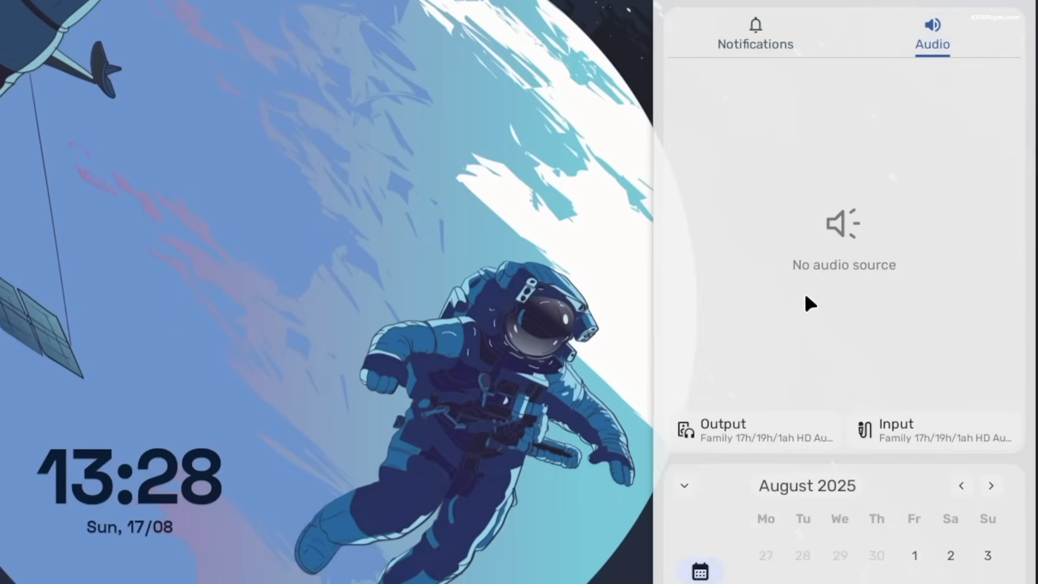
click(721, 429)
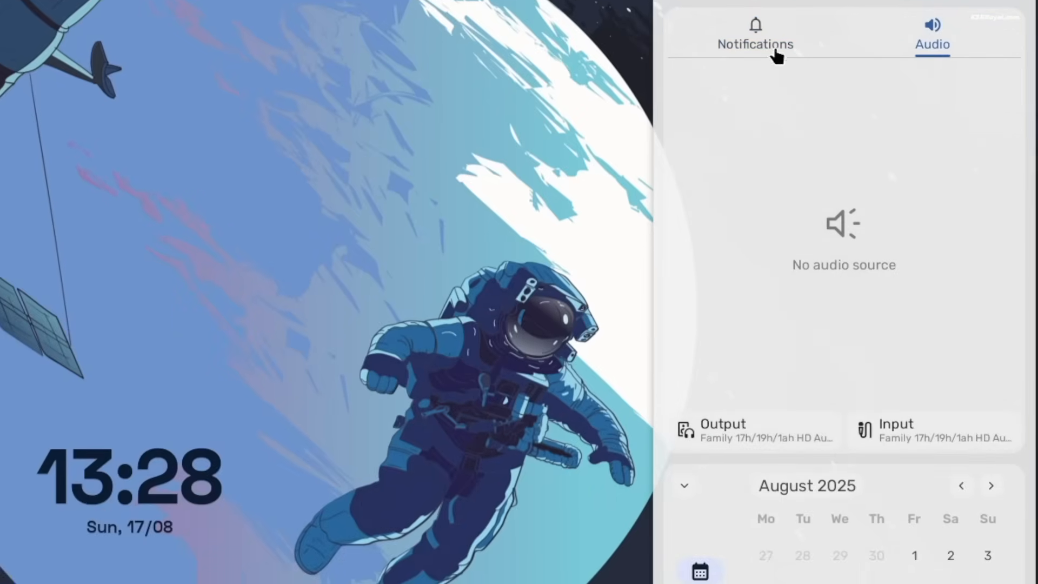
click(755, 34)
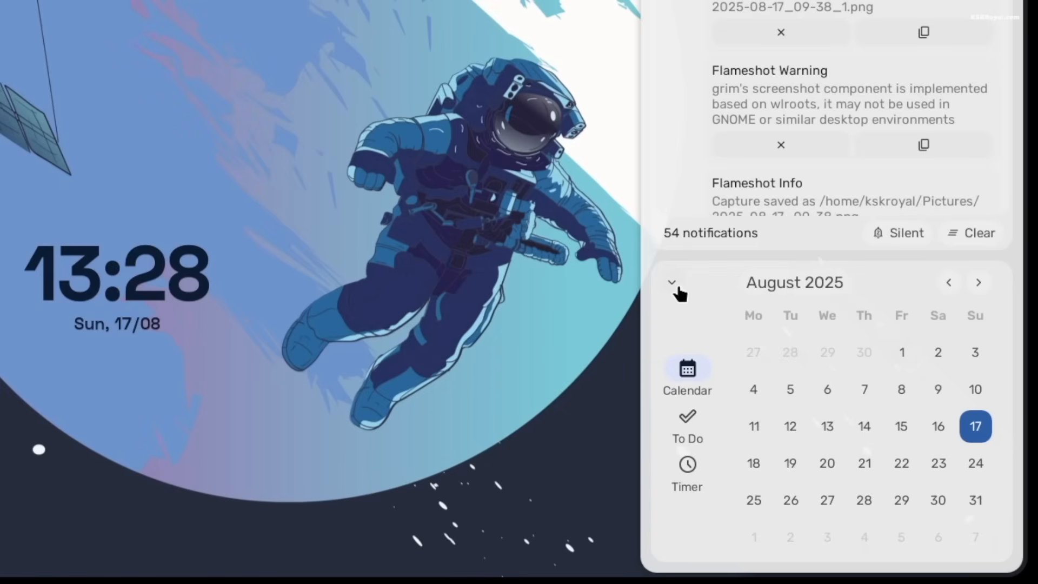
mouse_move(819, 378)
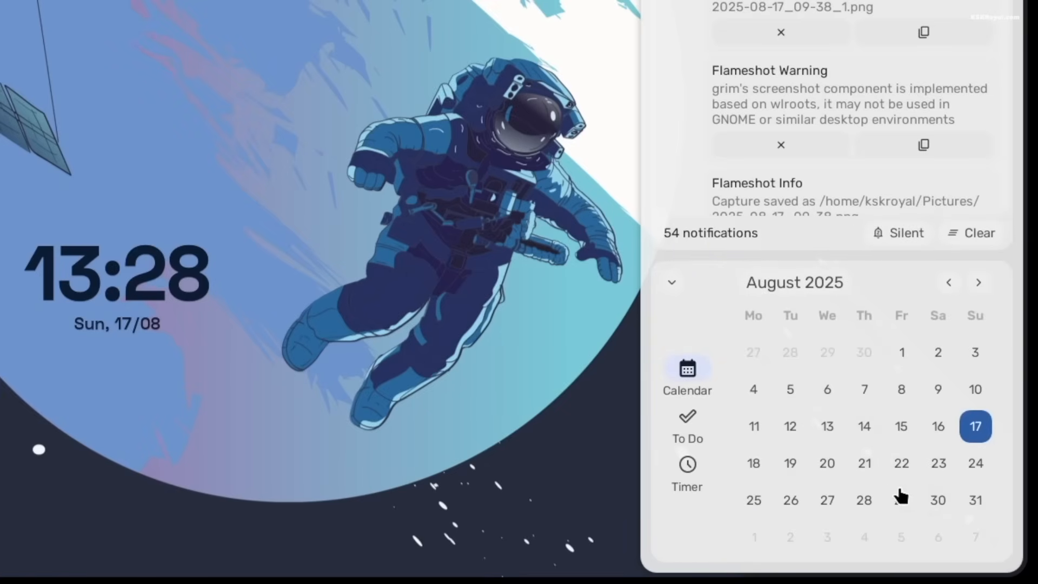
click(686, 469)
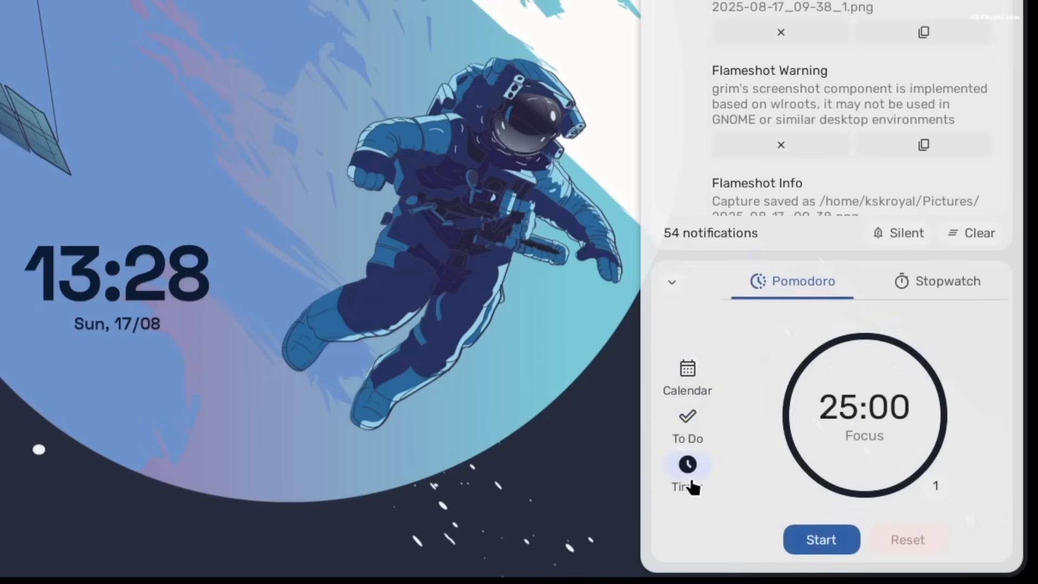
click(820, 539)
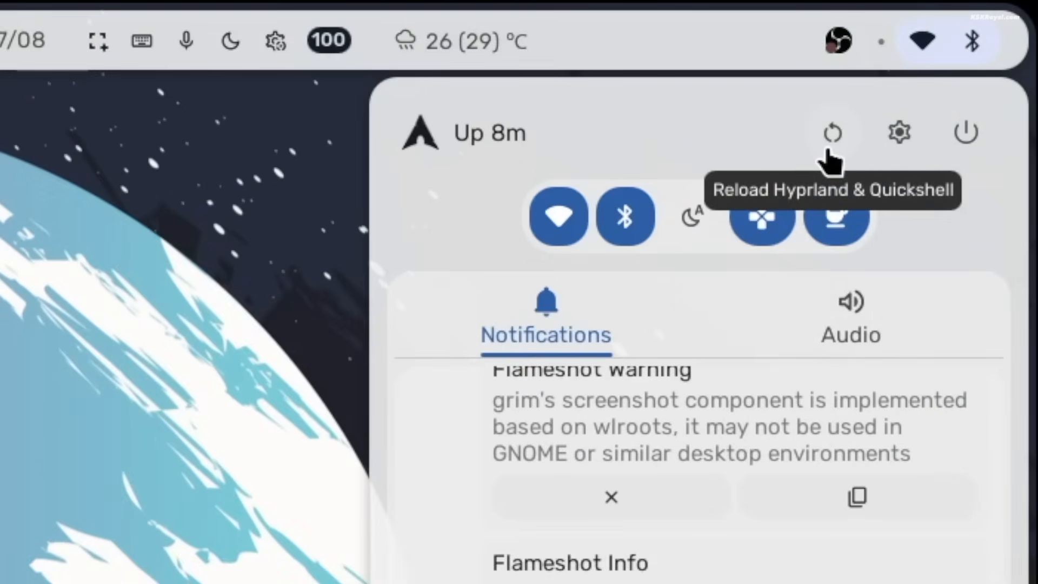
mouse_move(966, 132)
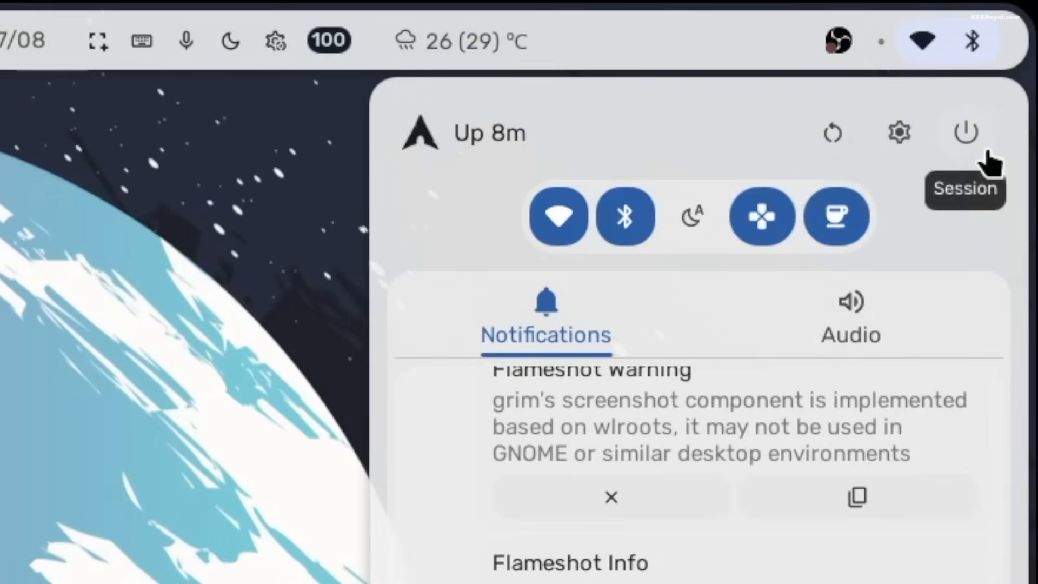
- Open the session menu from the sidebar's power button
click(965, 132)
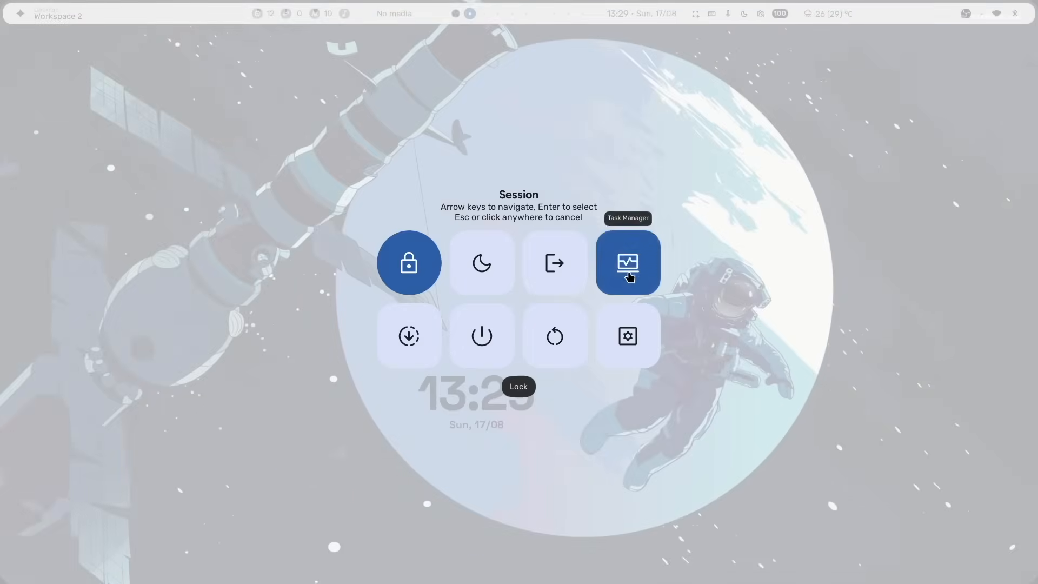
mouse_move(481, 263)
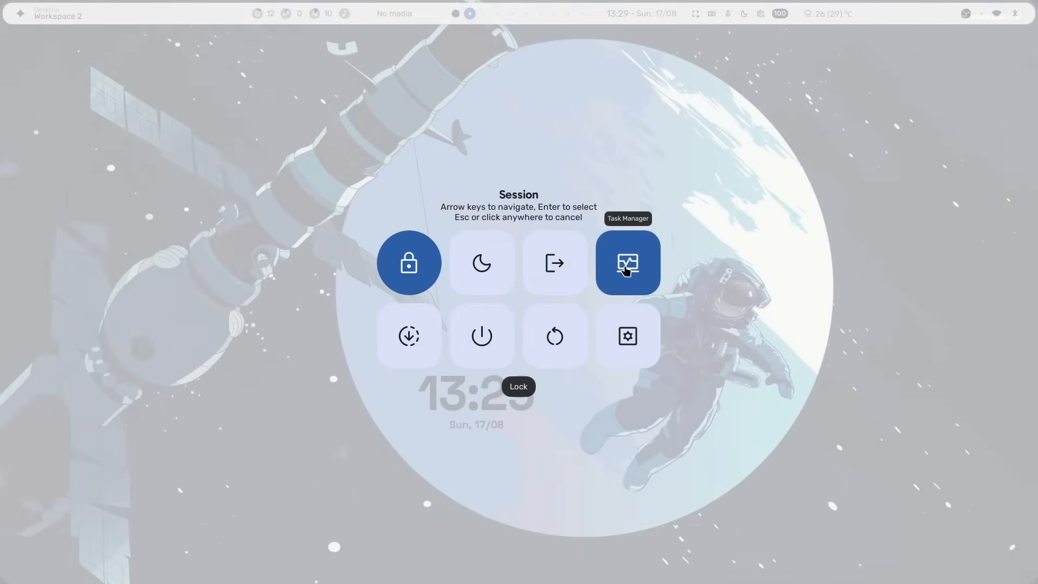
mouse_move(555, 335)
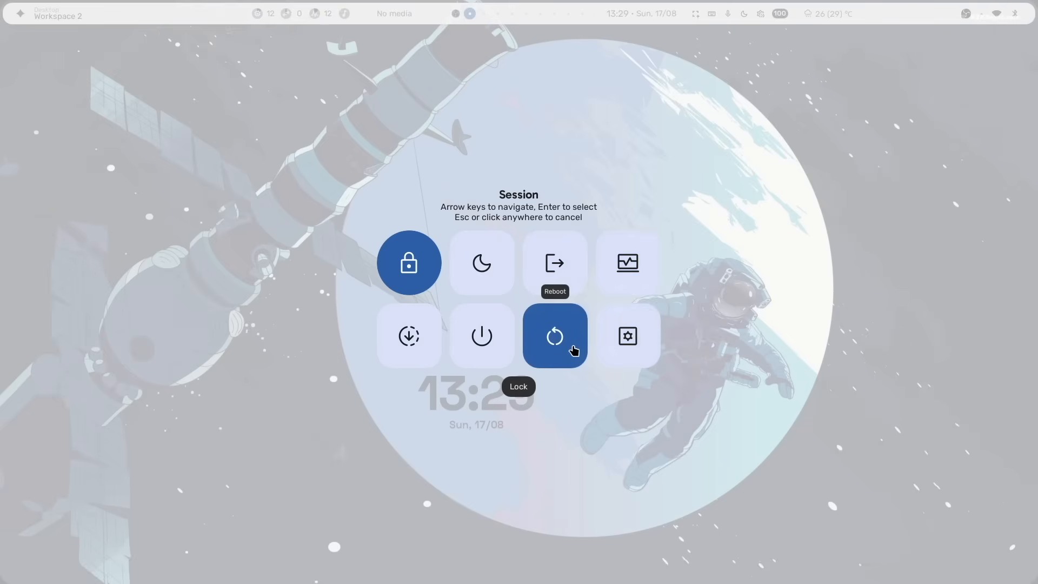
mouse_move(409, 336)
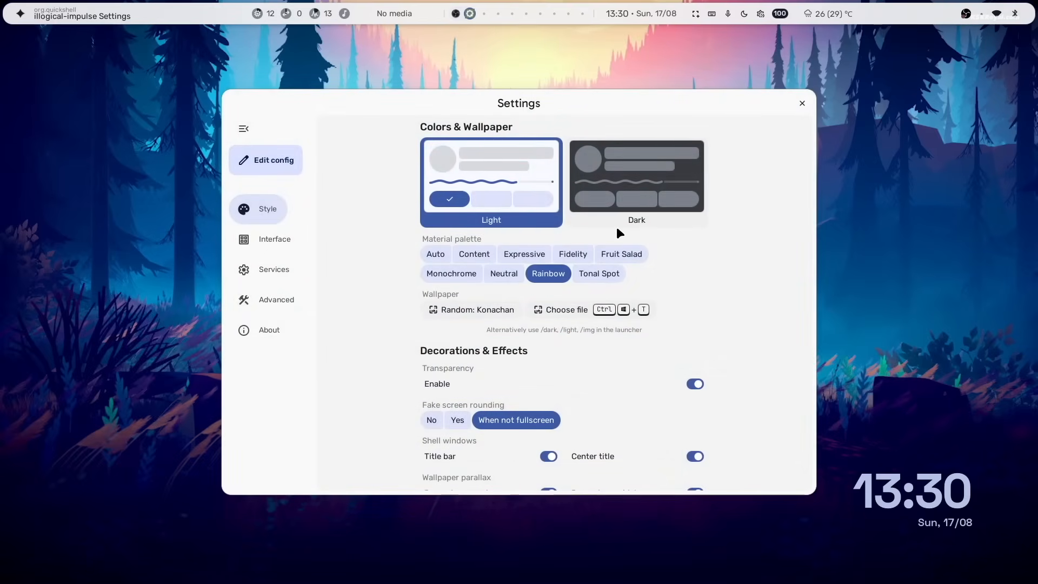
mouse_move(656, 192)
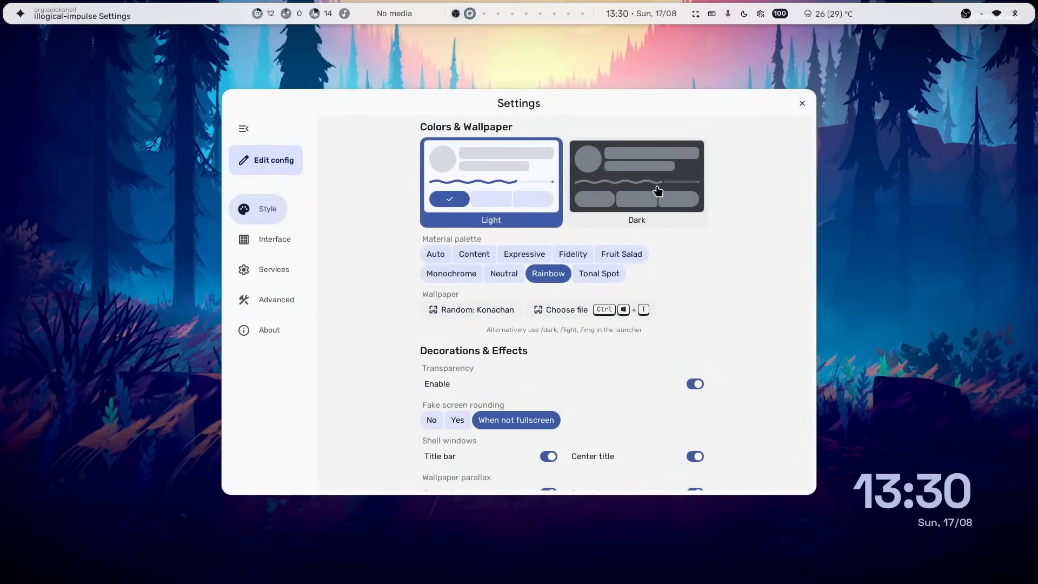
- Flip the shell between dark and light themes, then try the Expressive and Fidelity palettes
click(635, 176)
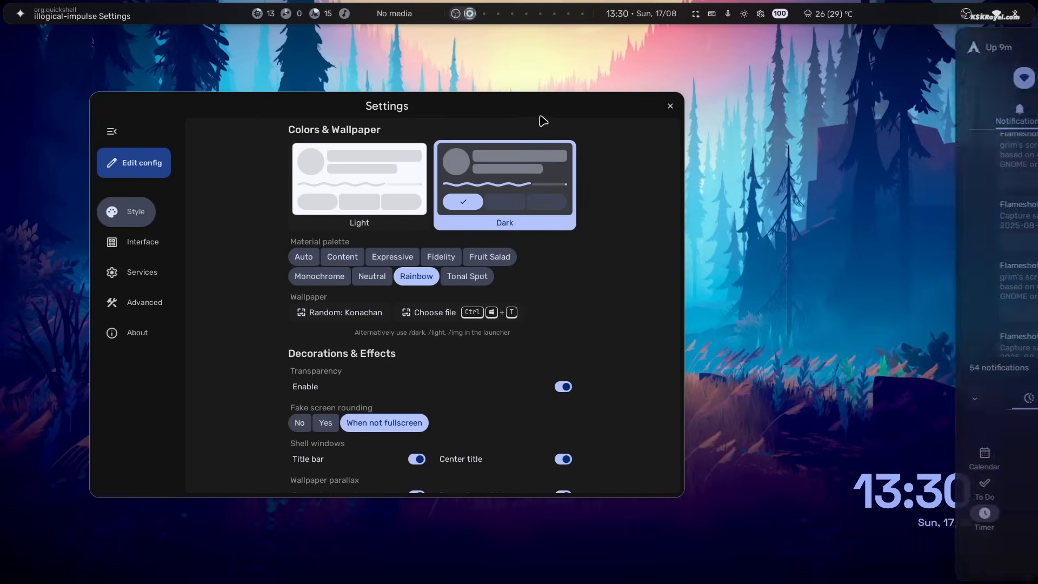
click(359, 178)
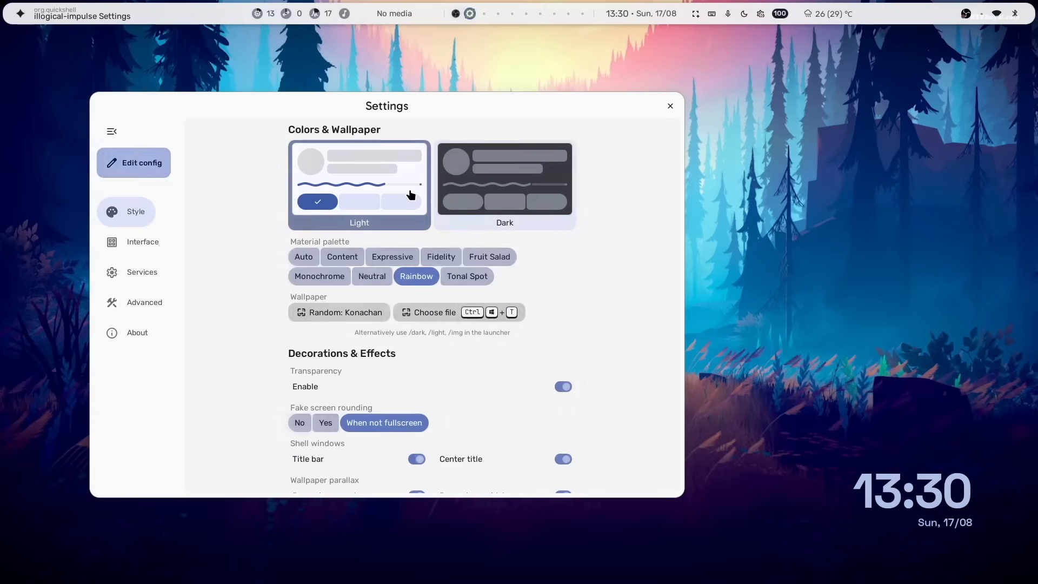
click(504, 177)
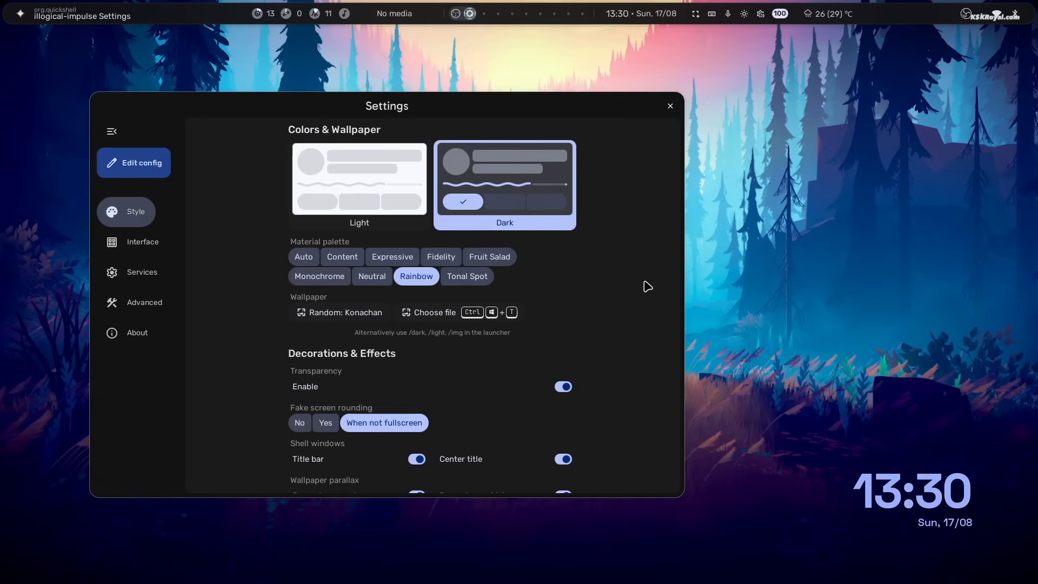
click(392, 257)
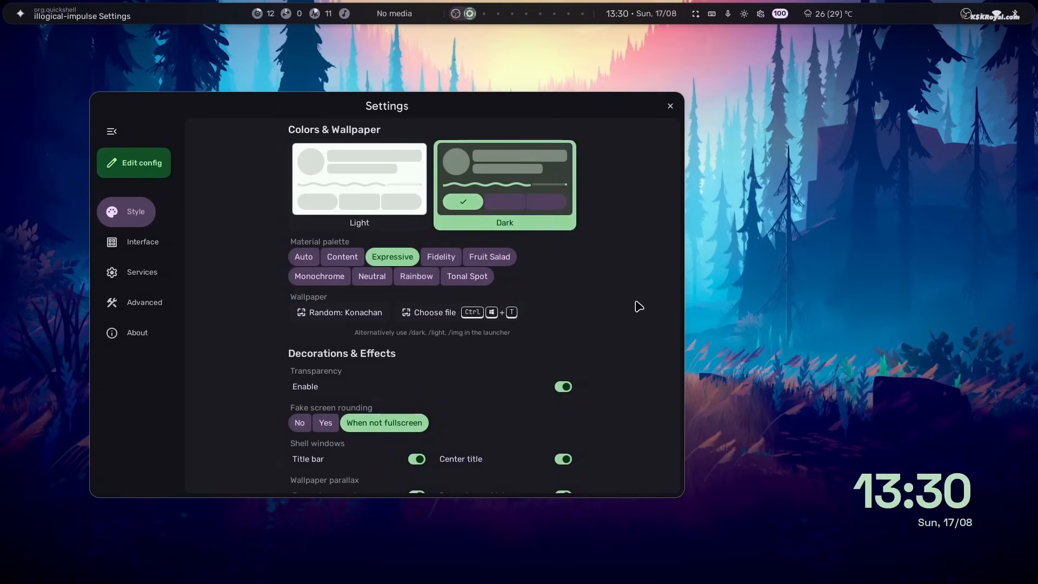
click(440, 257)
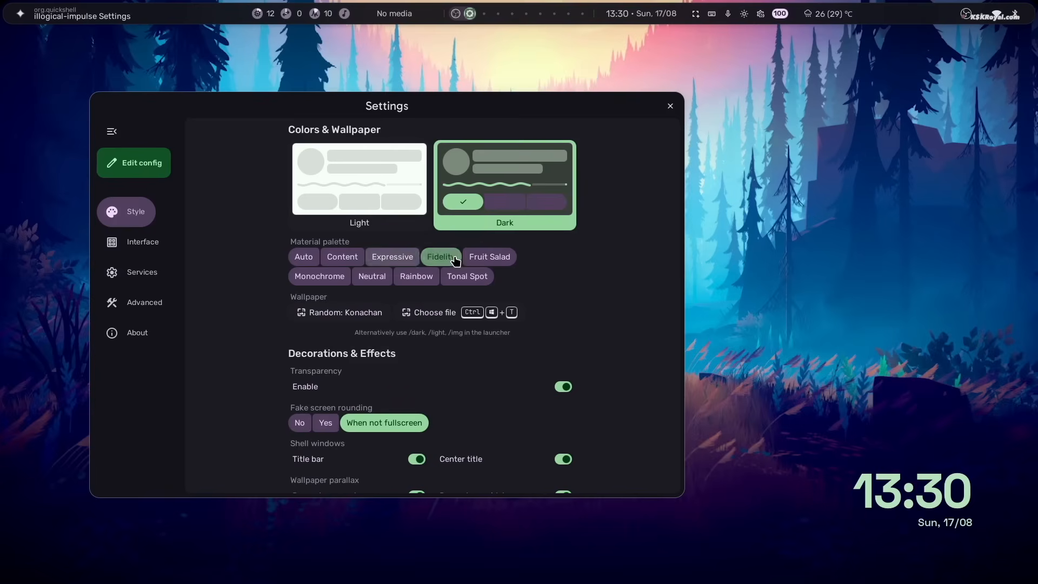
click(489, 256)
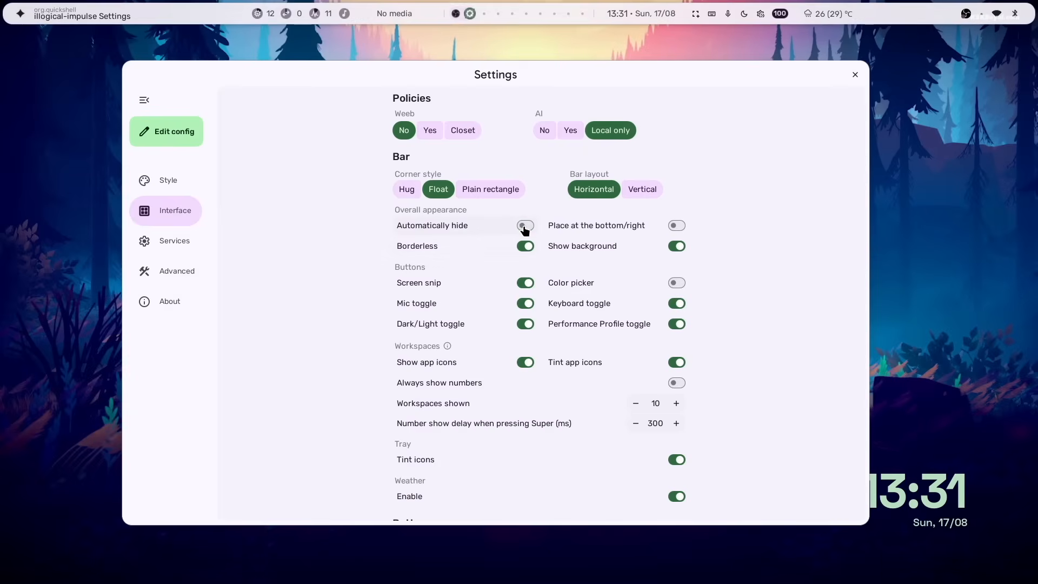
- Toggle bottom bar placement on and back off, and set Overview Rows to 3
click(676, 225)
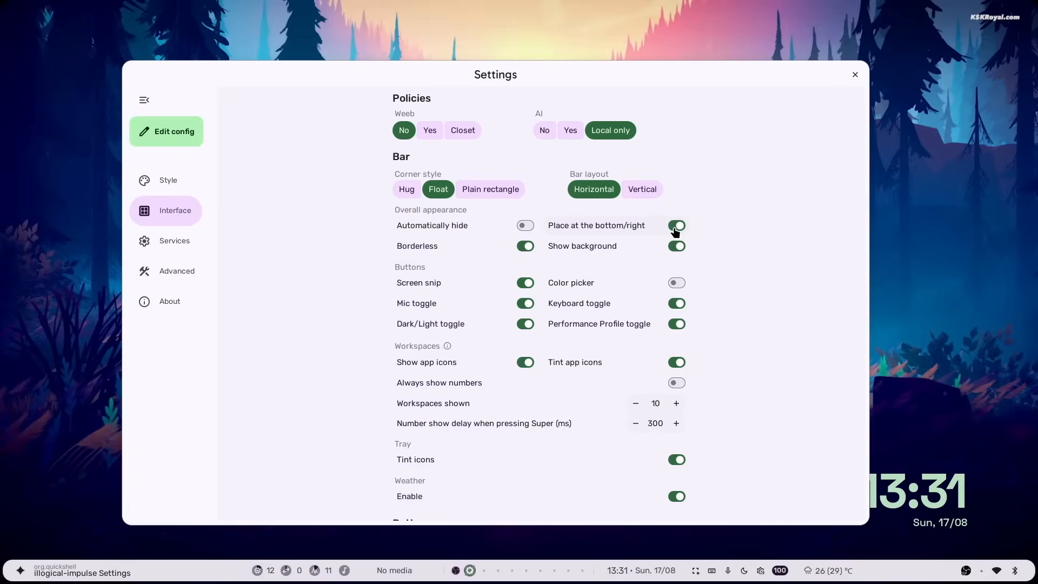
click(676, 225)
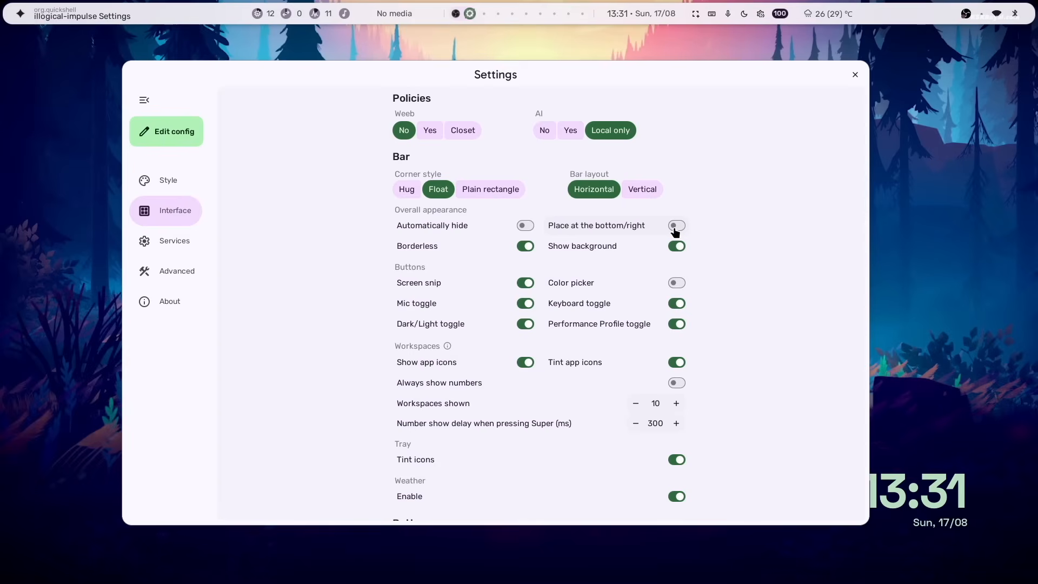
scroll(down, 3)
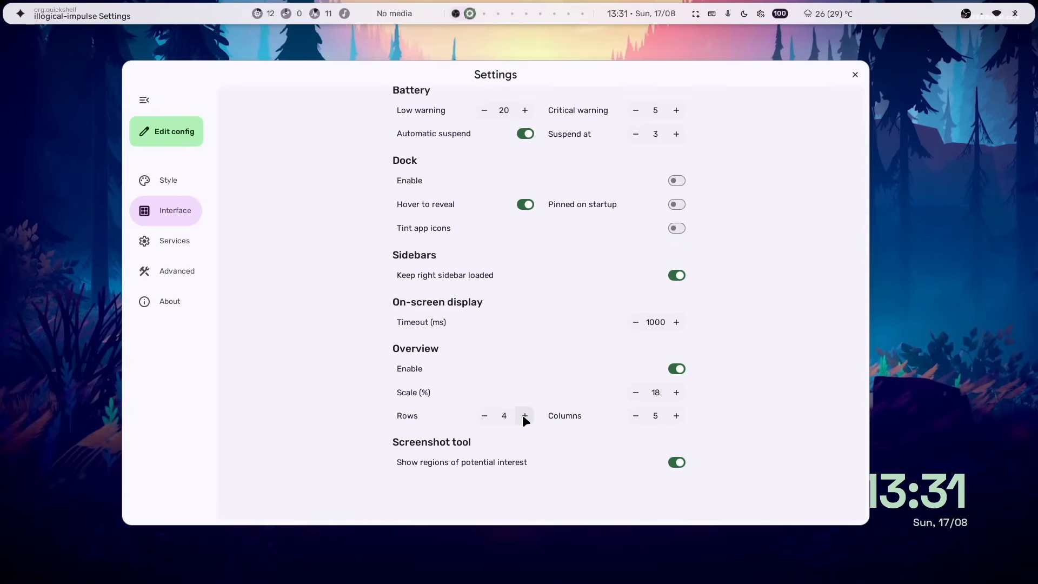
click(484, 416)
text(f)
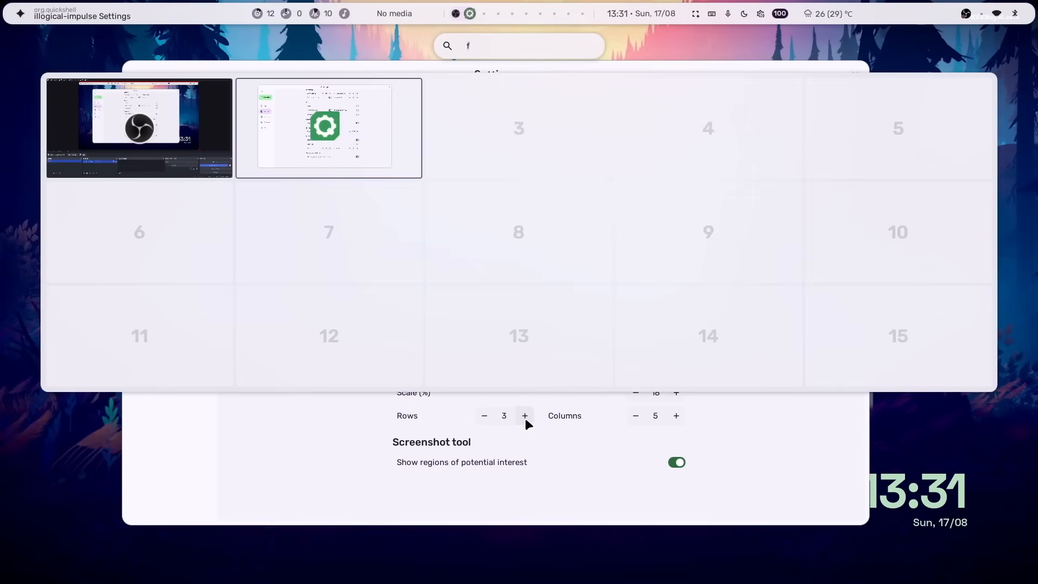
- Close the three-row overview, bring Firefox forward and switch to an empty workspace
click(484, 416)
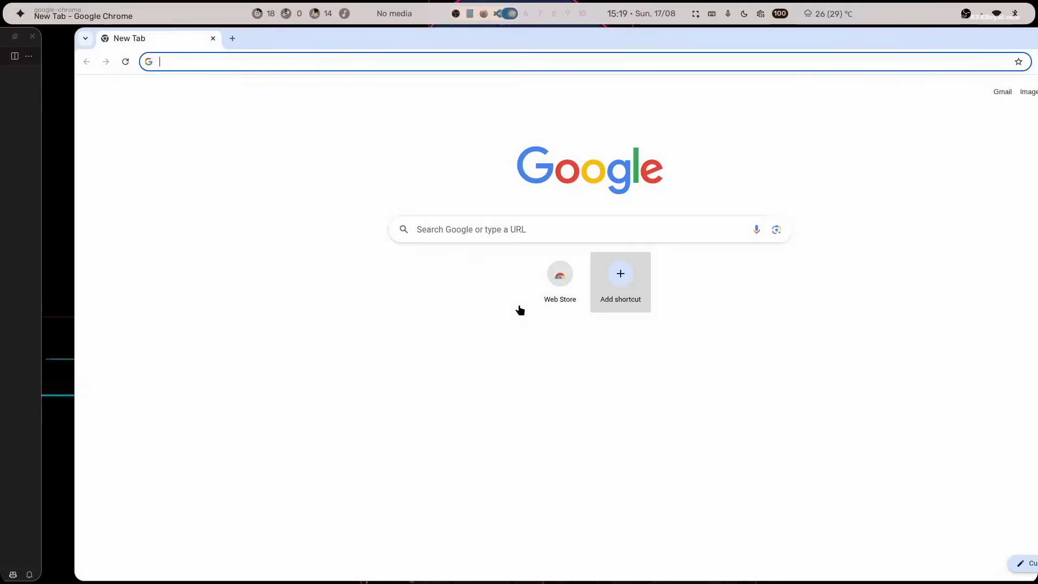
click(501, 13)
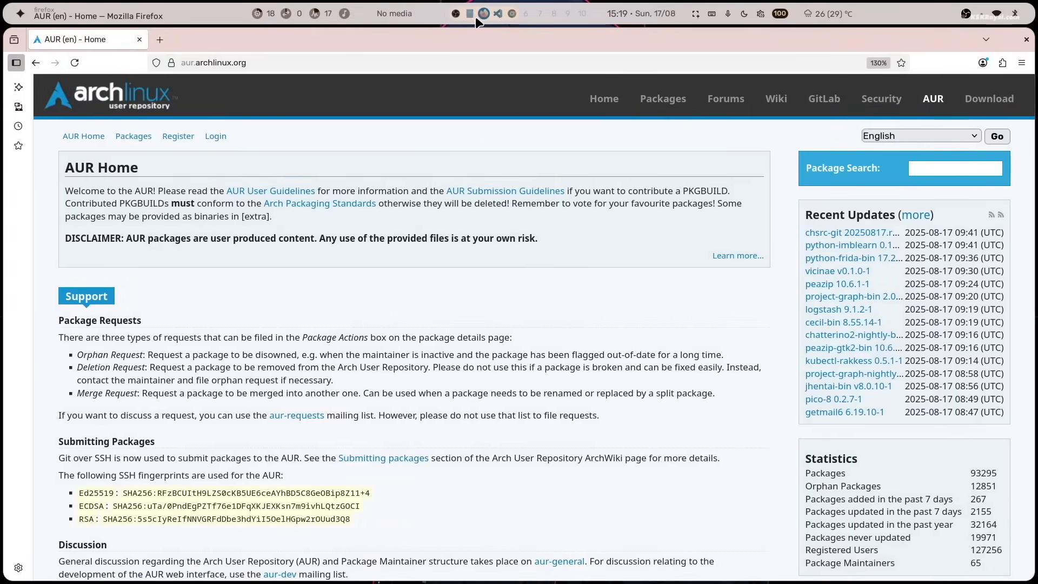
click(469, 13)
text(a)
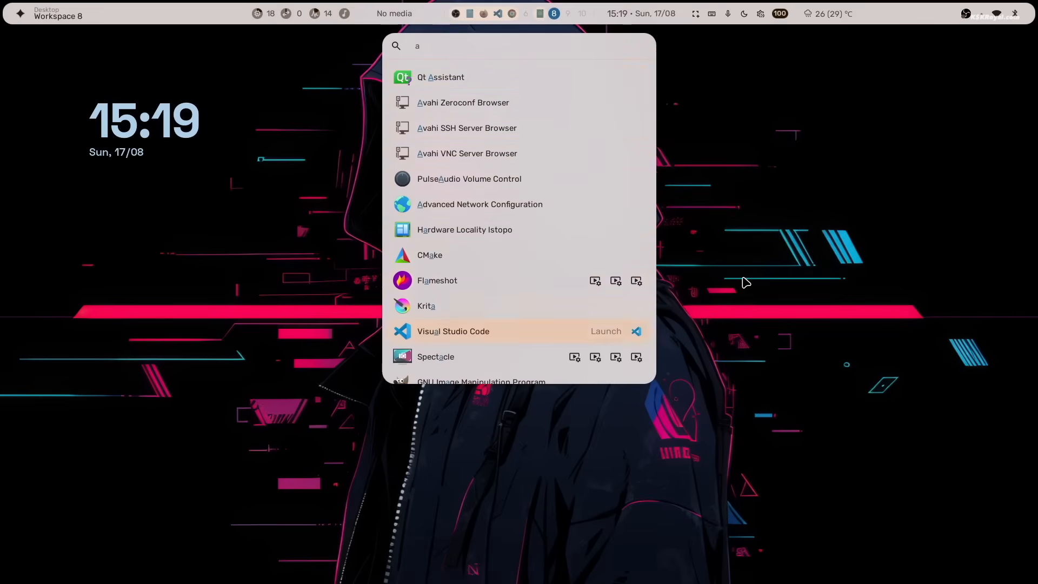
- Launch GNU Image Manipulation Program from the 'a' search results and click its welcome screen
scroll(down, 3)
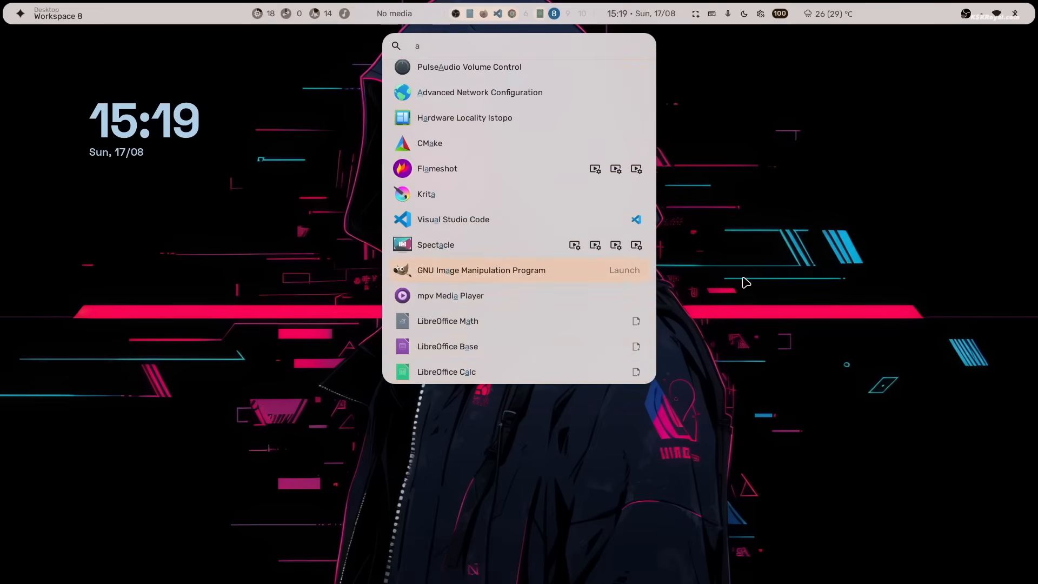
click(481, 270)
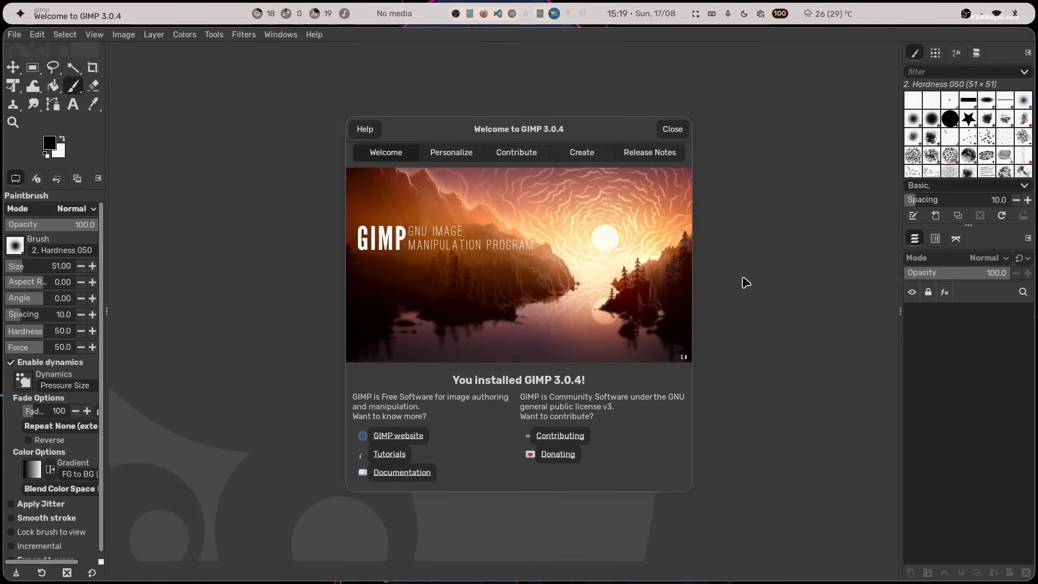
click(671, 129)
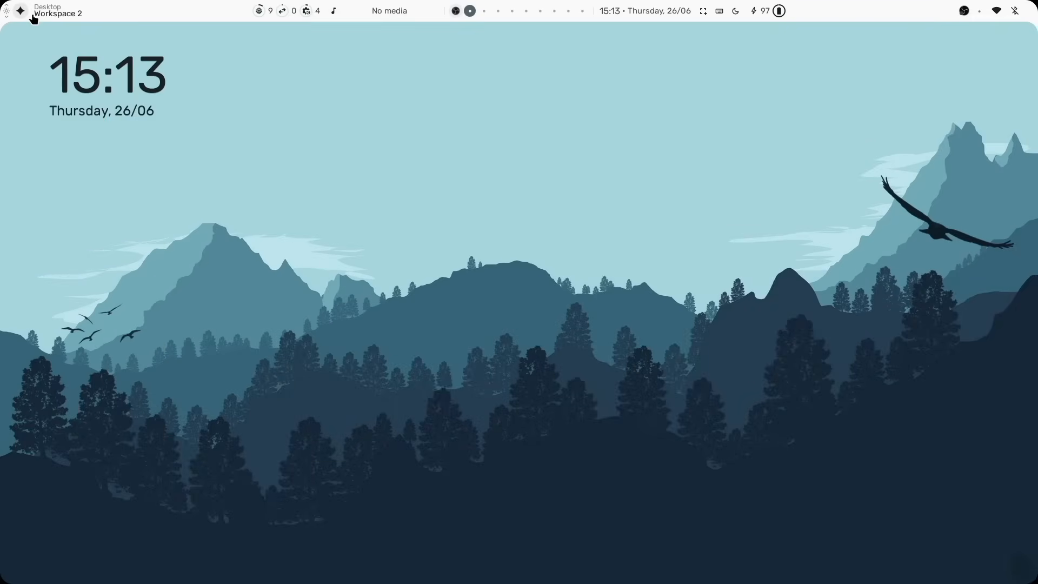
- Open the AI sidebar and switch the chat model to Gemma (2B) via /model
click(20, 11)
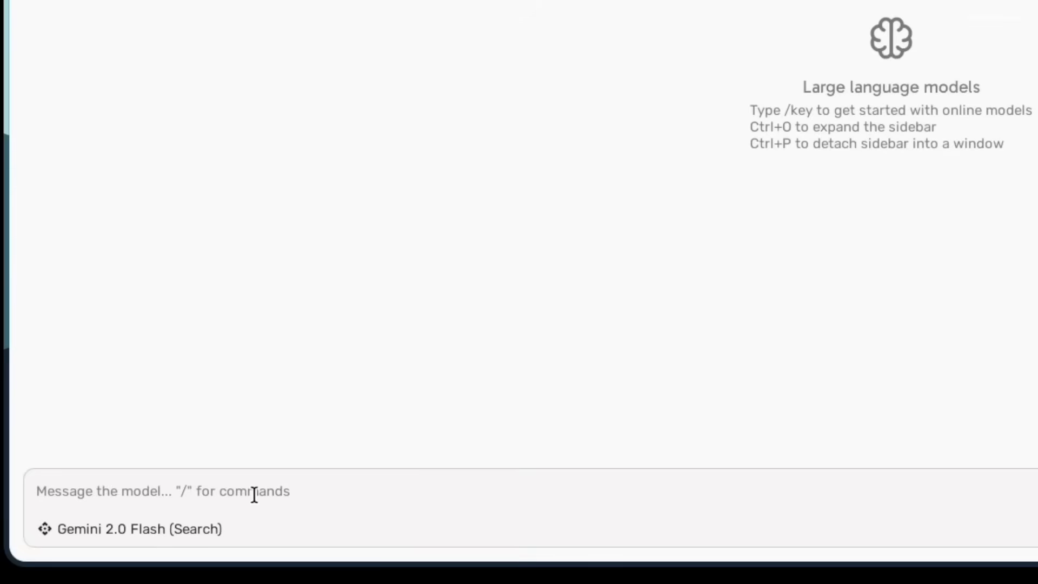
text(/model)
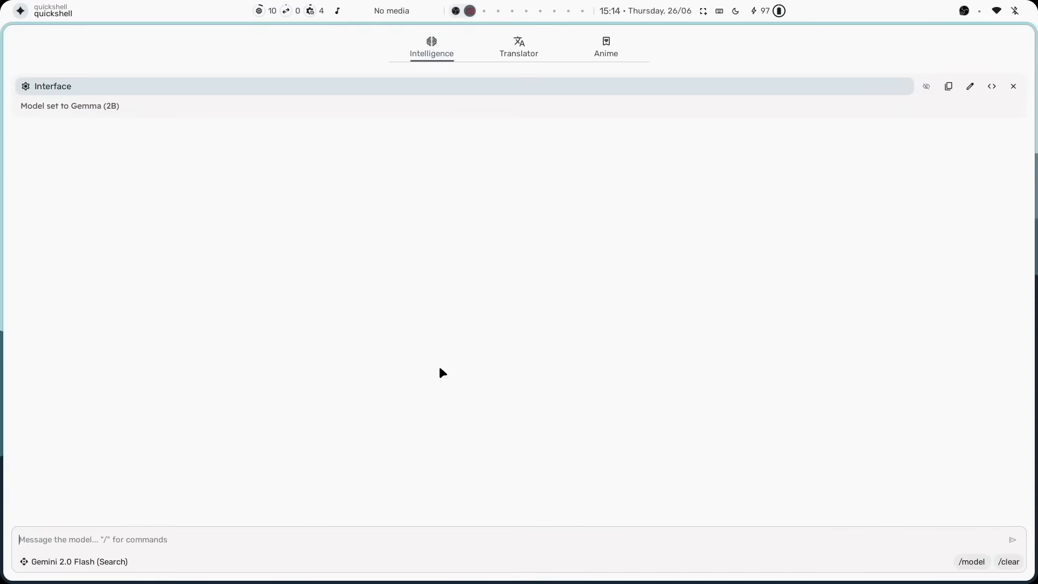
- Ask the model to 'Write a simple story in 200 words'
text(Write a simpl)
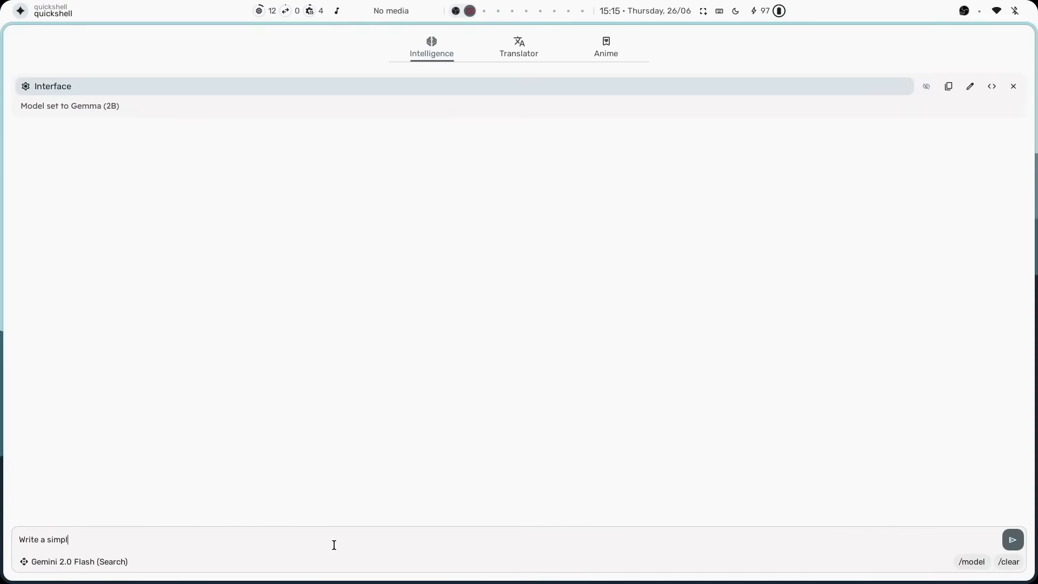
text(e story in 200)
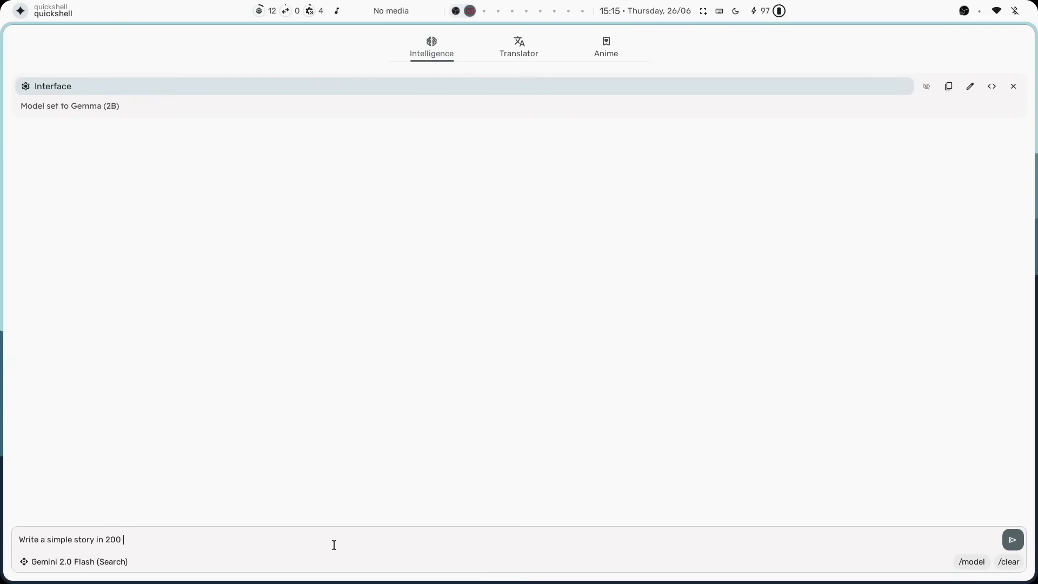
text(words)
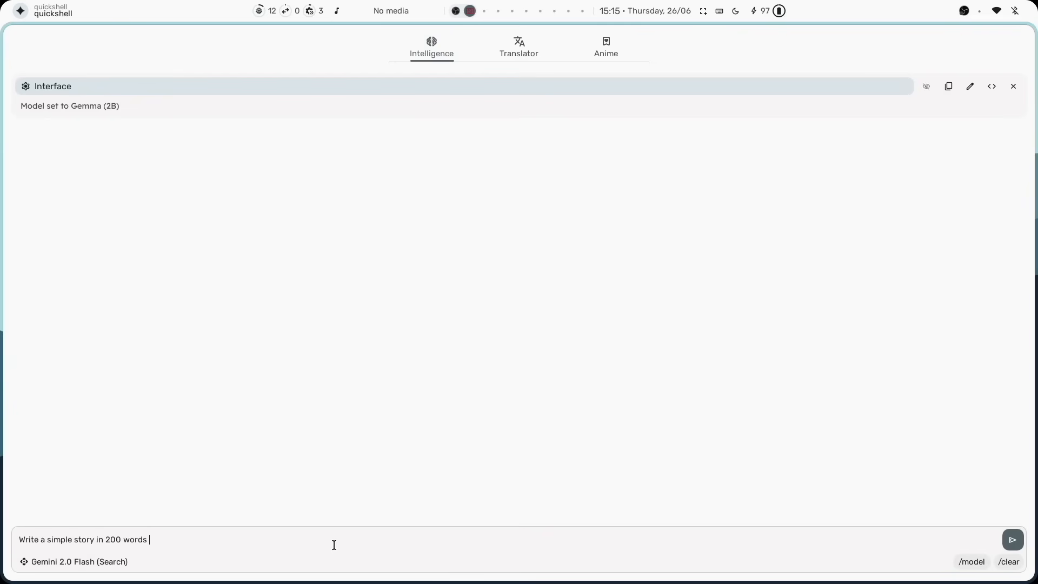
click(1010, 540)
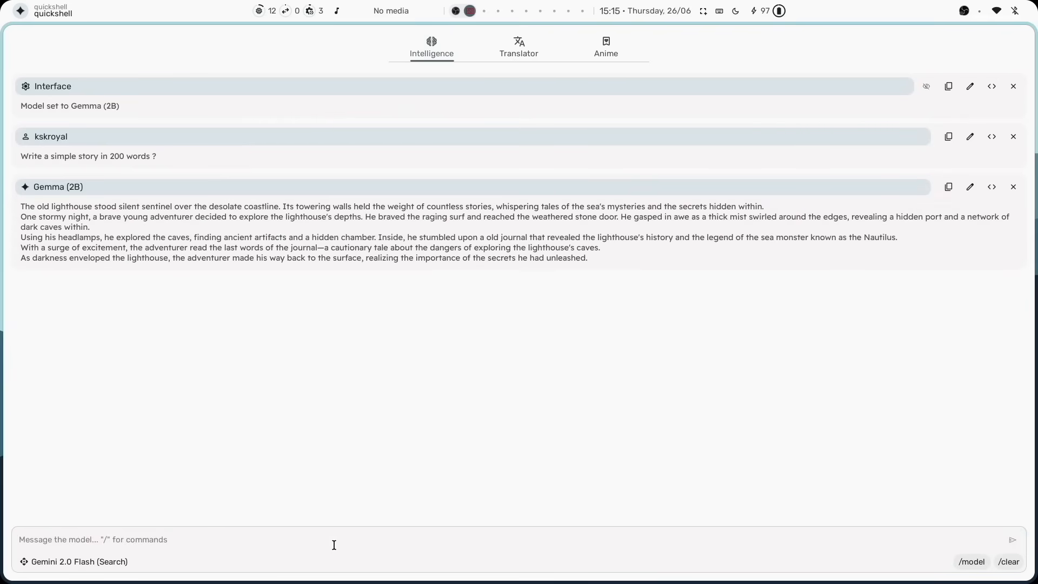
- Request a thriller love story in 1000 words from the model
text(Now write a thriller love story)
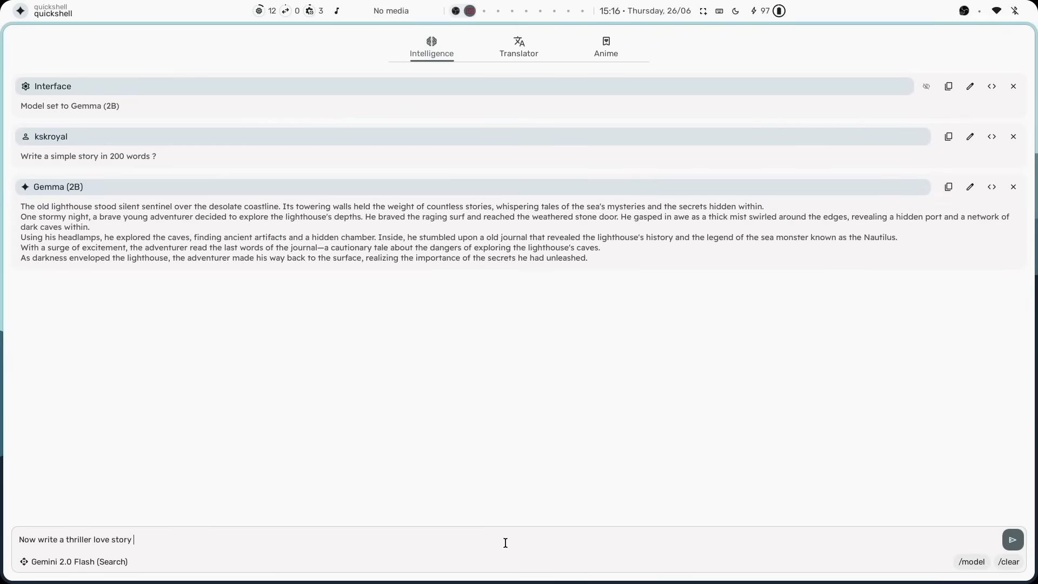
text(in 1000)
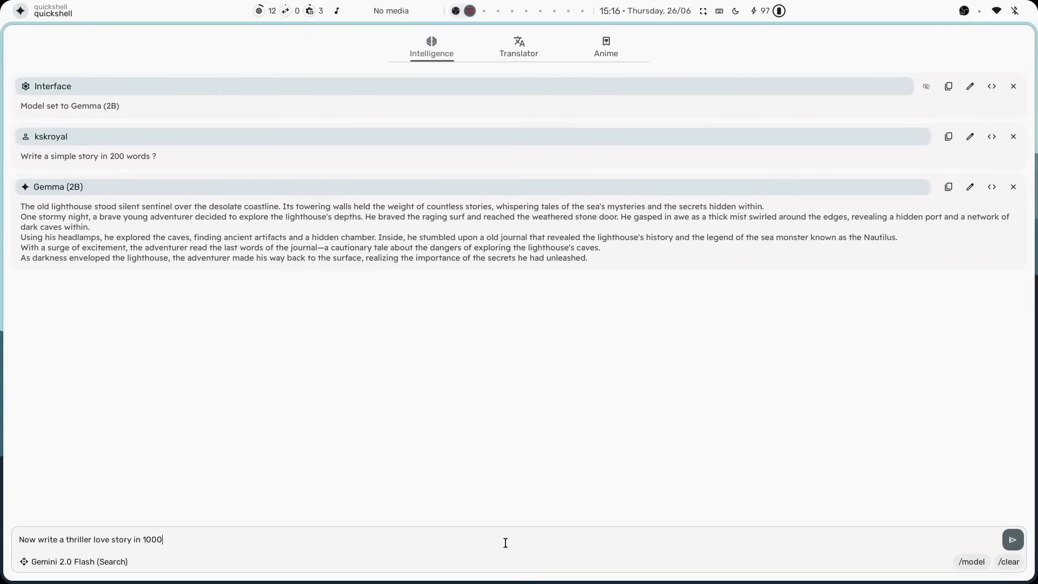
click(1011, 539)
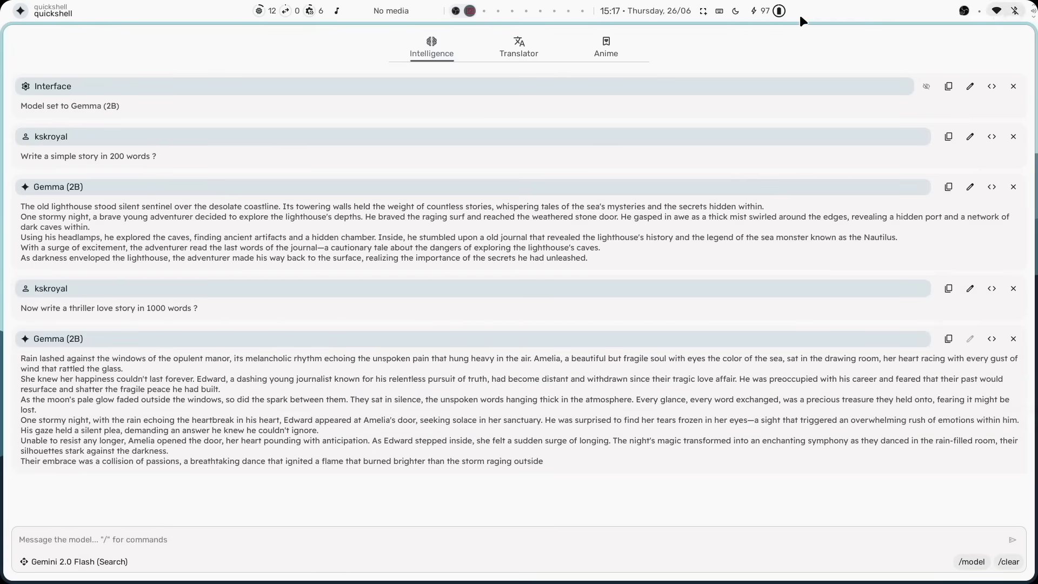
click(734, 11)
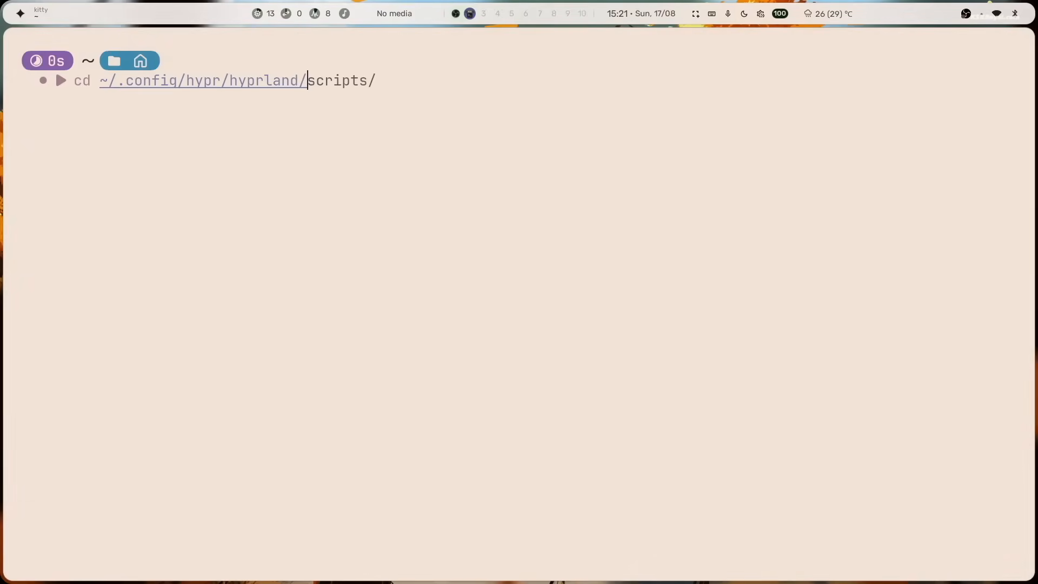
- In ~/.config/hypr/hyprland, open keybinds.conf in nano
key(Enter)
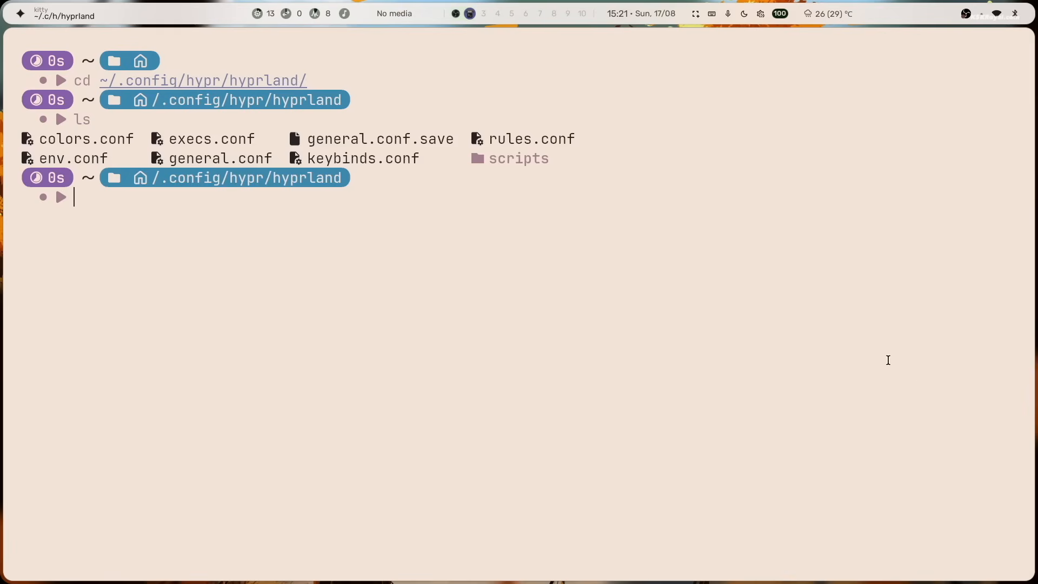
double_click(363, 158)
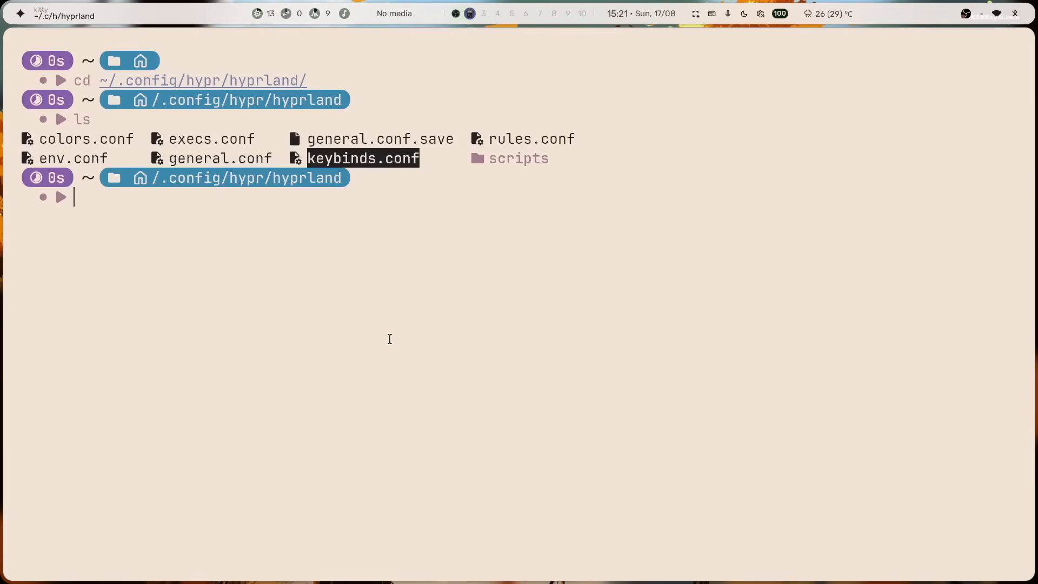
text(nano keybinds.conf)
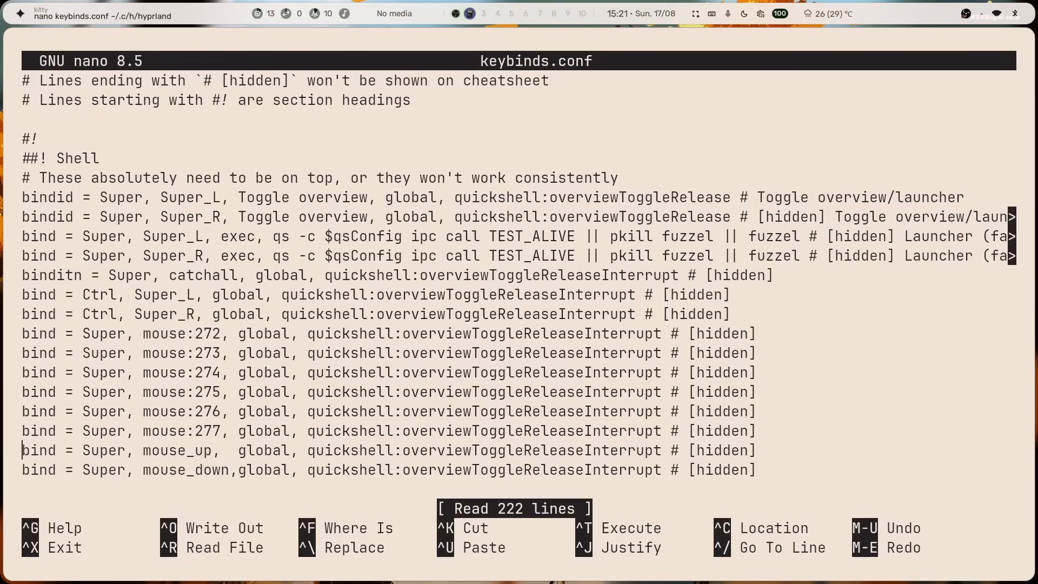
- Add 'bind = Super, G, exec, google-chrome-stable' under Custom App Shortcuts and save
scroll(down, 3)
text(bind)
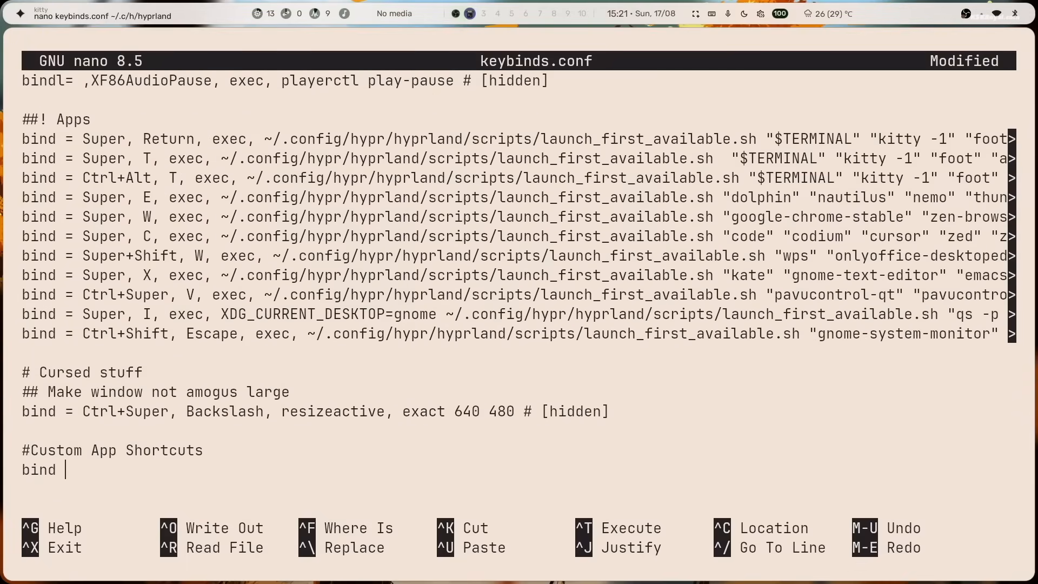
text(= Super,)
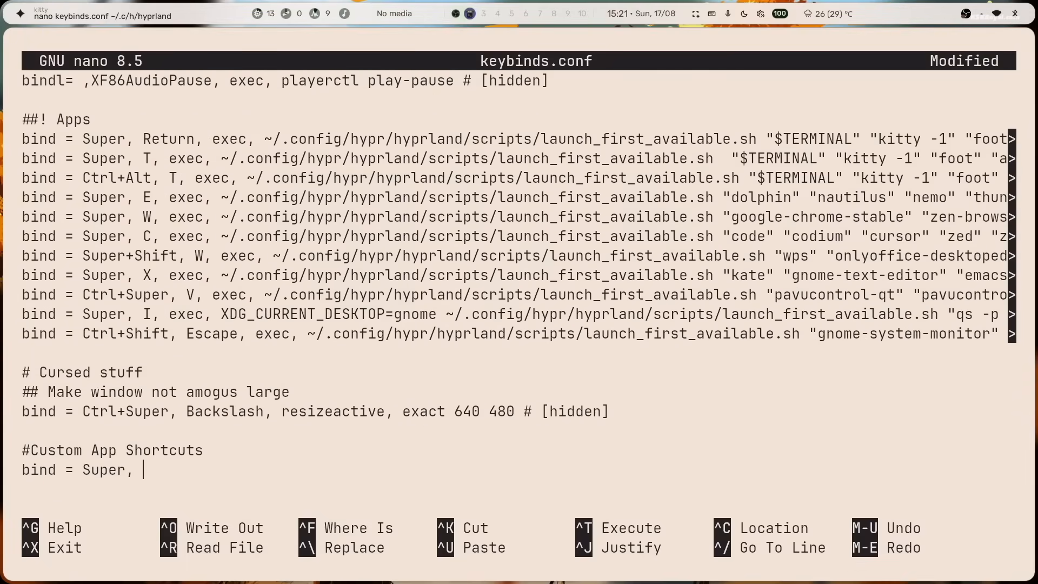
text(G, exec)
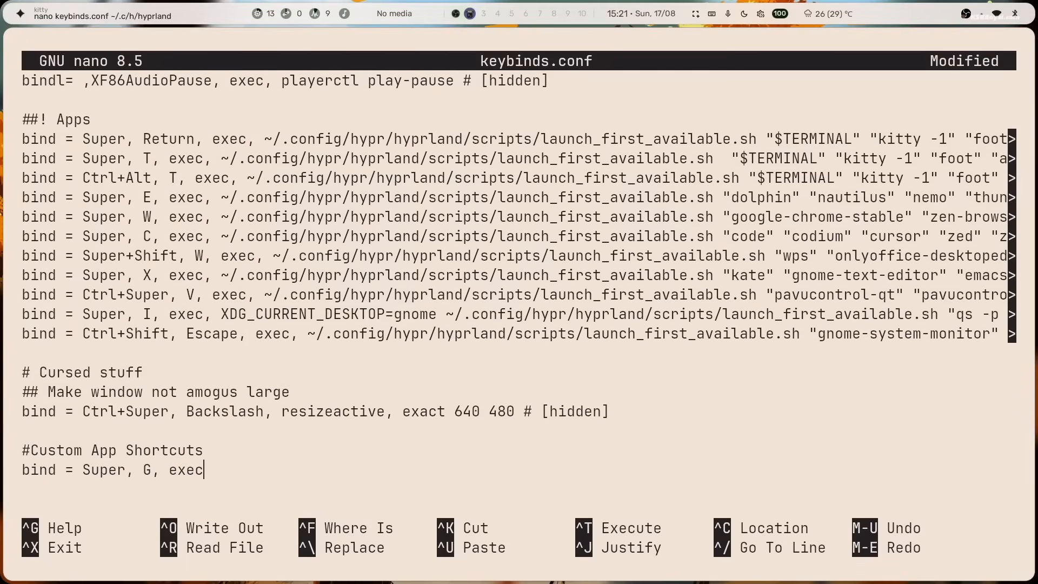
text(,)
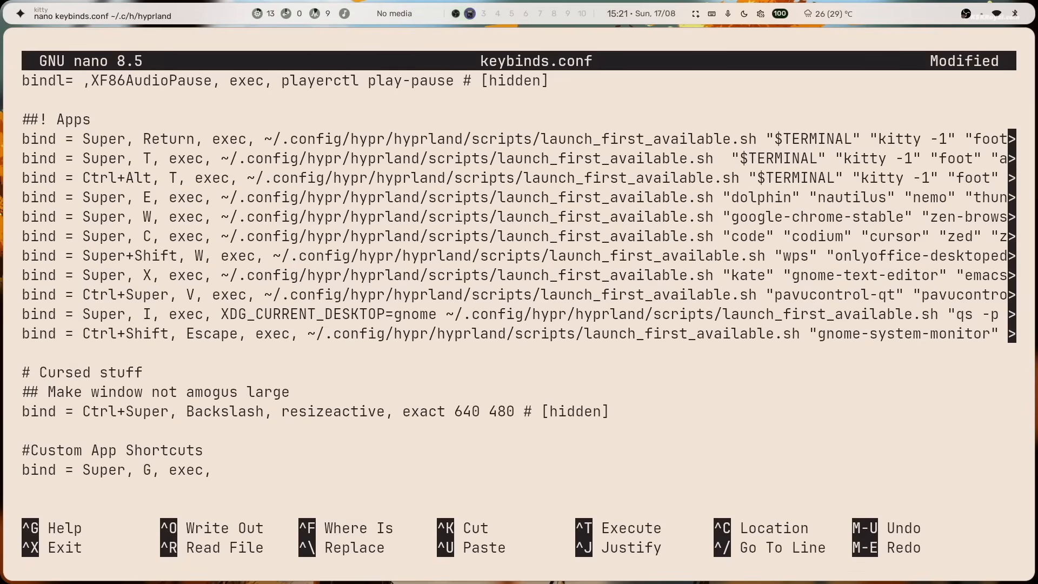
text(google)
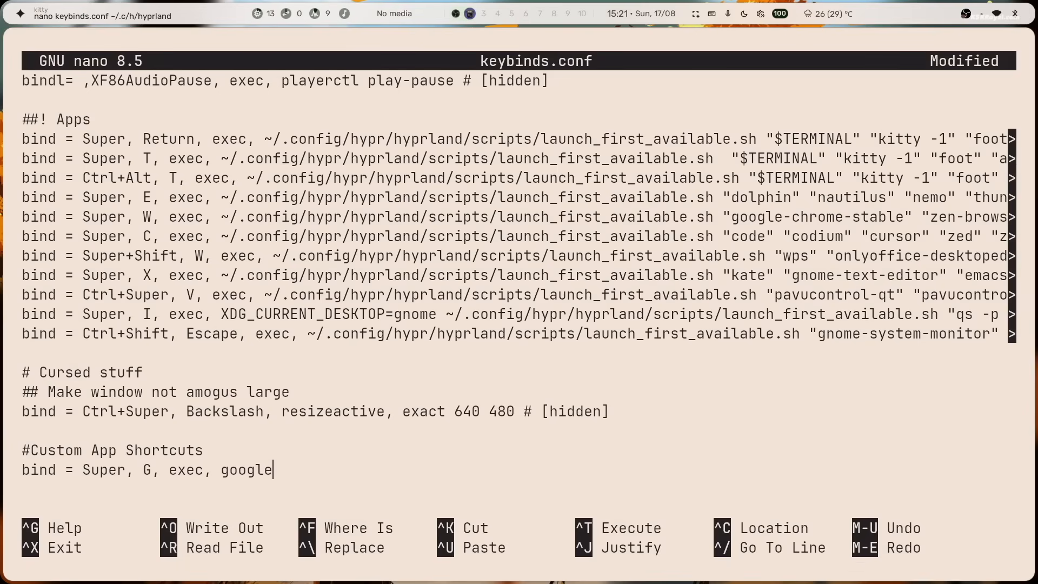
text(-chrome-stable)
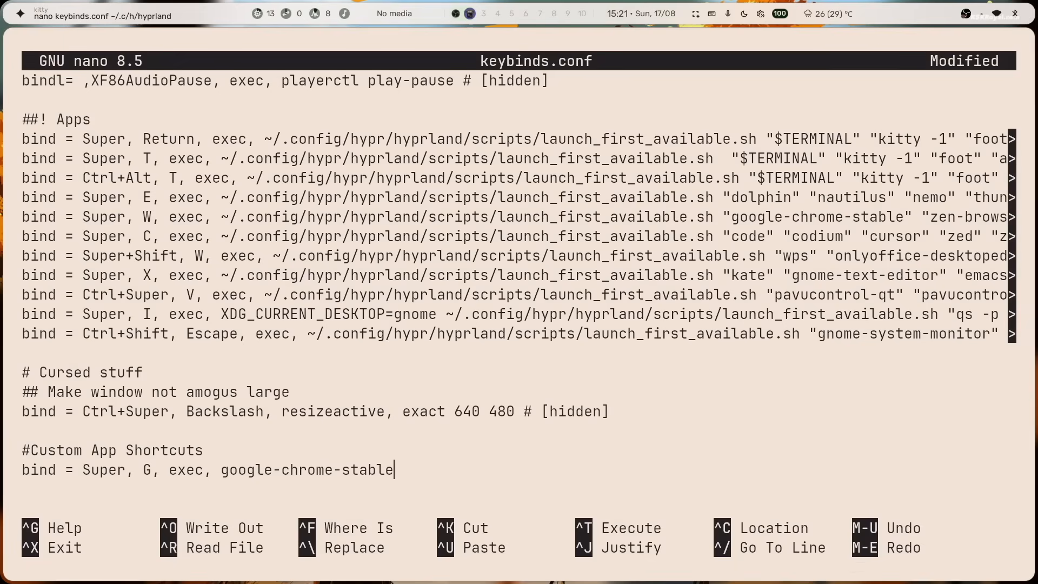
key(ctrl+o)
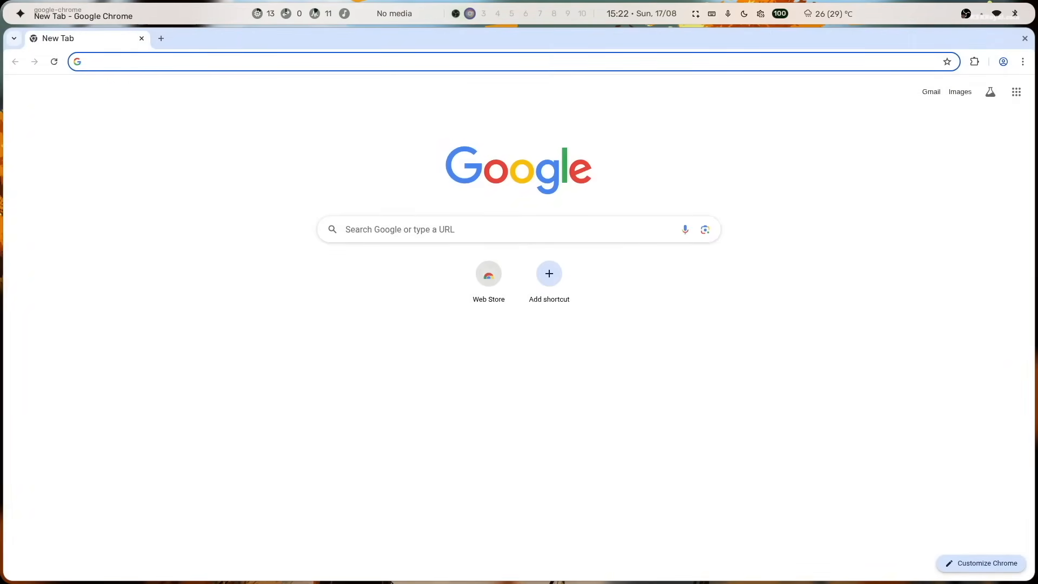
- Apply the green colour theme to Chrome from Customize Chrome's Appearance section
click(980, 563)
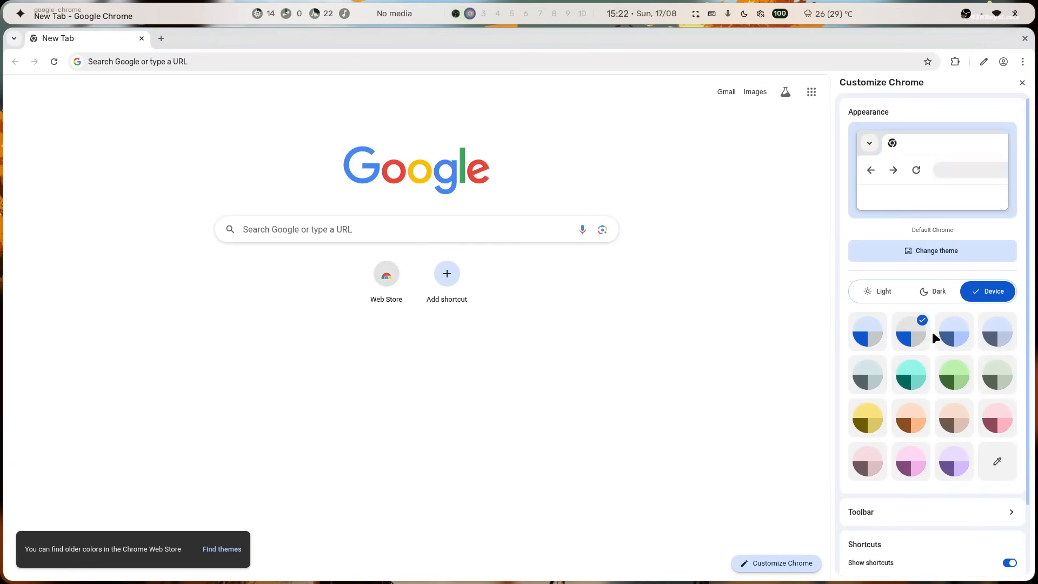
click(953, 331)
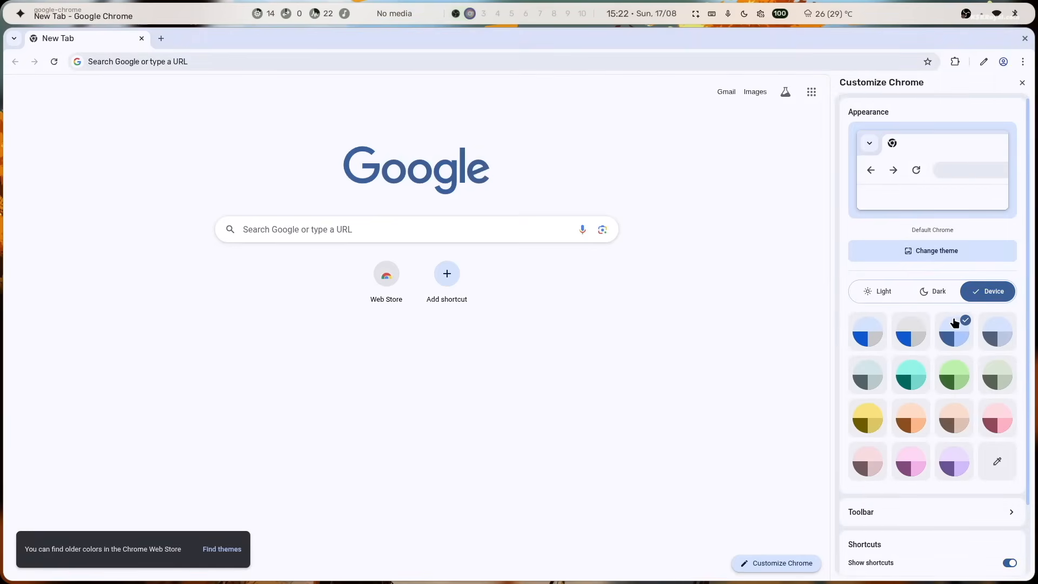
click(952, 374)
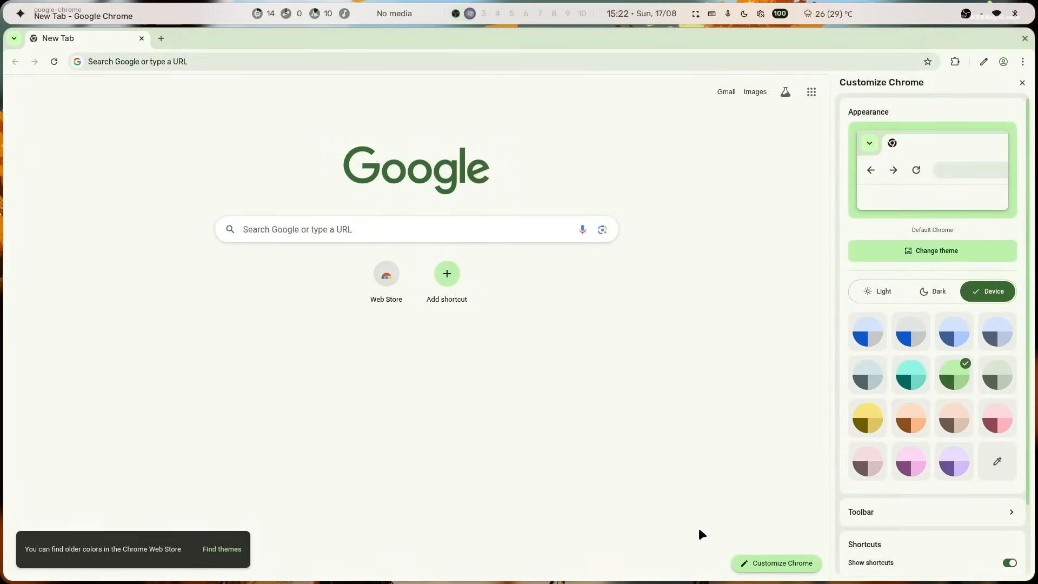
key(super+ctrl+t)
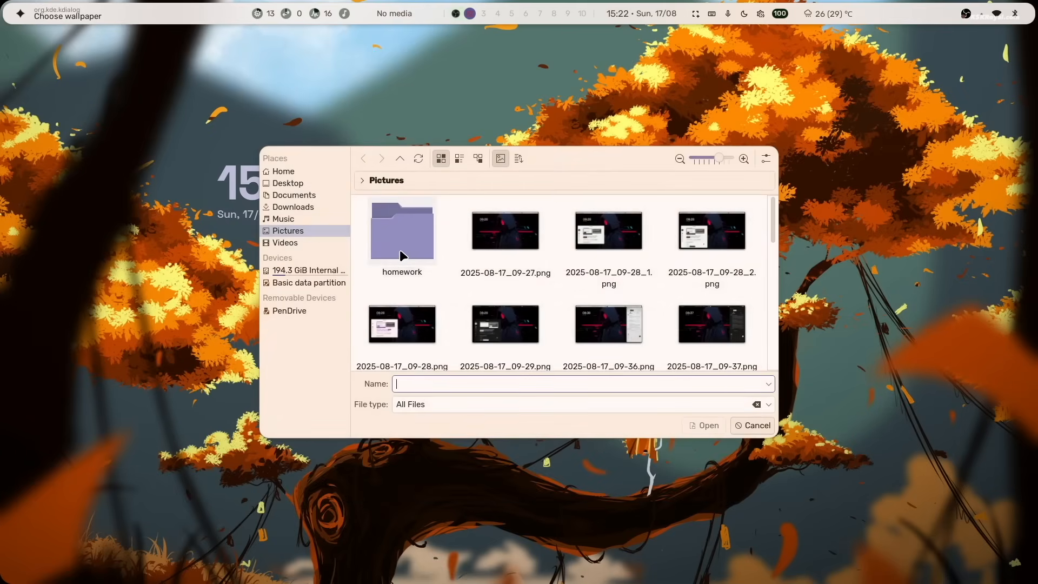
- Browse into the Pictures/homework folder in the file dialog
double_click(401, 230)
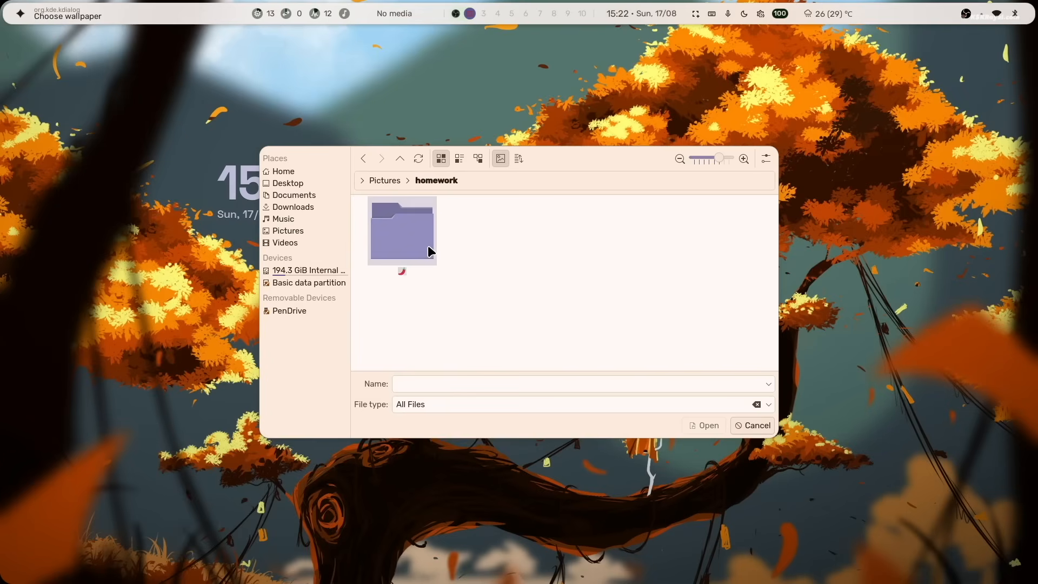
click(752, 425)
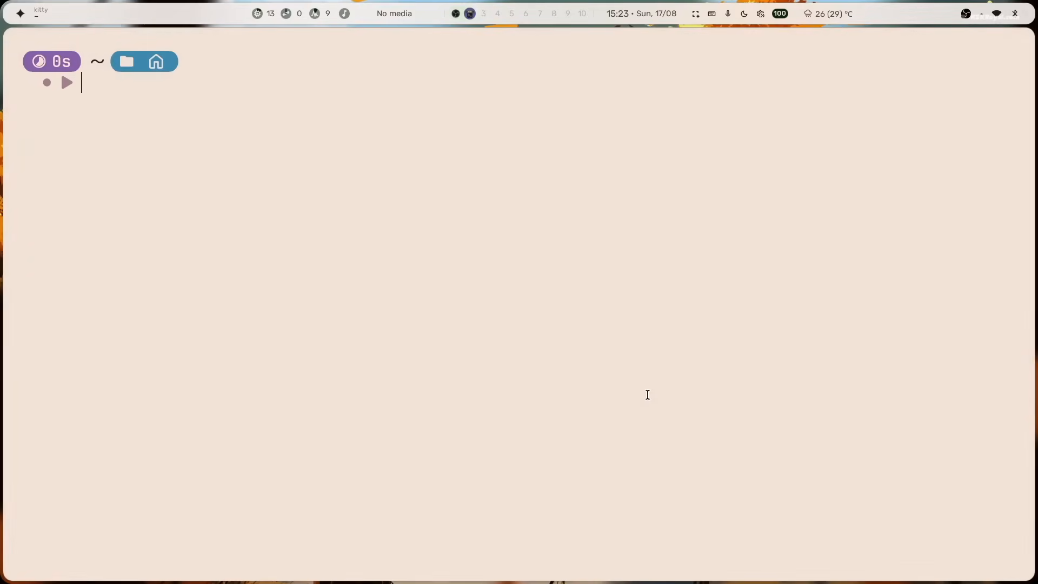
- Clone the wallpaper git repository into Pictures/homework from kitty
text(cd Pictures/homework/🌶/)
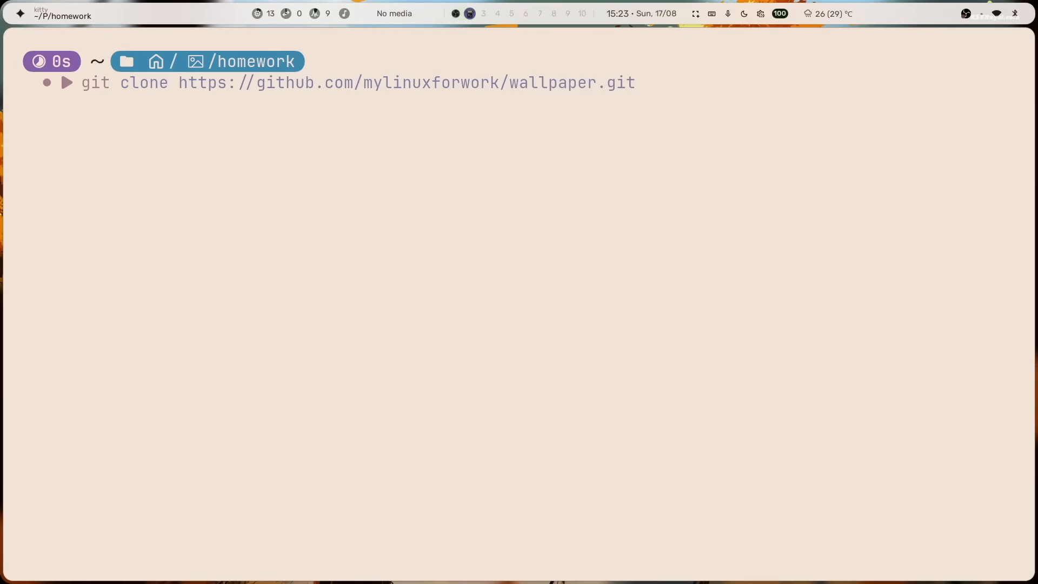
key(Return)
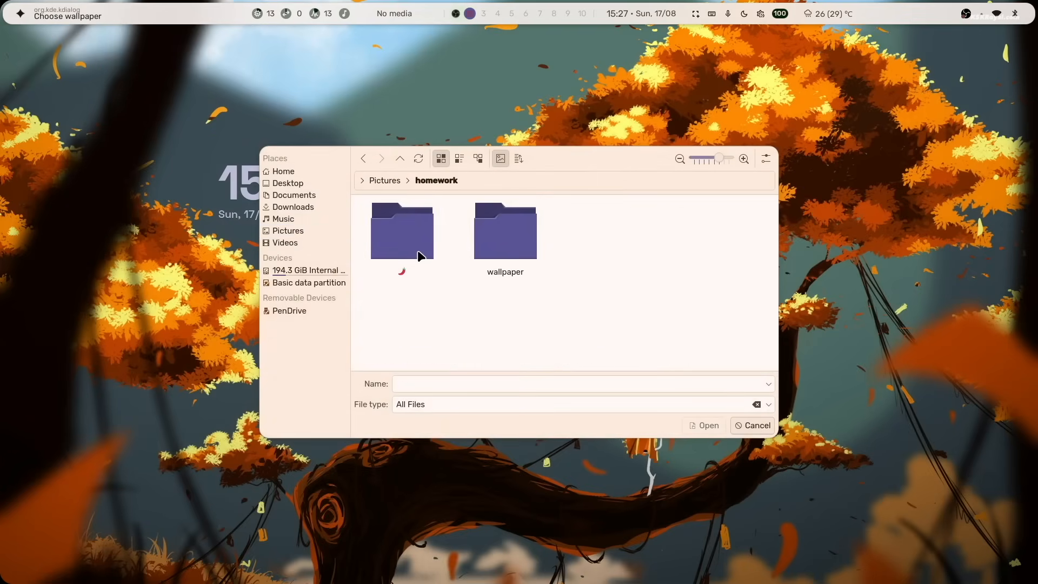
- Set a green forest image from the cloned wallpaper folder, then browse its images
double_click(504, 230)
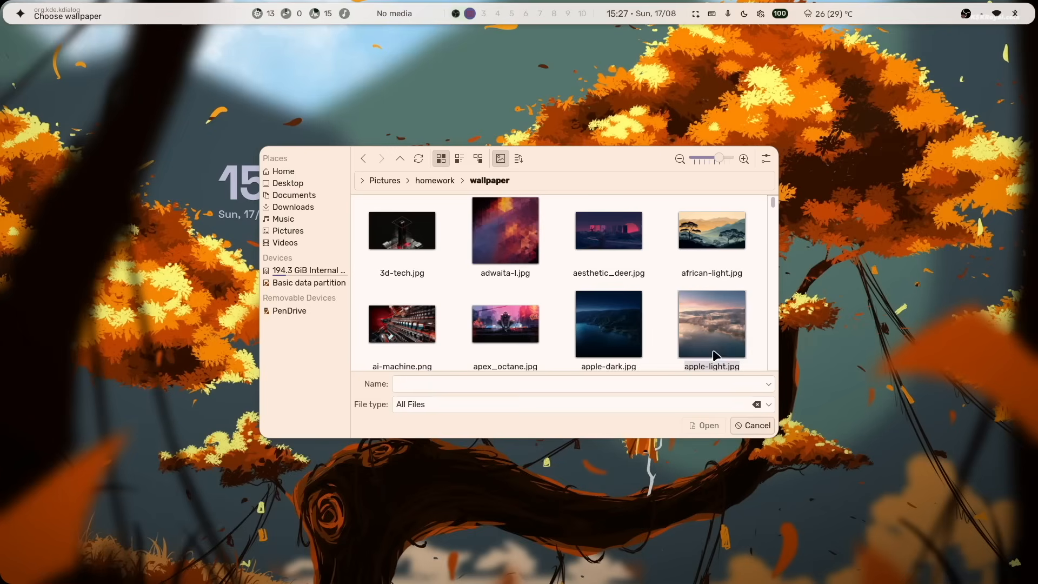
scroll(down, 3)
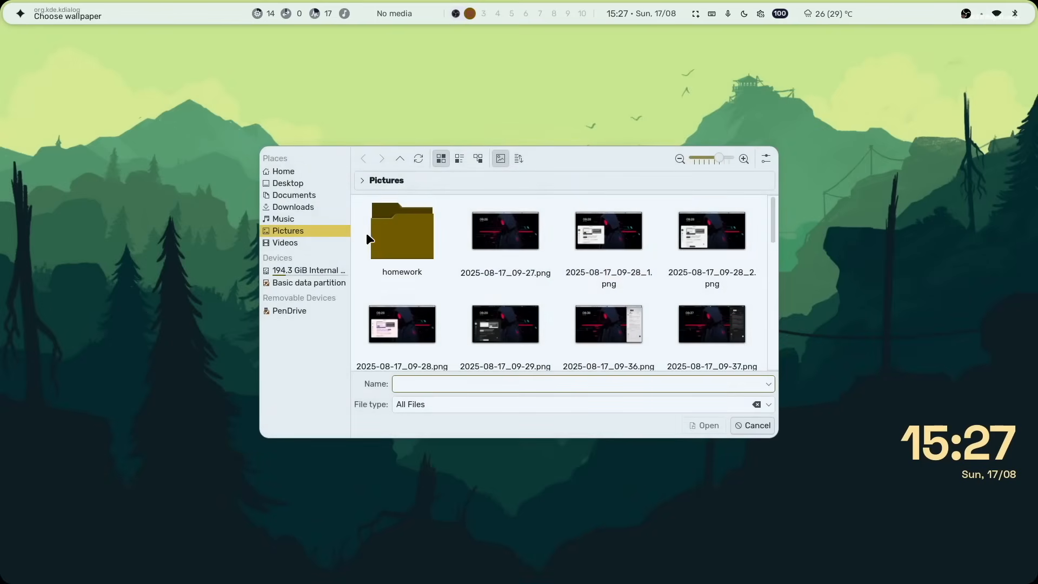
double_click(401, 230)
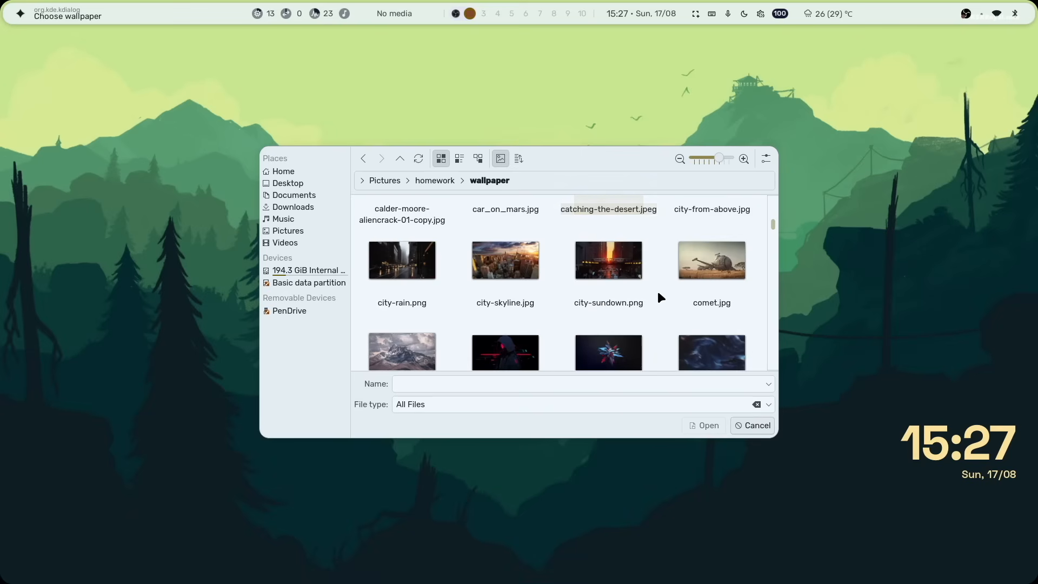
scroll(down, 3)
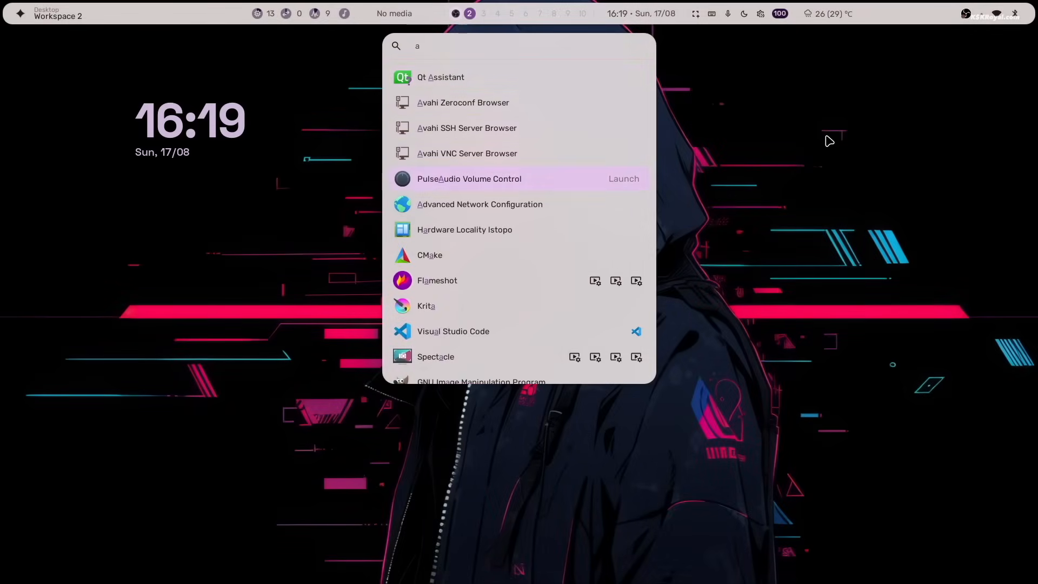
- Dismiss the app search and open the sidebar showing the August 2025 calendar
scroll(down, 3)
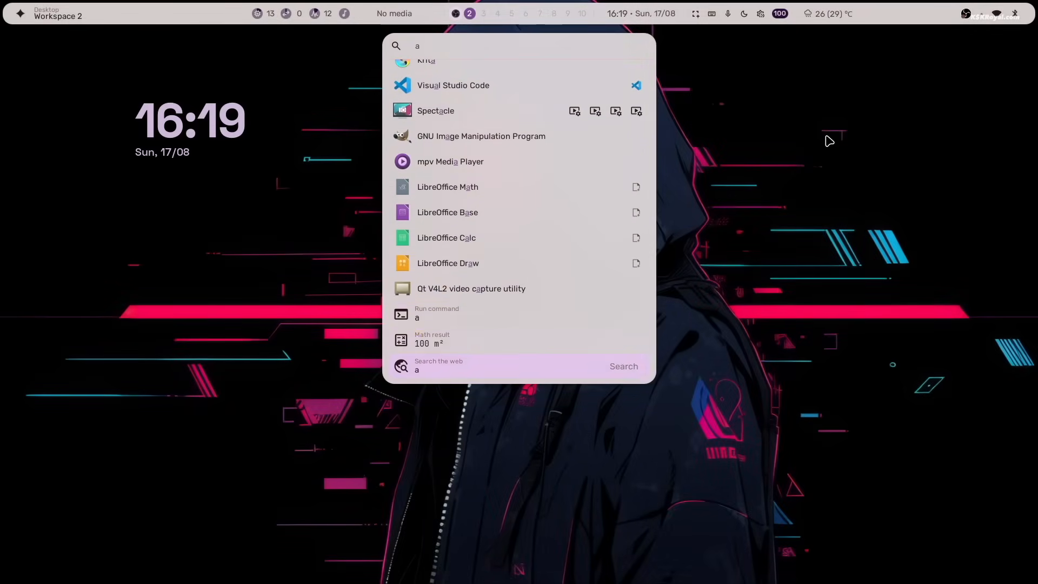
key(Escape)
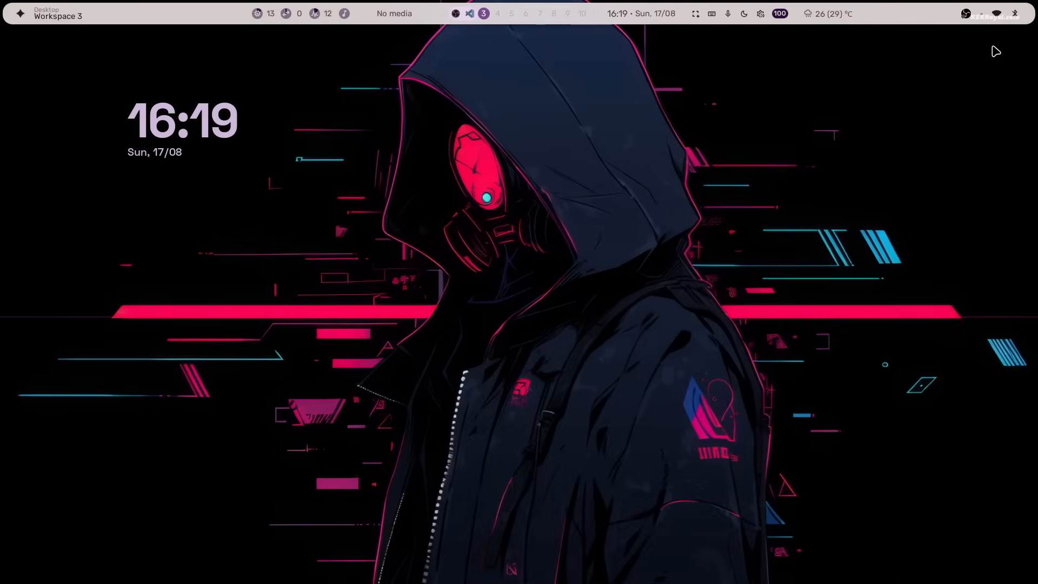
click(987, 13)
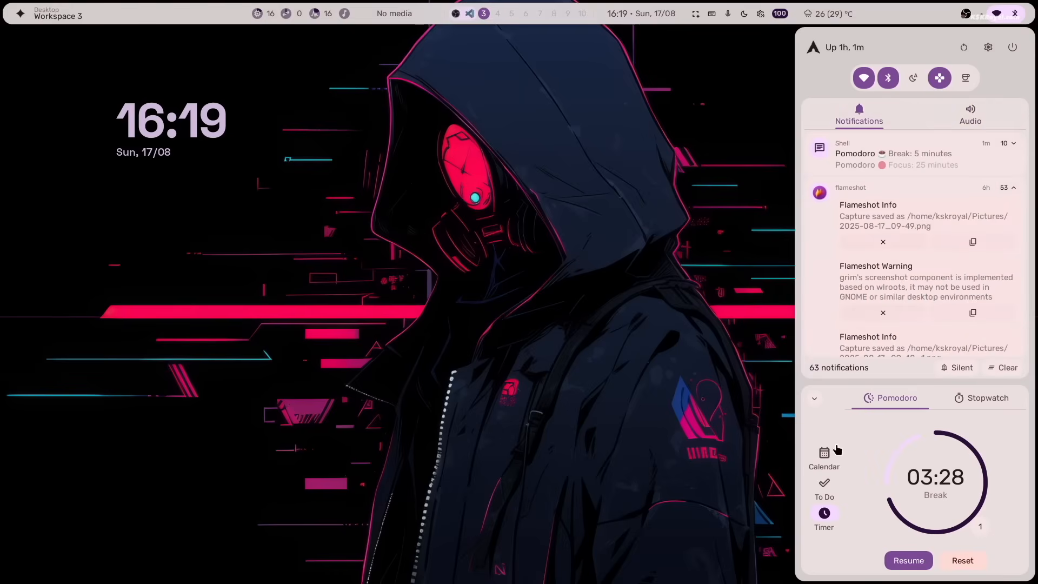
click(823, 456)
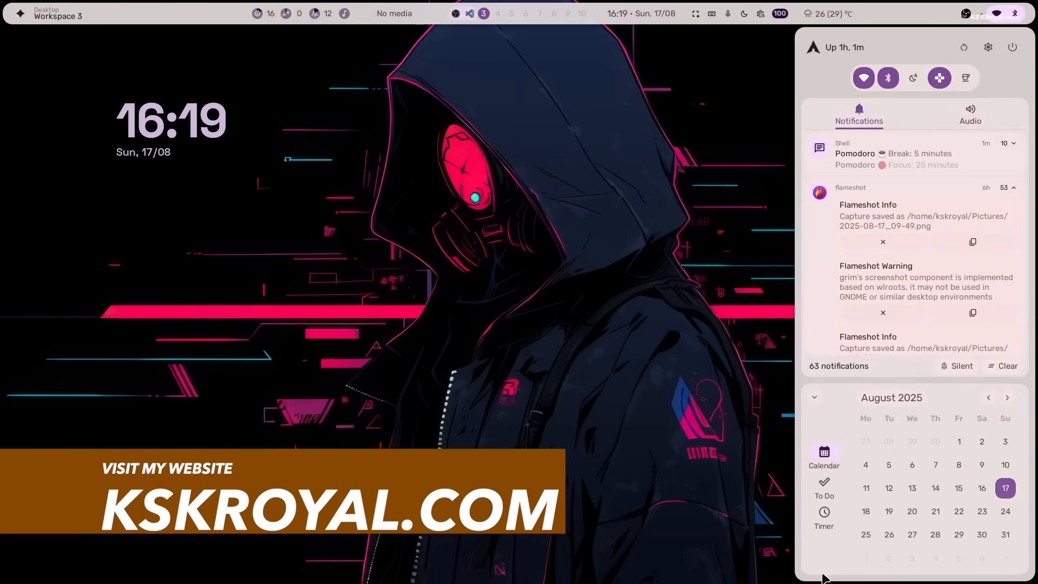
mouse_move(965, 78)
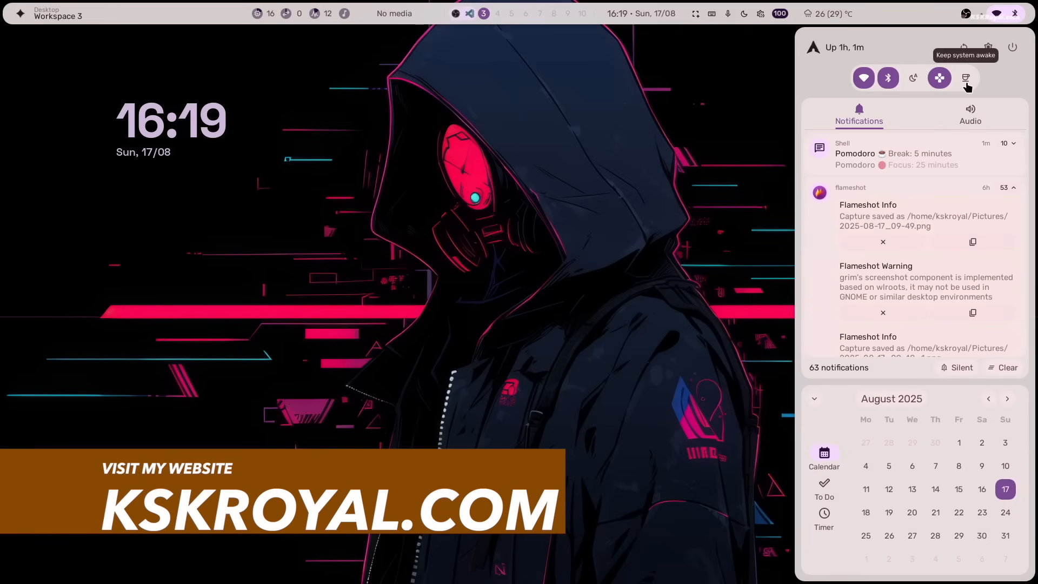